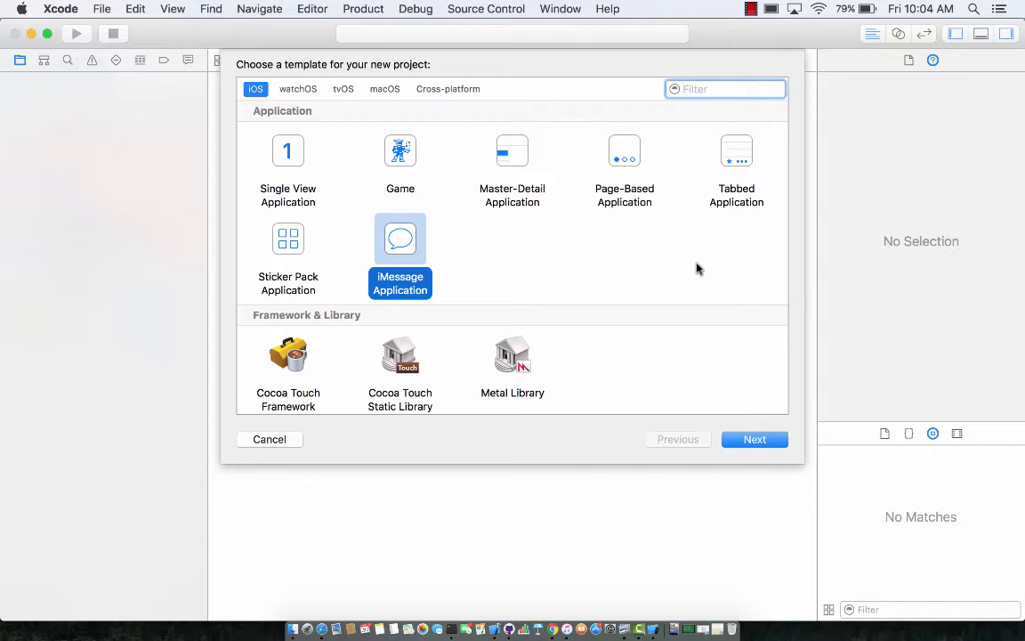
mouse_move(508, 250)
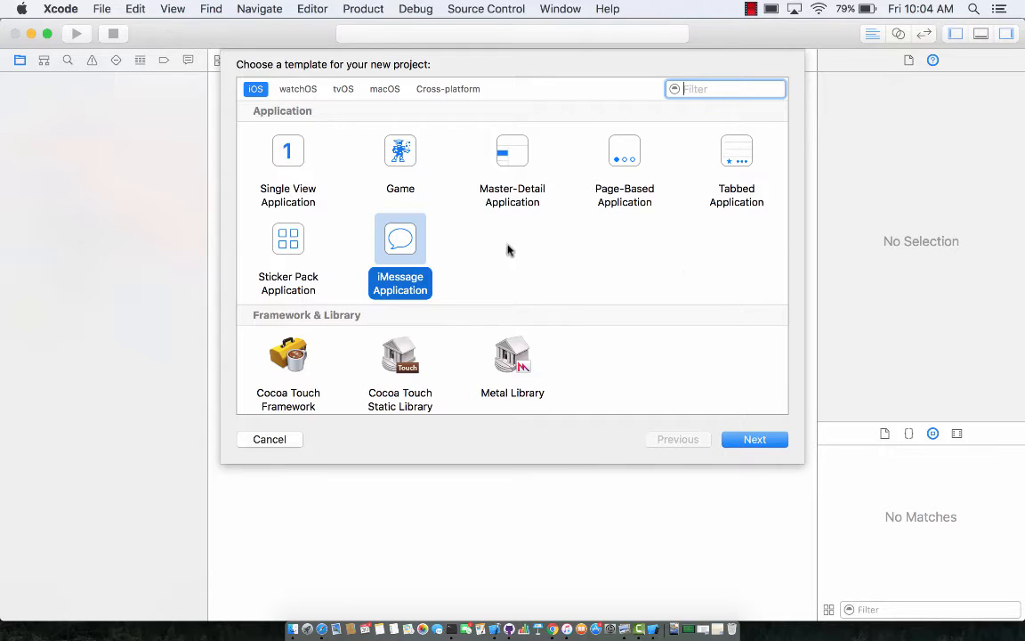
mouse_move(403, 250)
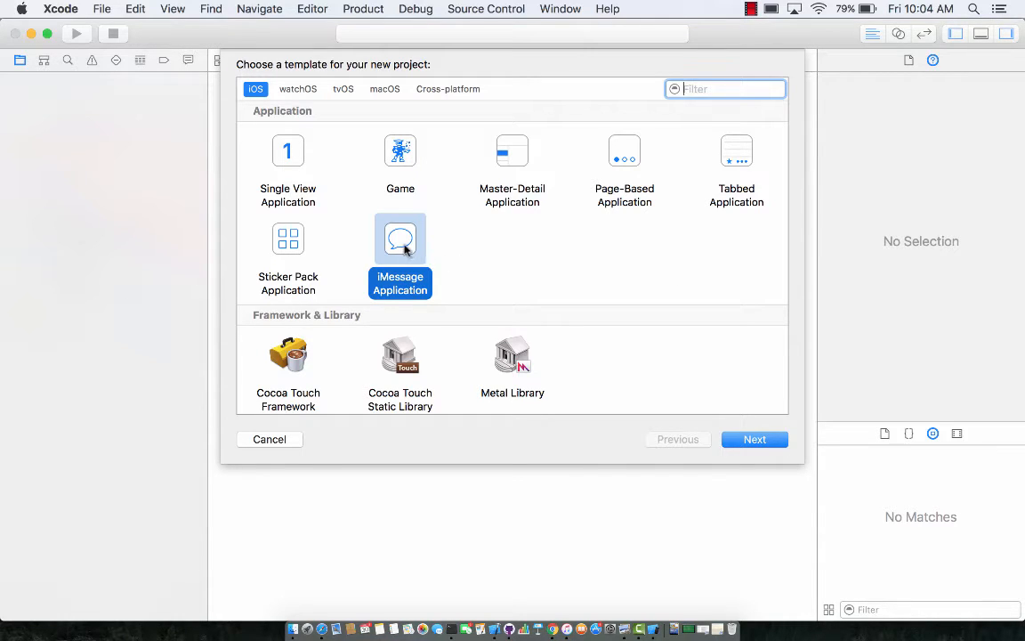
mouse_move(494, 268)
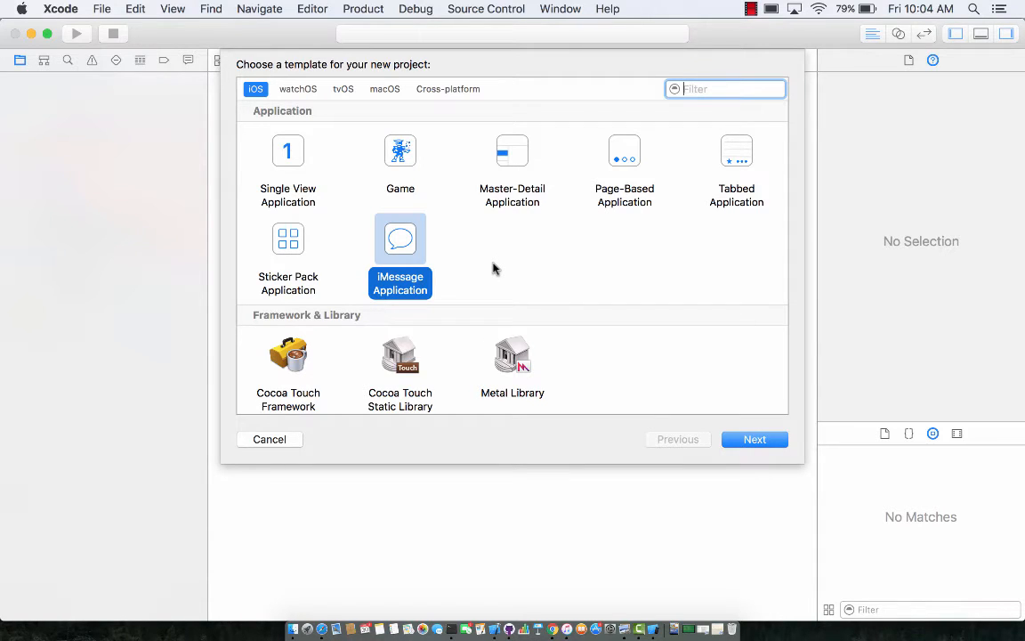
mouse_move(371, 259)
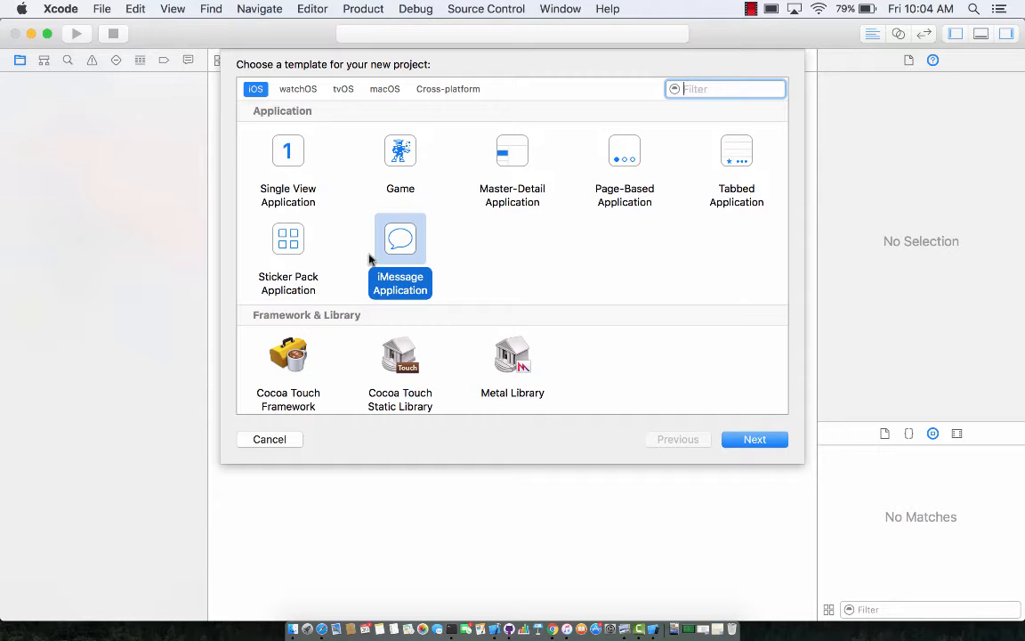
mouse_move(656, 361)
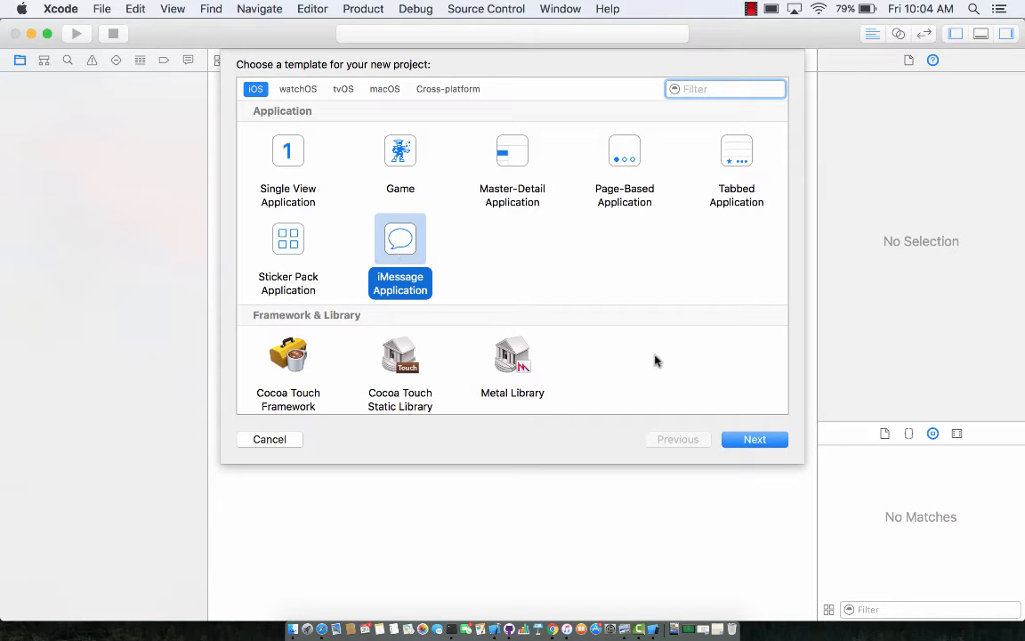
- Accept the iOS iMessage Application template and continue to the project options form
click(754, 439)
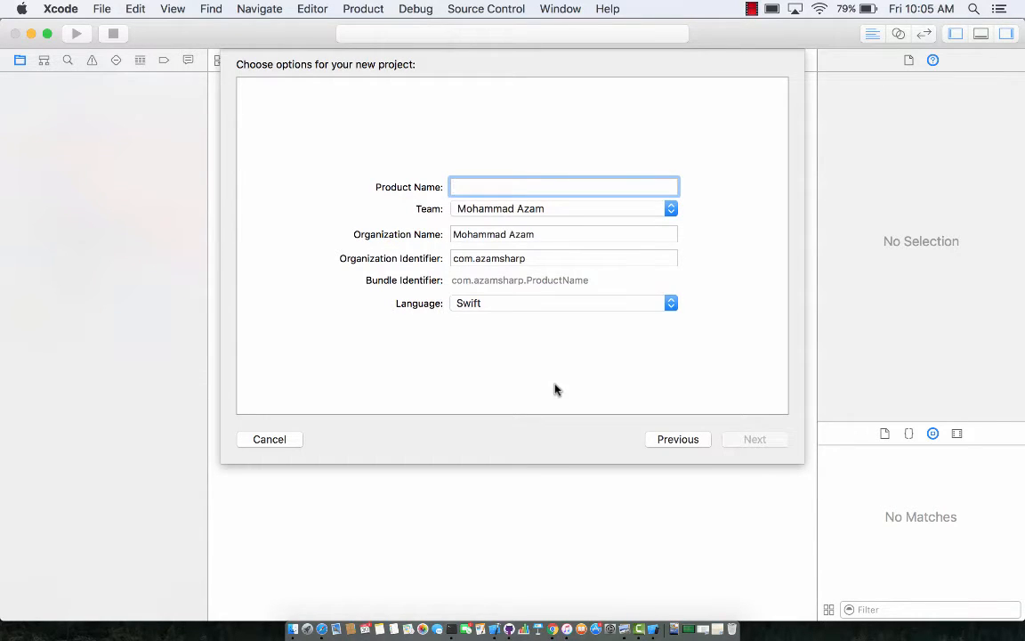
mouse_move(271, 436)
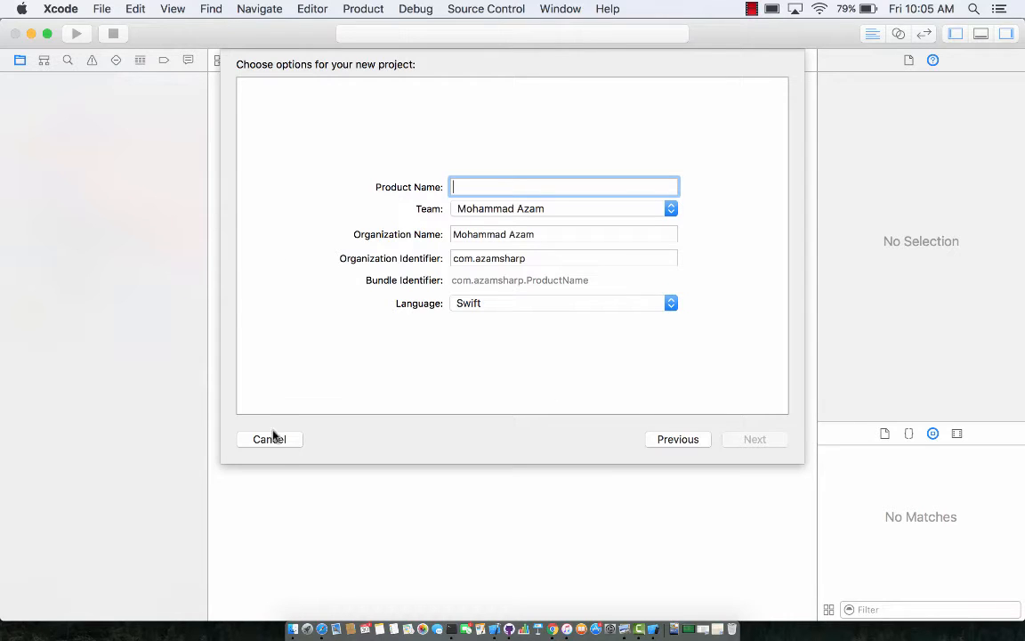
- Cancel the new project, preview cat1, cat3 and cat2, then reopen MessagesViewController.swift
click(269, 438)
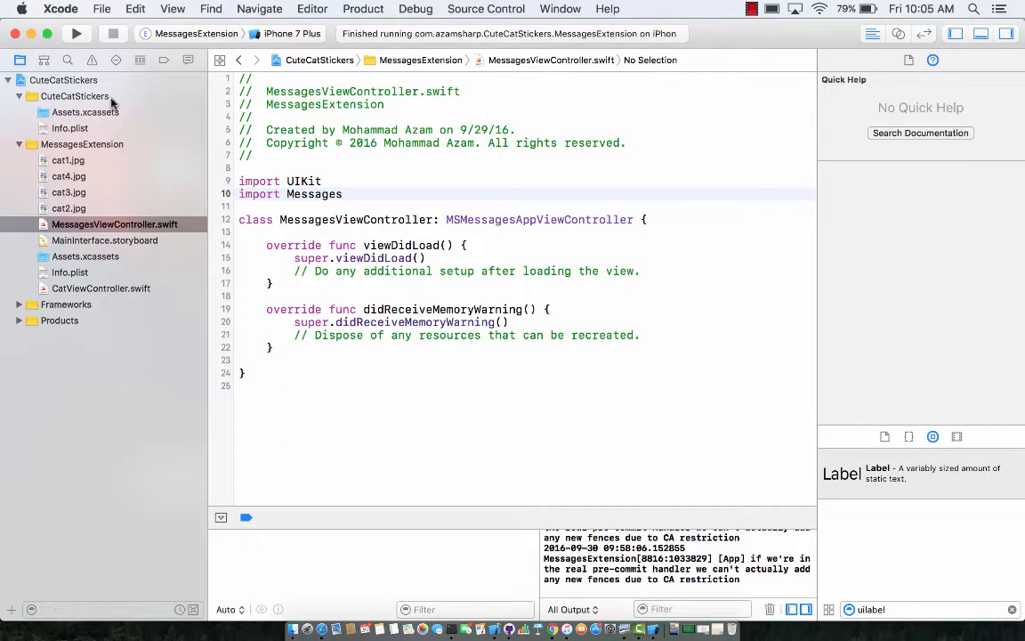
click(75, 96)
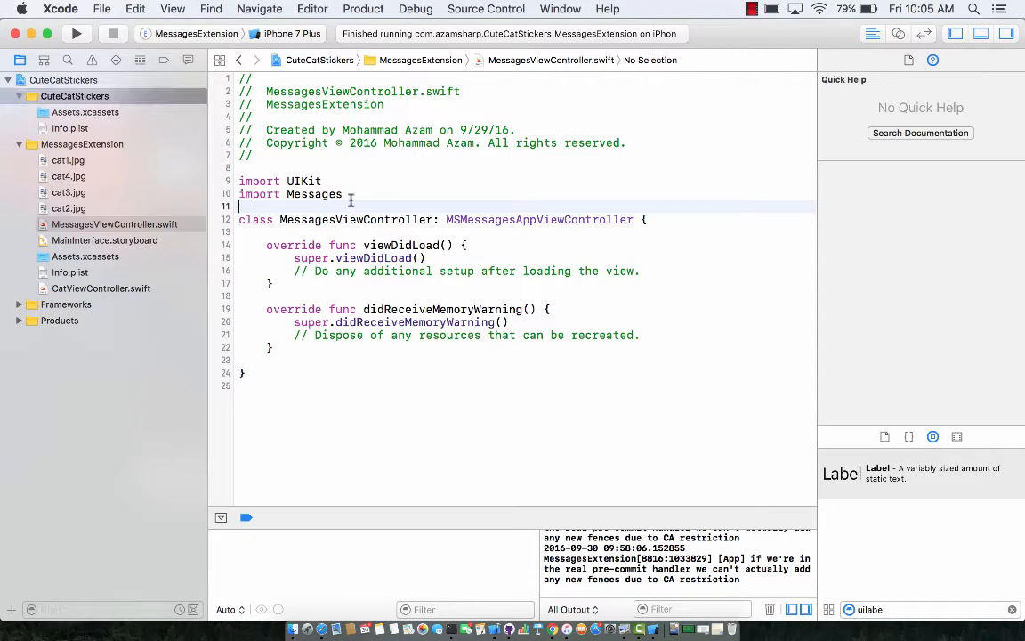
click(68, 160)
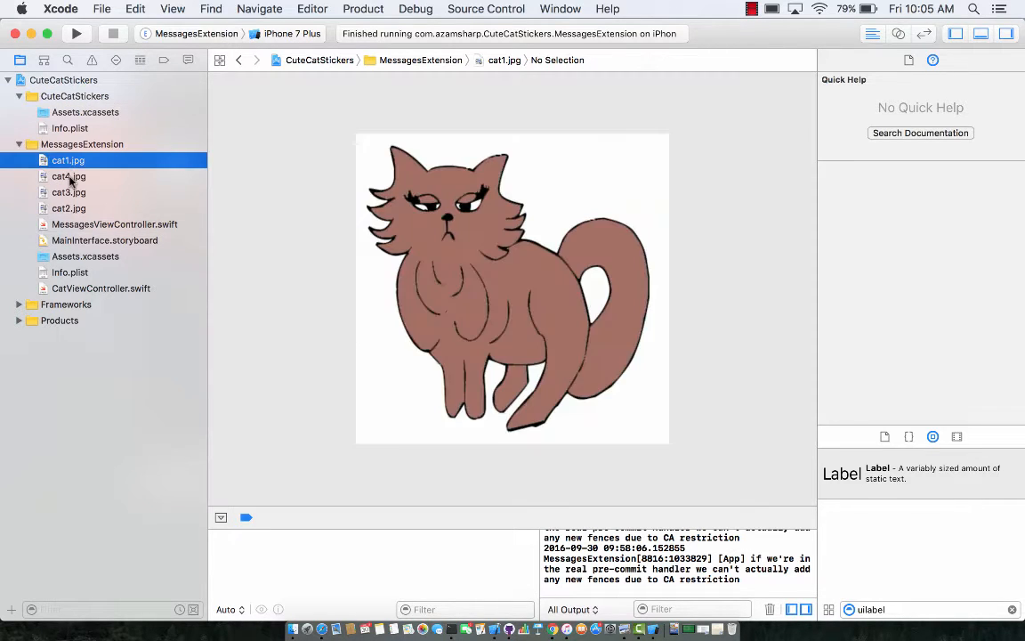
click(69, 192)
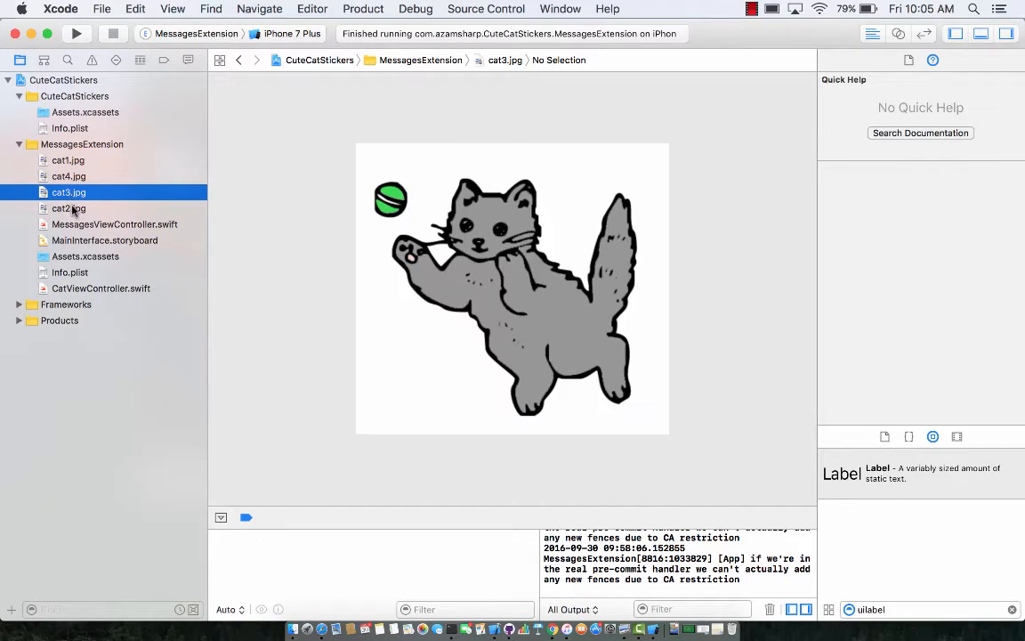
click(68, 208)
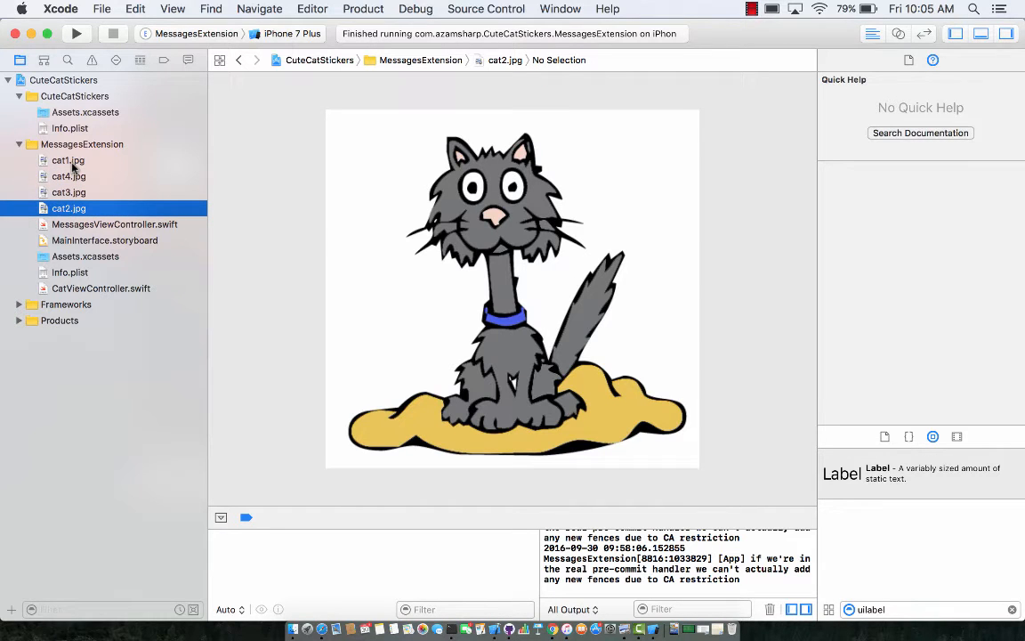
click(115, 224)
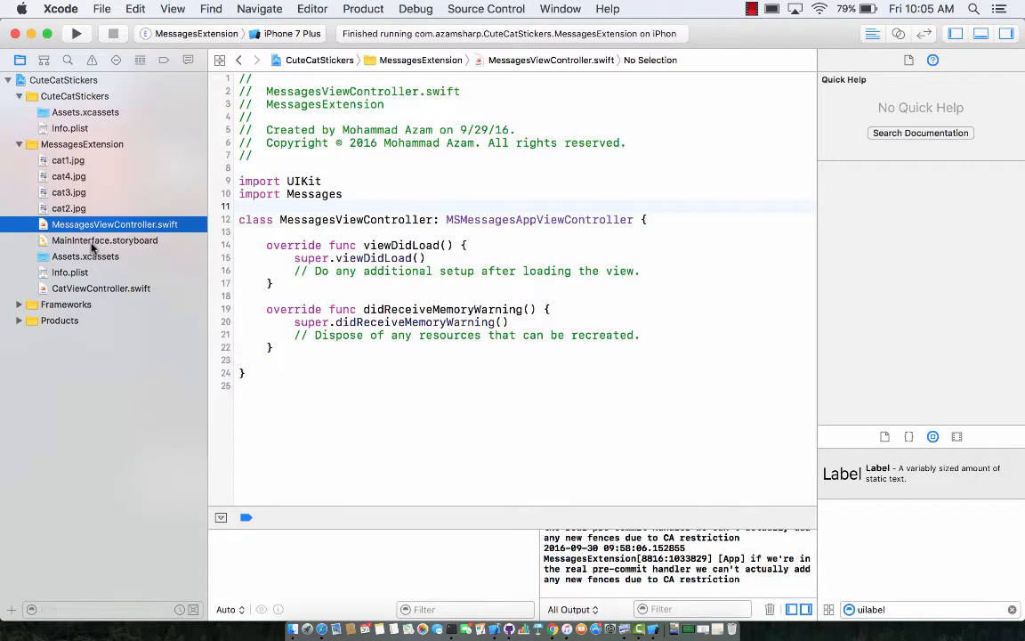
click(105, 240)
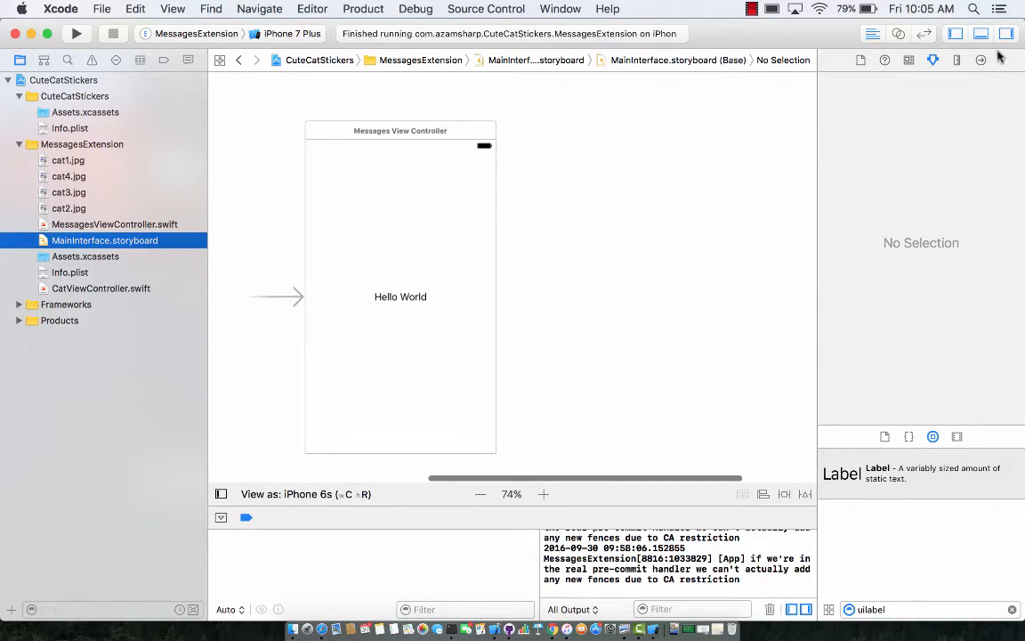
click(480, 494)
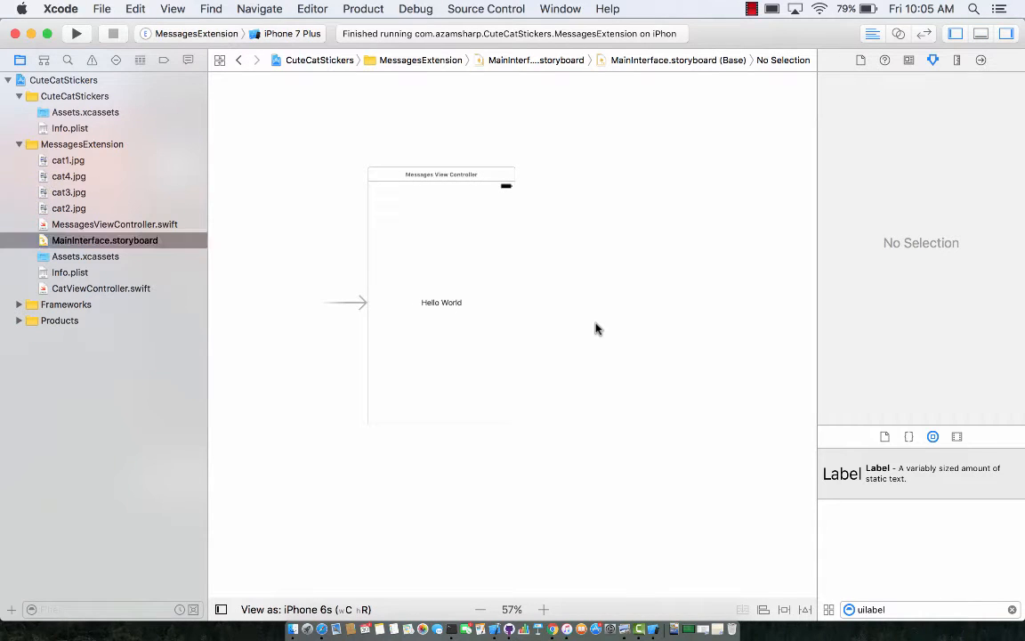
click(77, 32)
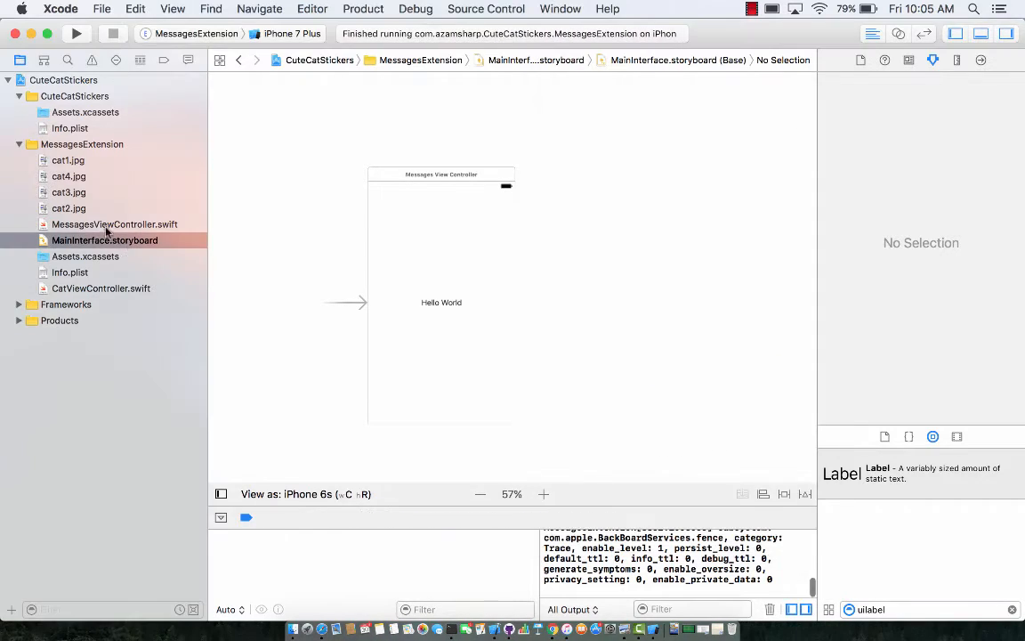
click(115, 224)
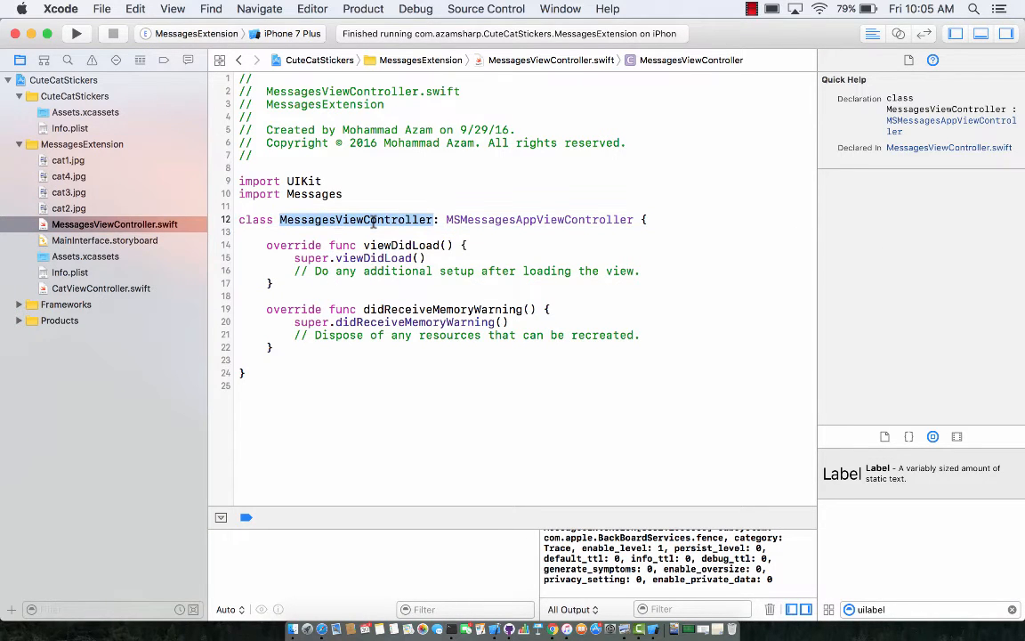
click(356, 231)
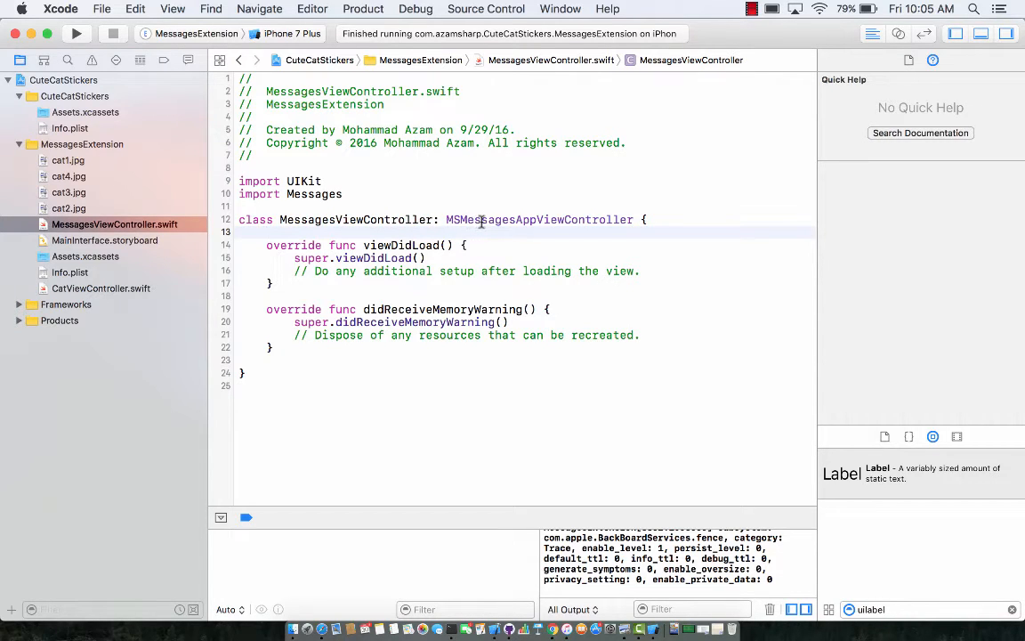
click(425, 258)
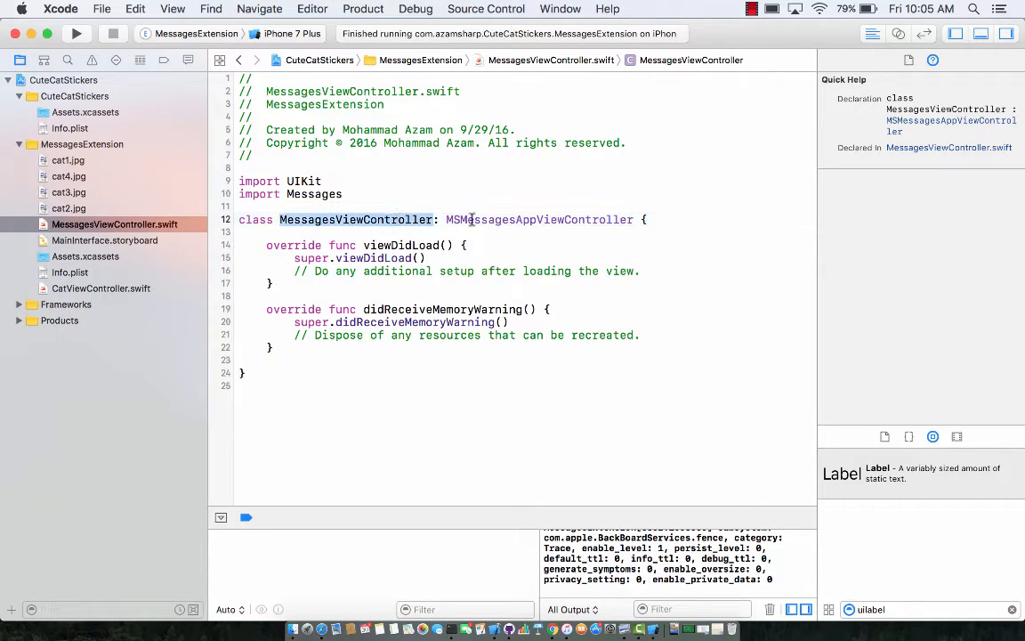
click(539, 220)
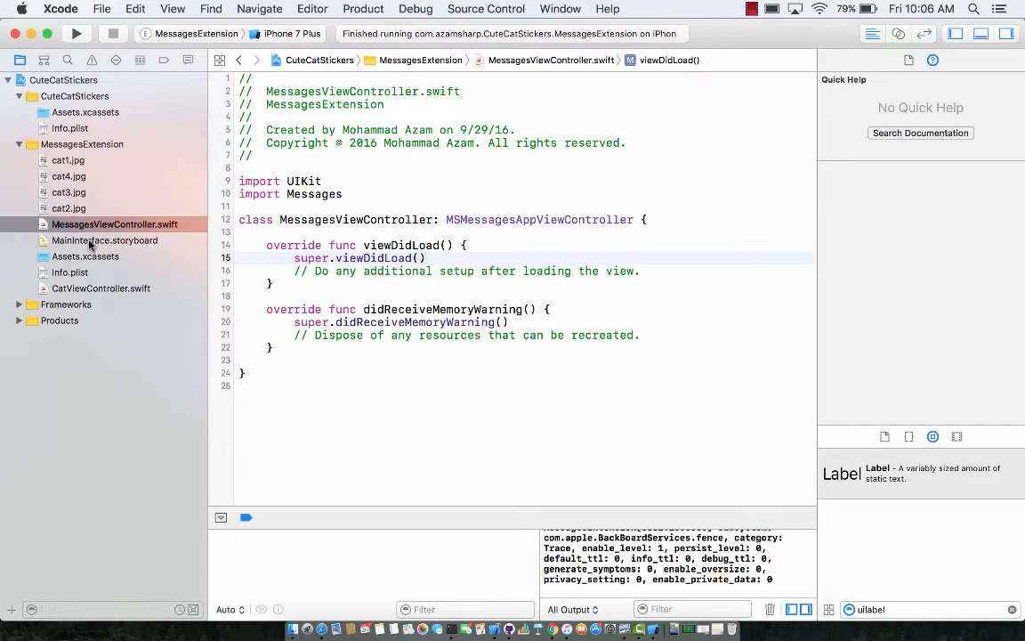
click(426, 258)
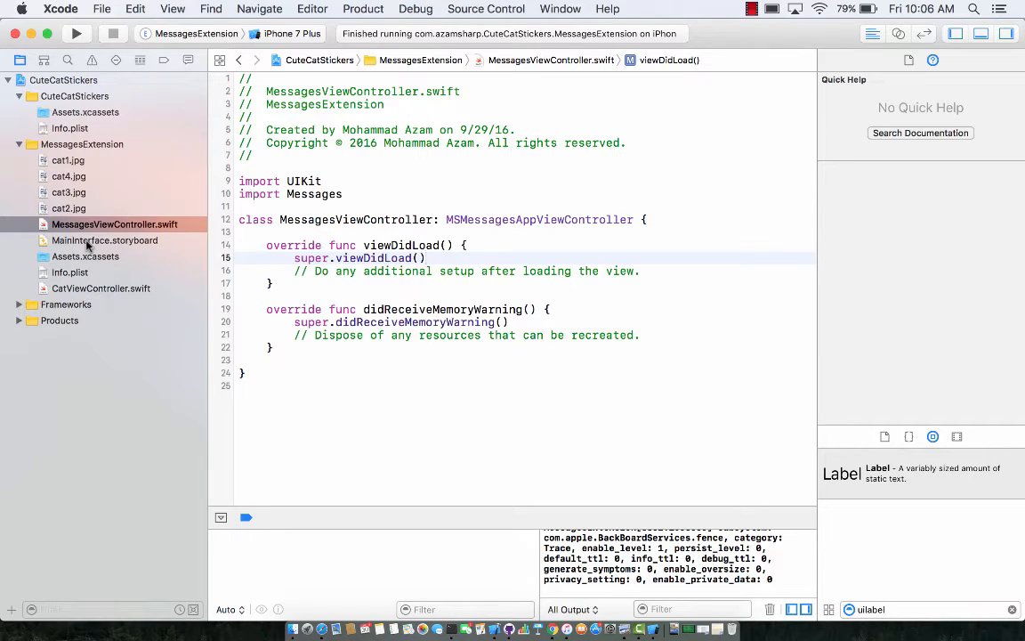
click(425, 258)
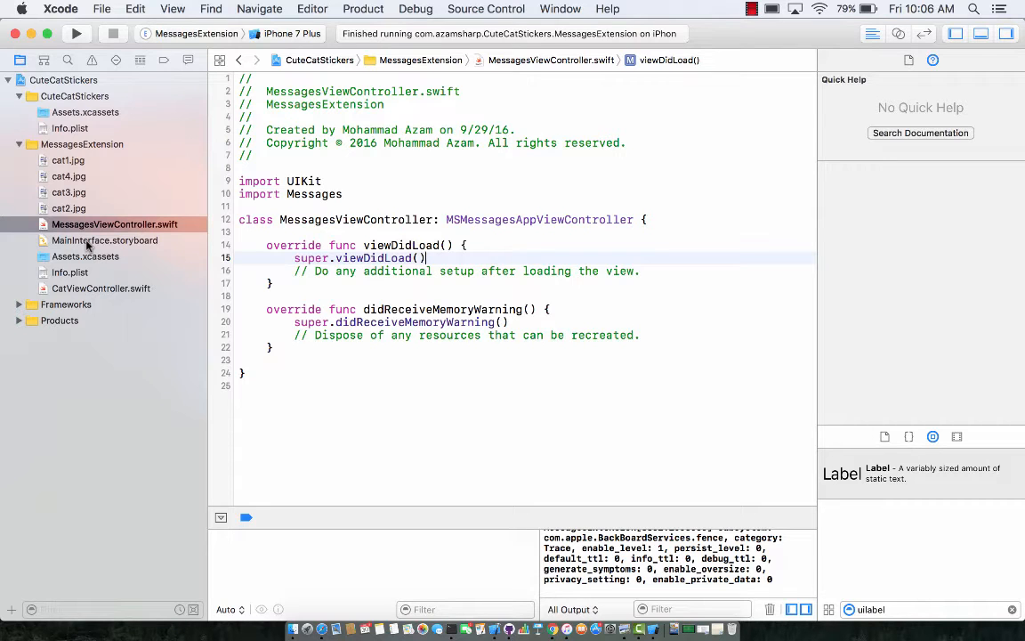
- In the MainInterface storyboard, replace the Hello World label with a Container View
click(105, 240)
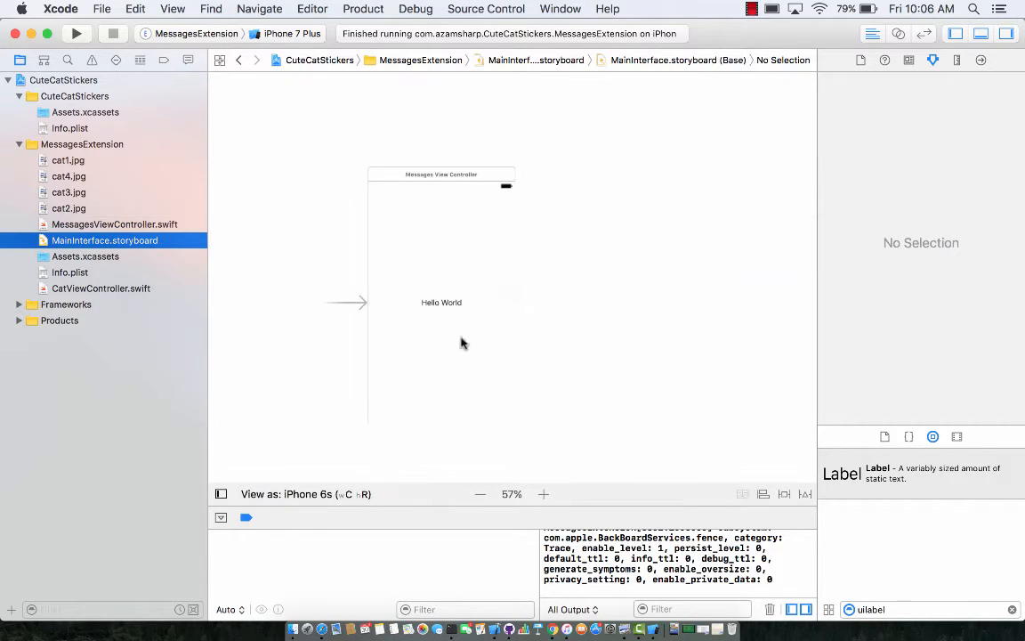
mouse_move(434, 314)
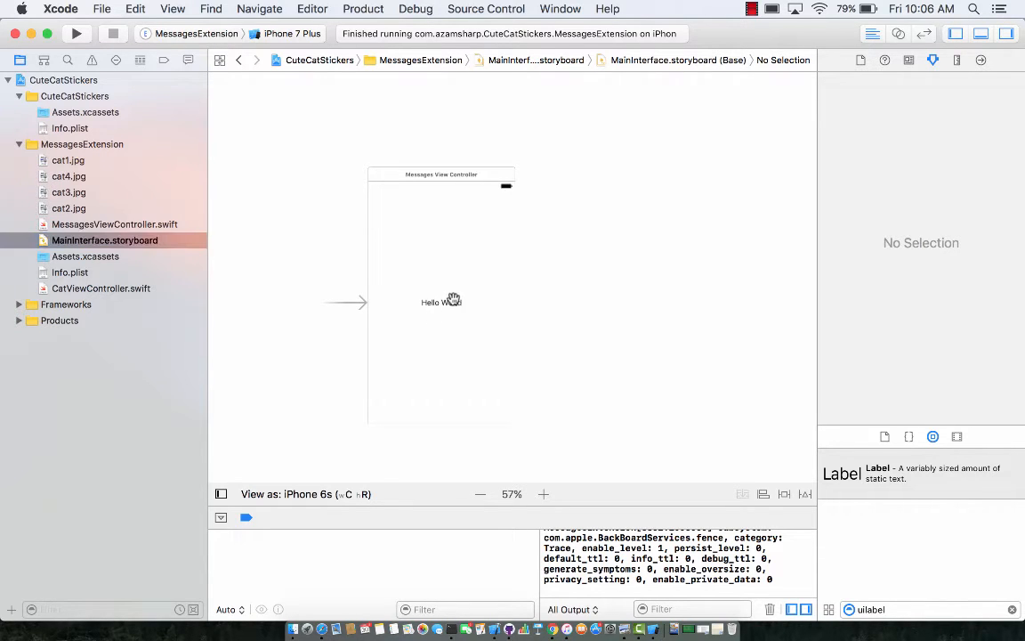
click(440, 303)
text(container)
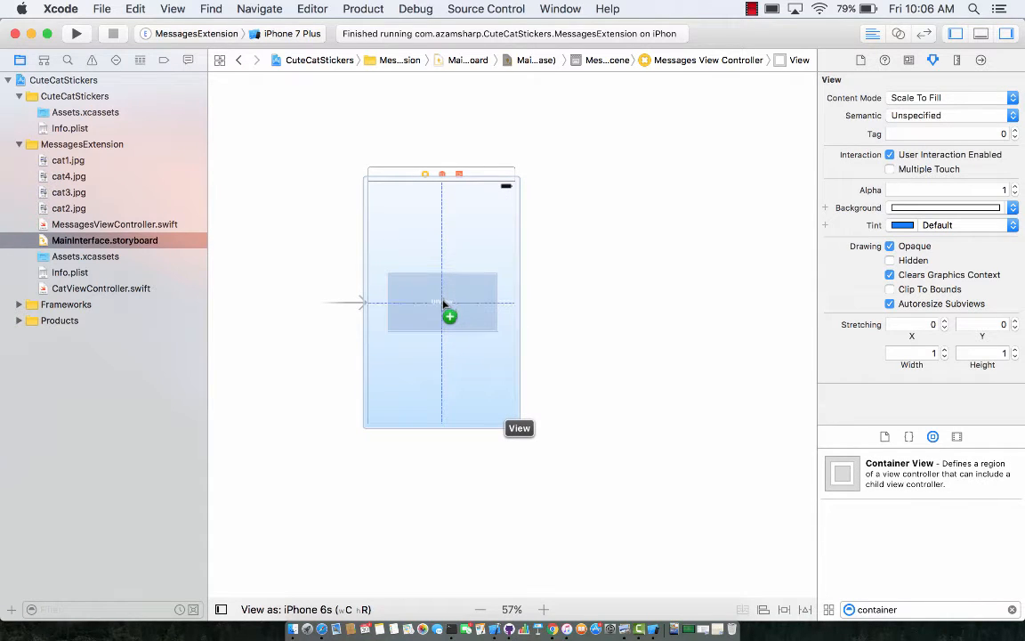
click(442, 302)
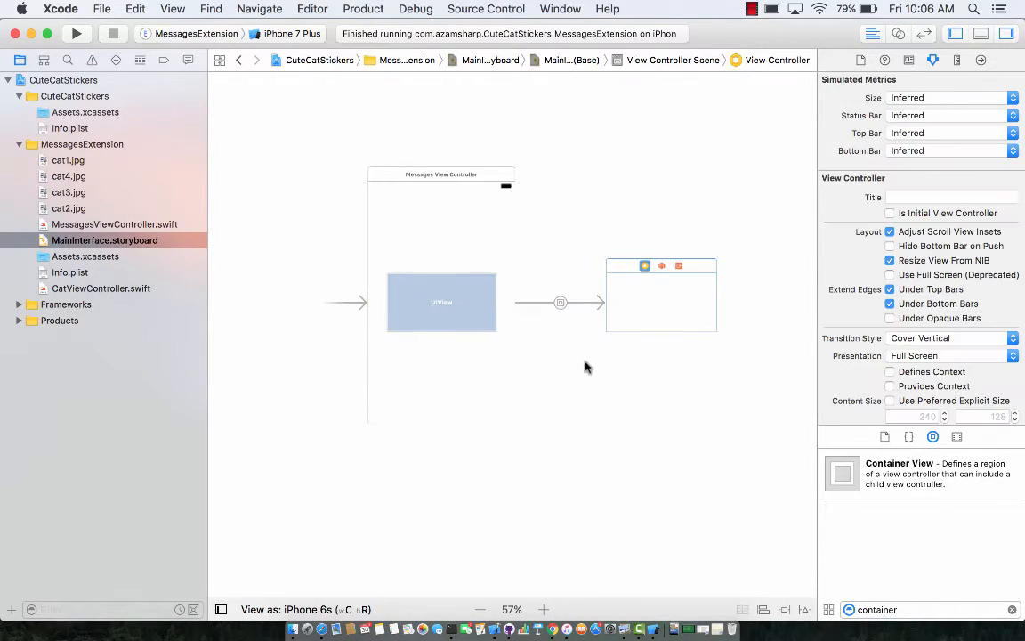
click(441, 302)
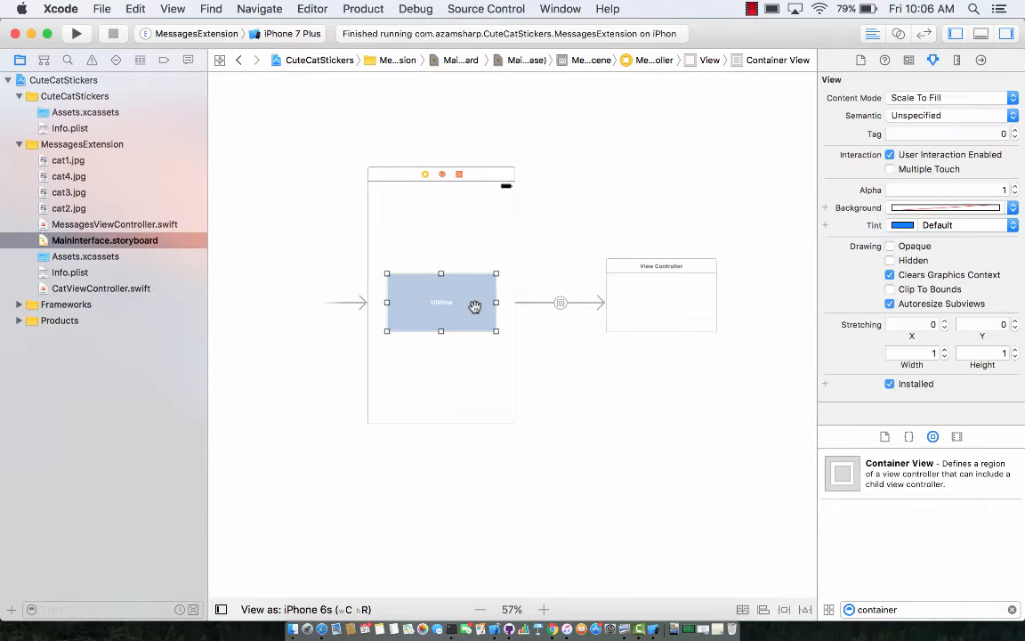
mouse_move(459, 296)
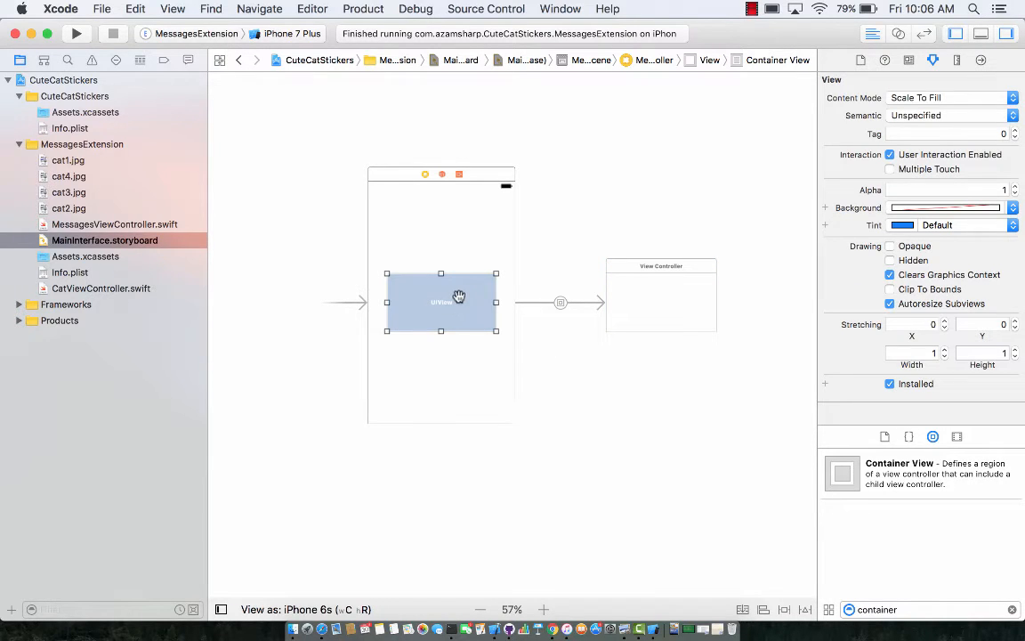
mouse_move(653, 298)
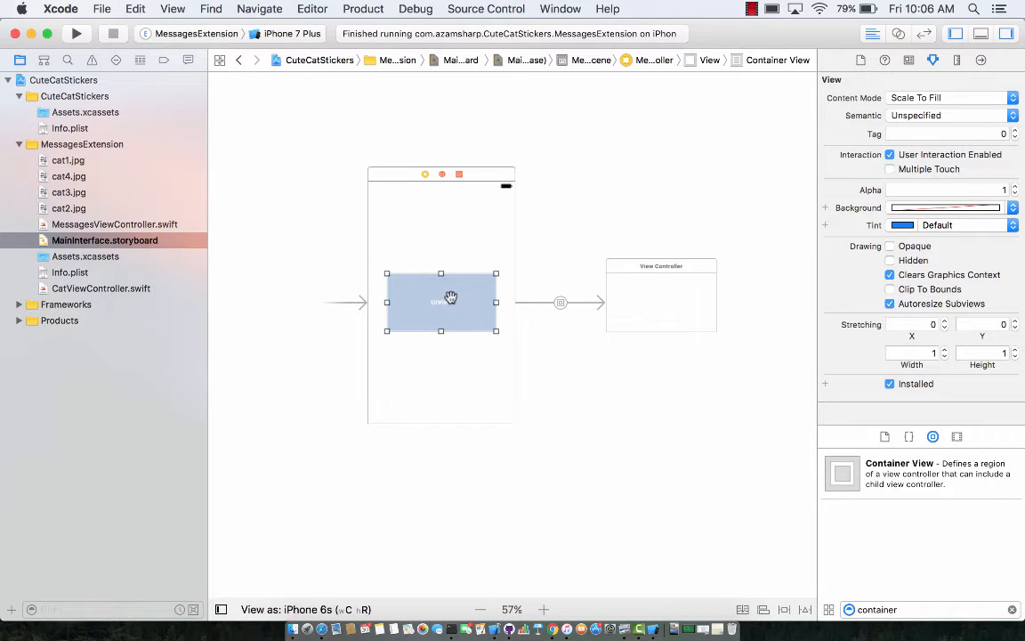
mouse_move(474, 351)
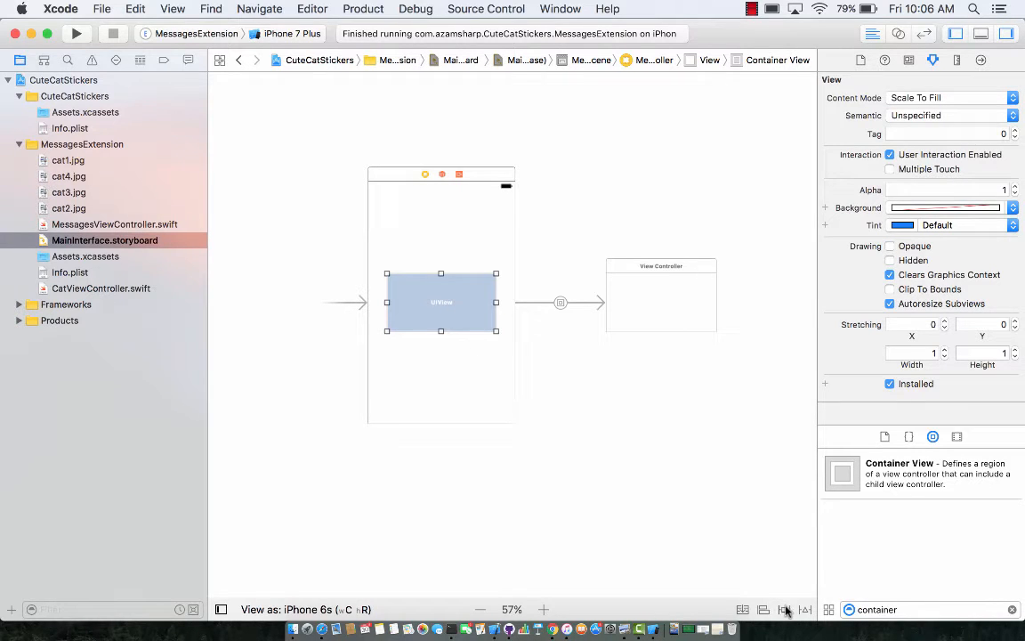
- Pin the container view with 3 edge constraints, update frames, and select the child view controller
click(784, 609)
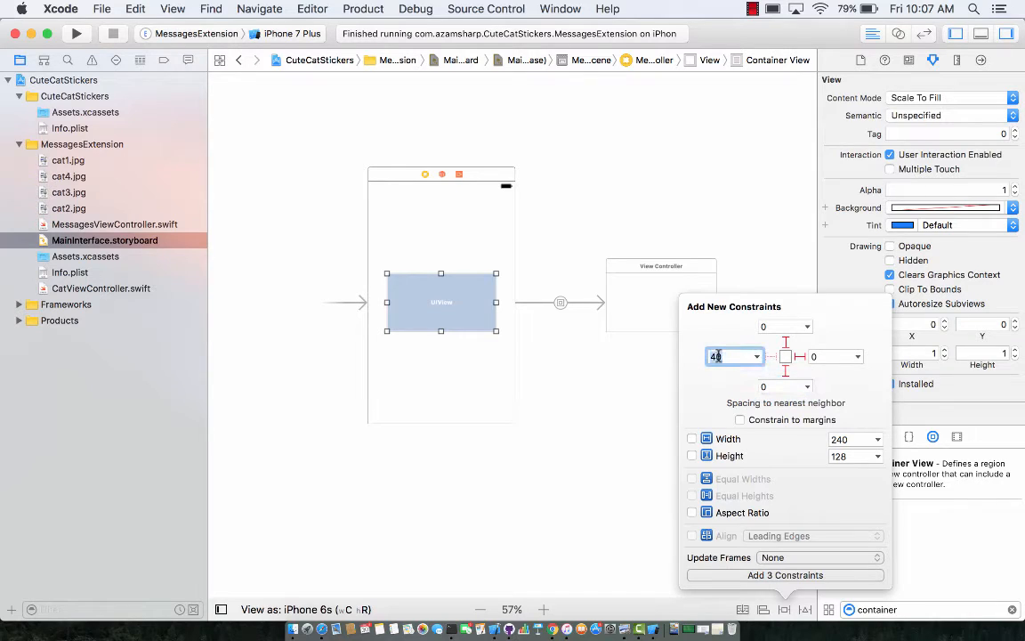
click(785, 575)
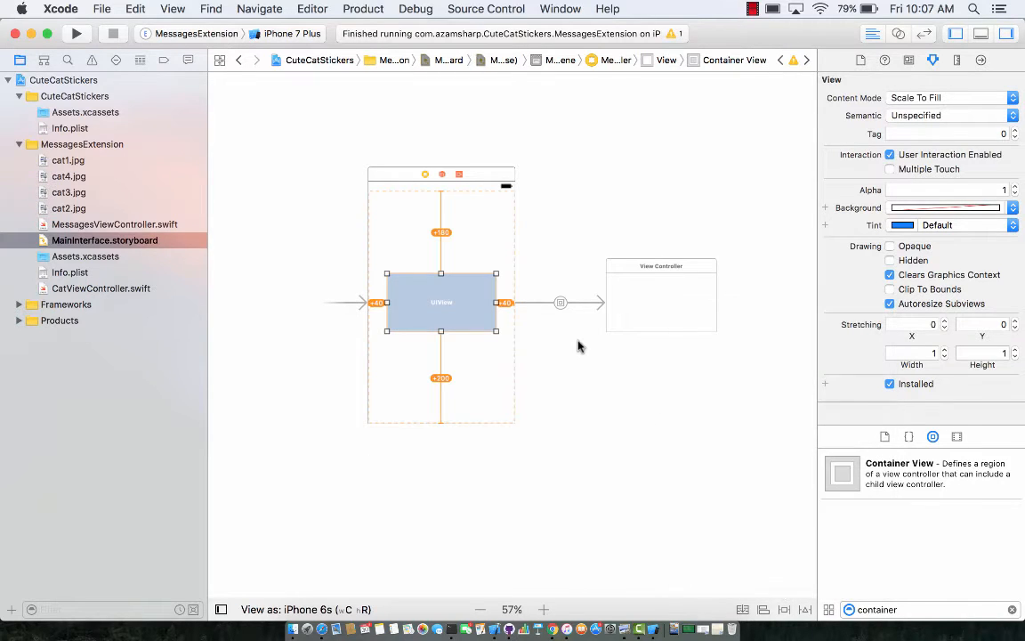
click(805, 610)
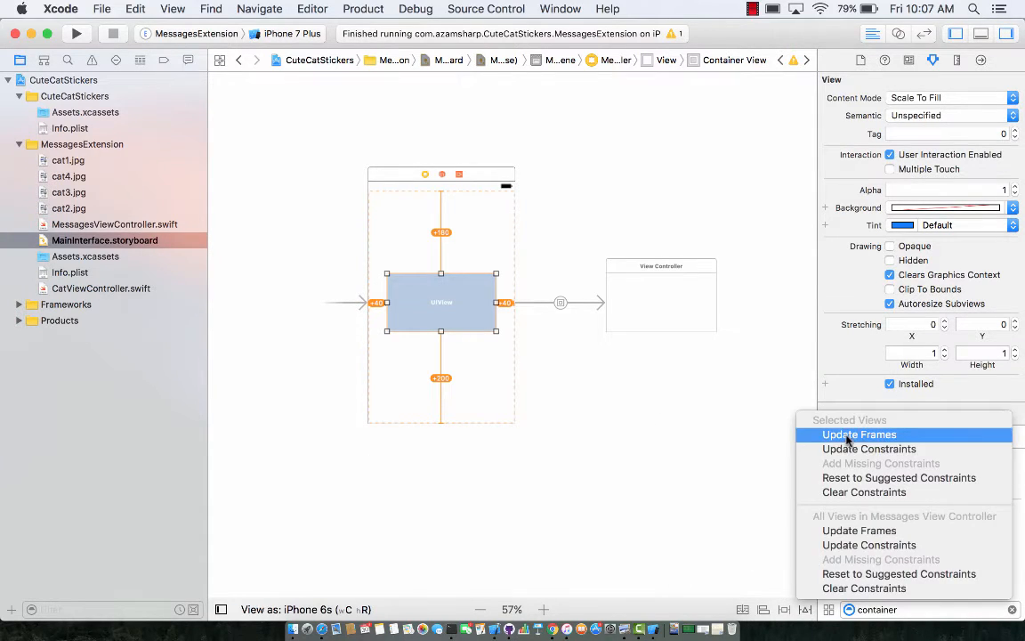
click(859, 435)
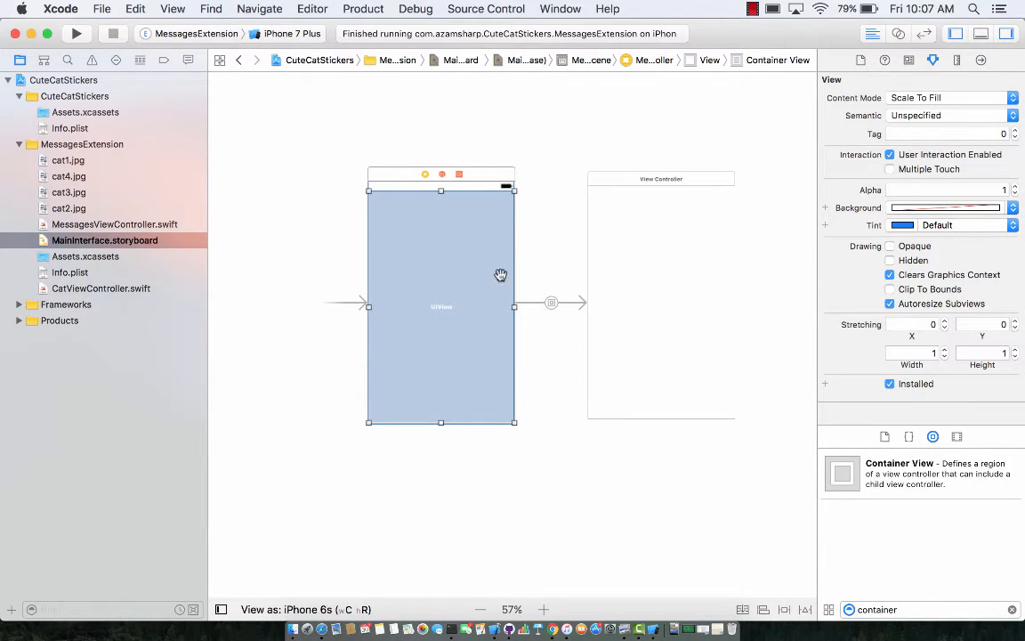
mouse_move(623, 241)
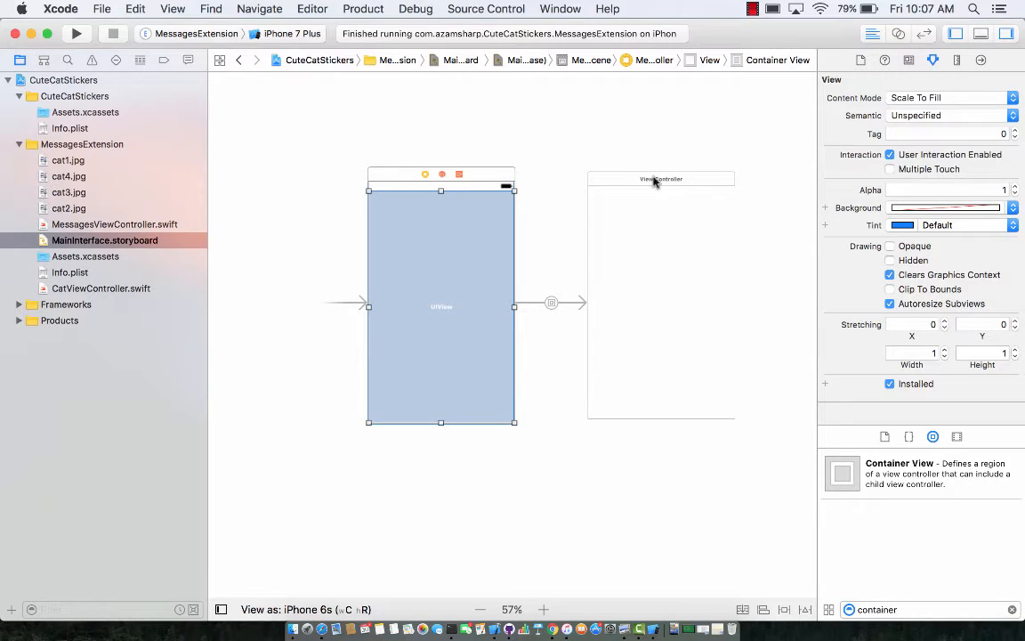
click(660, 178)
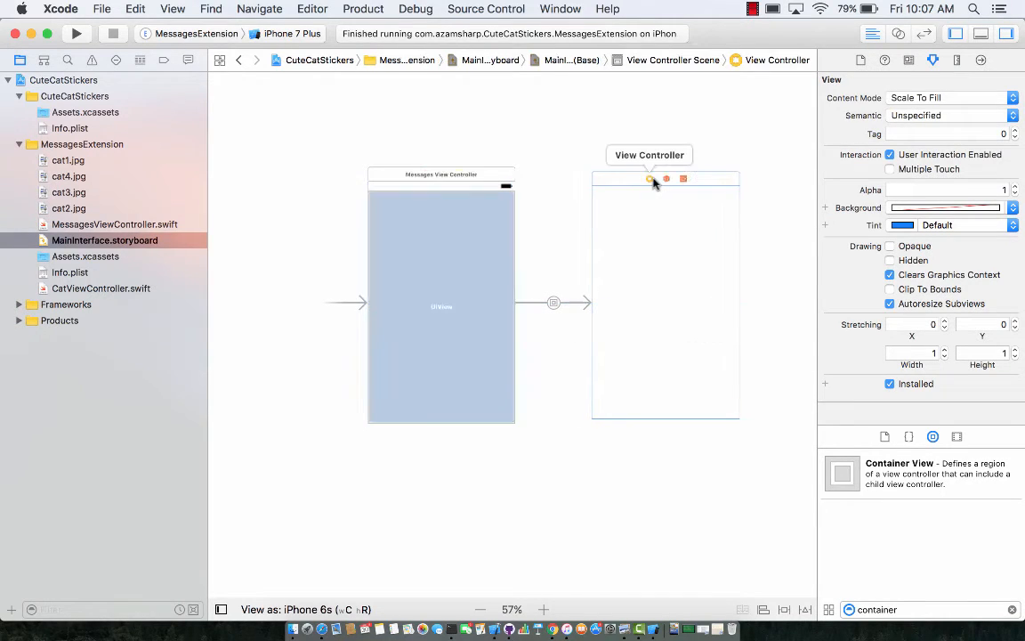
click(650, 178)
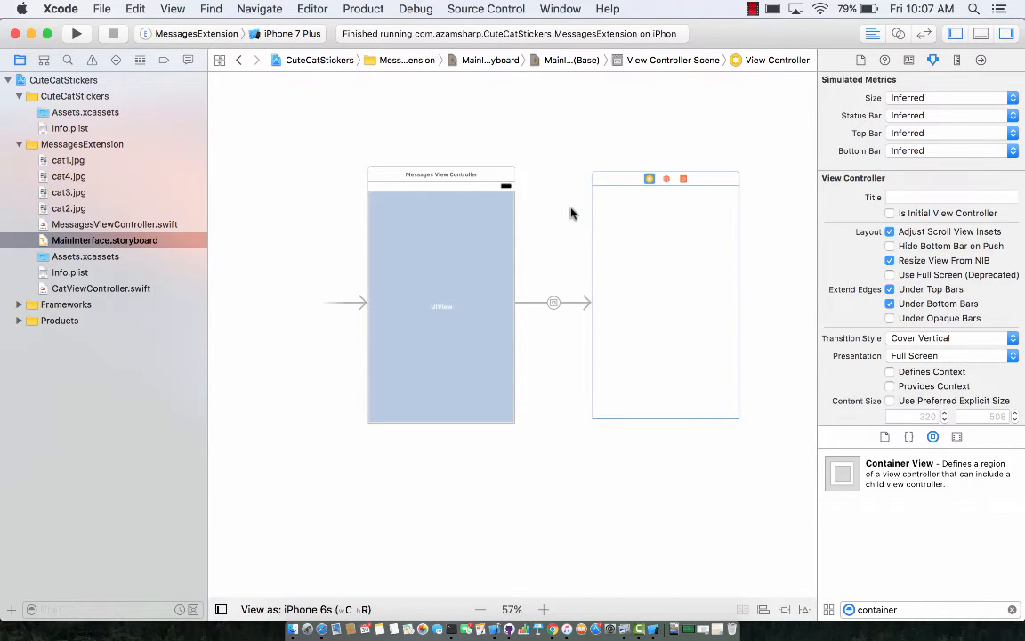
- Set the child view controller's background to orange and run the MessagesExtension scheme
click(442, 306)
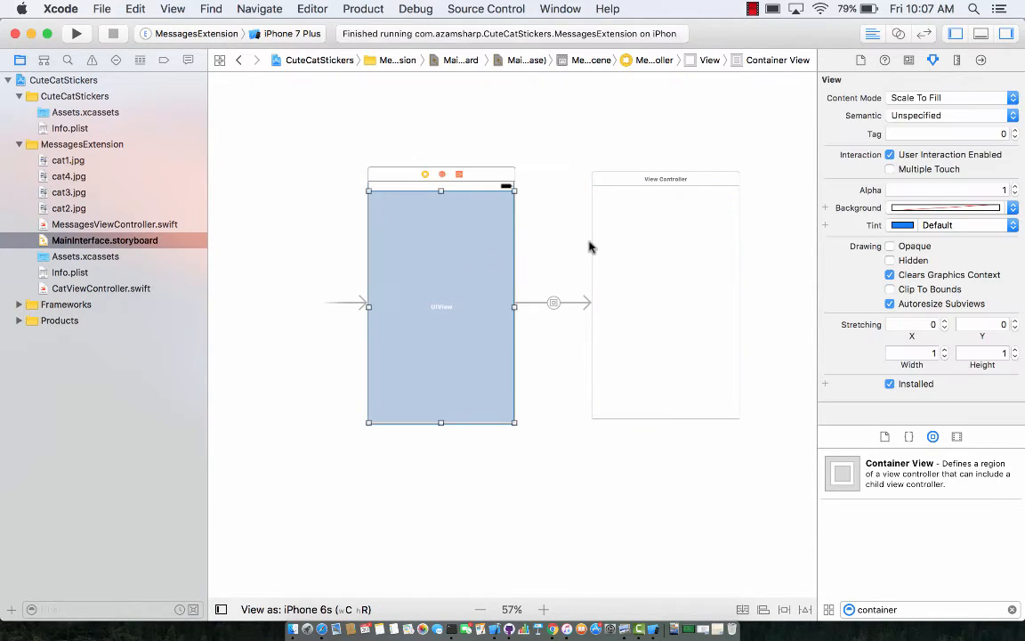
mouse_move(554, 258)
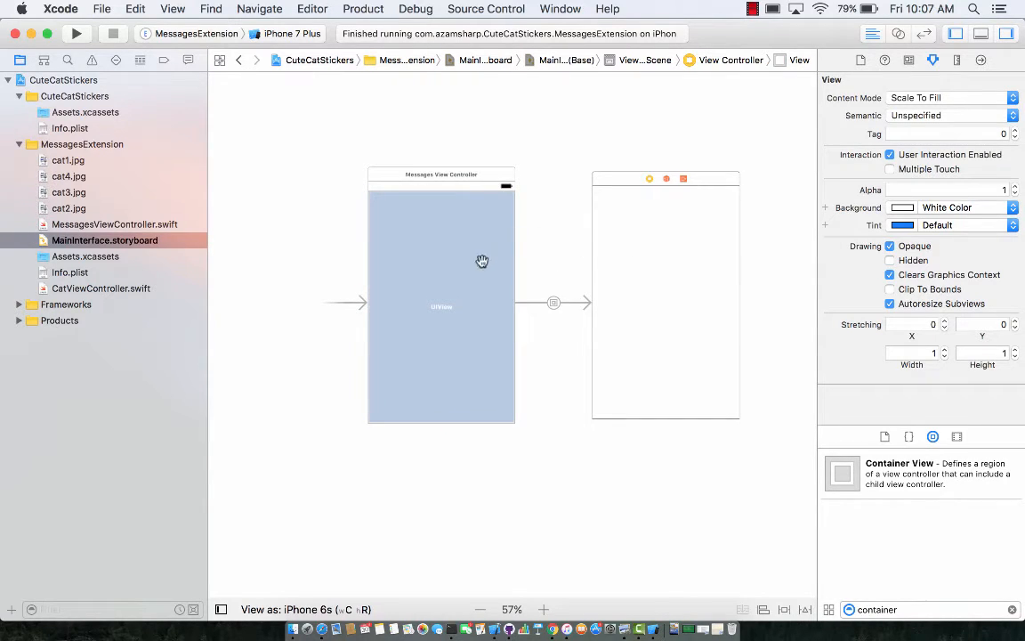
click(454, 279)
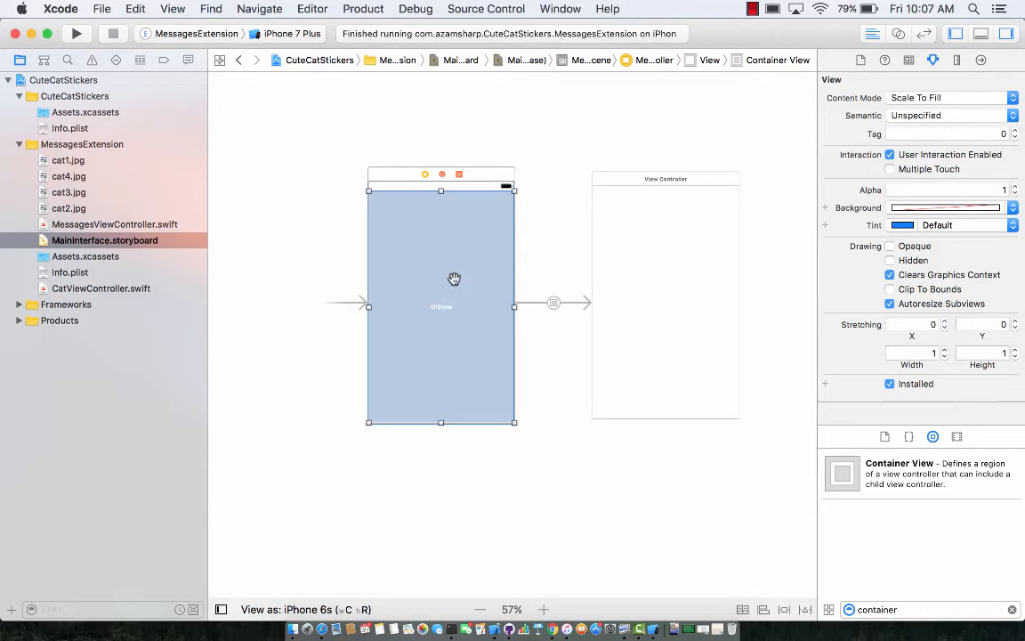
mouse_move(496, 257)
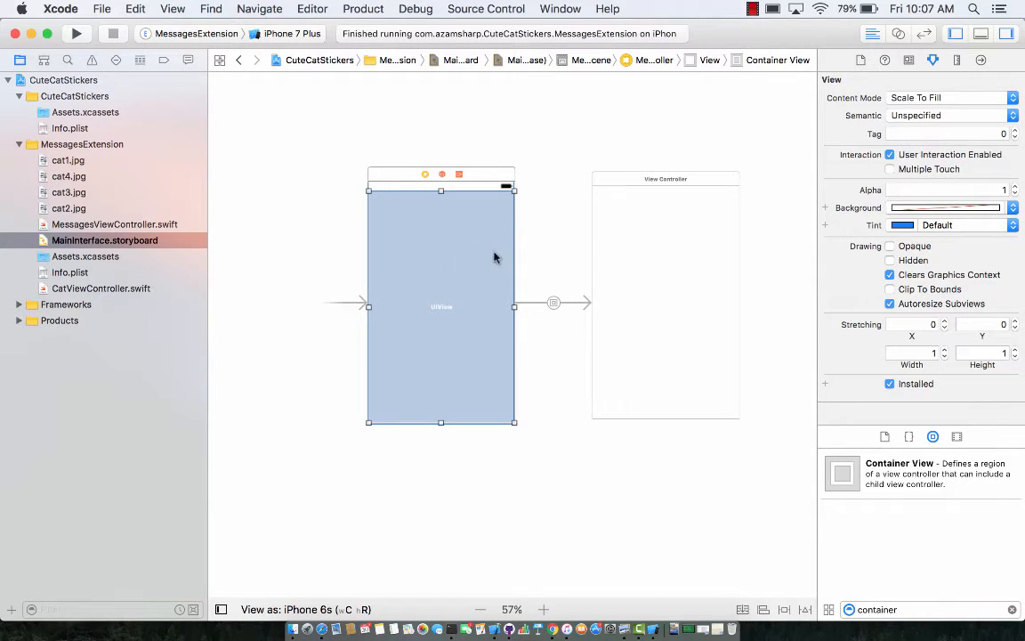
click(1013, 207)
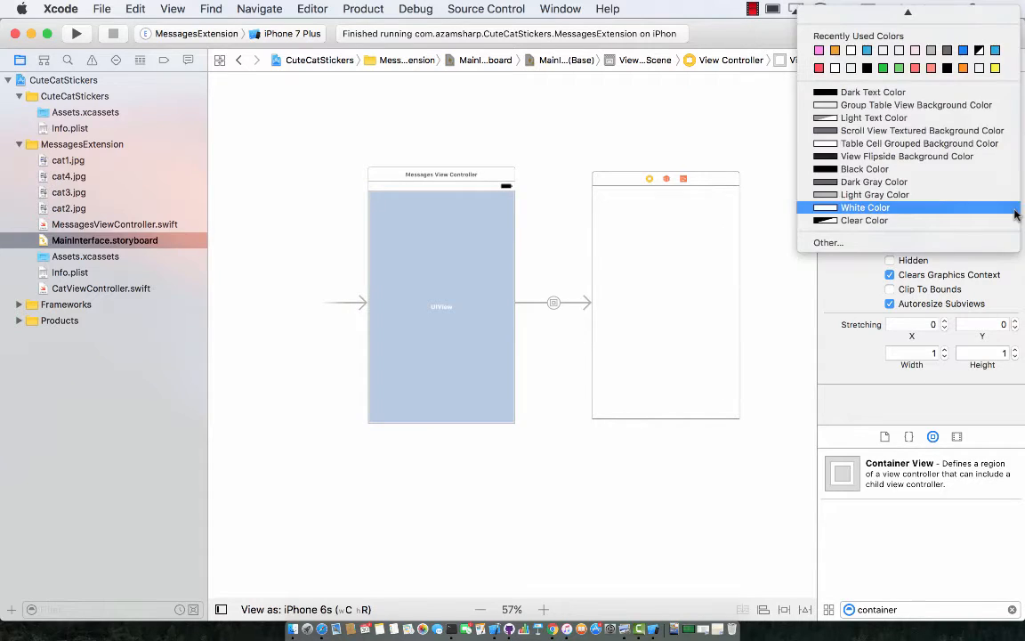
click(865, 208)
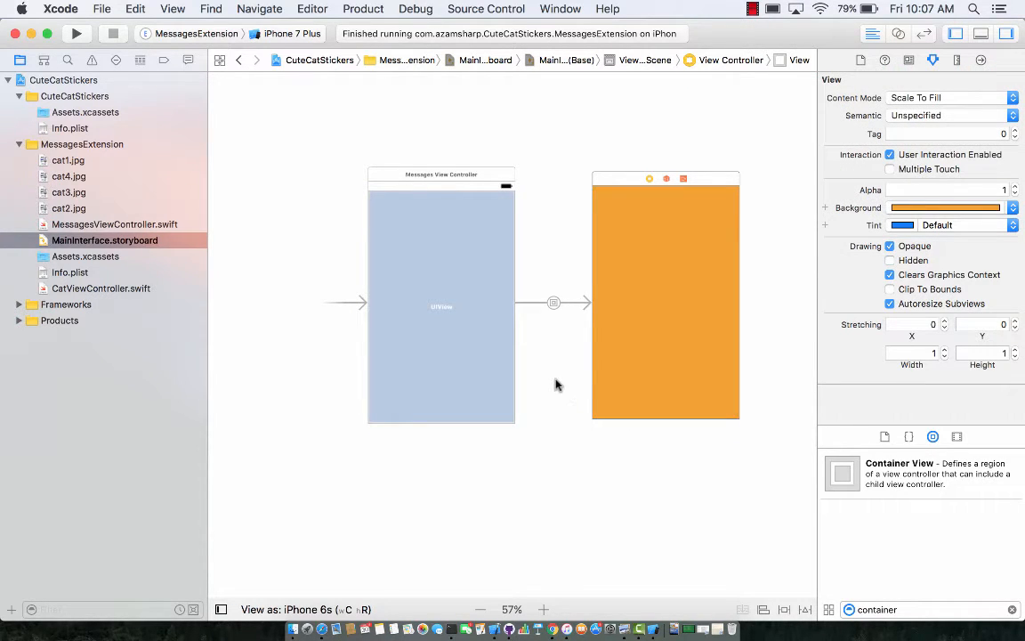
click(557, 384)
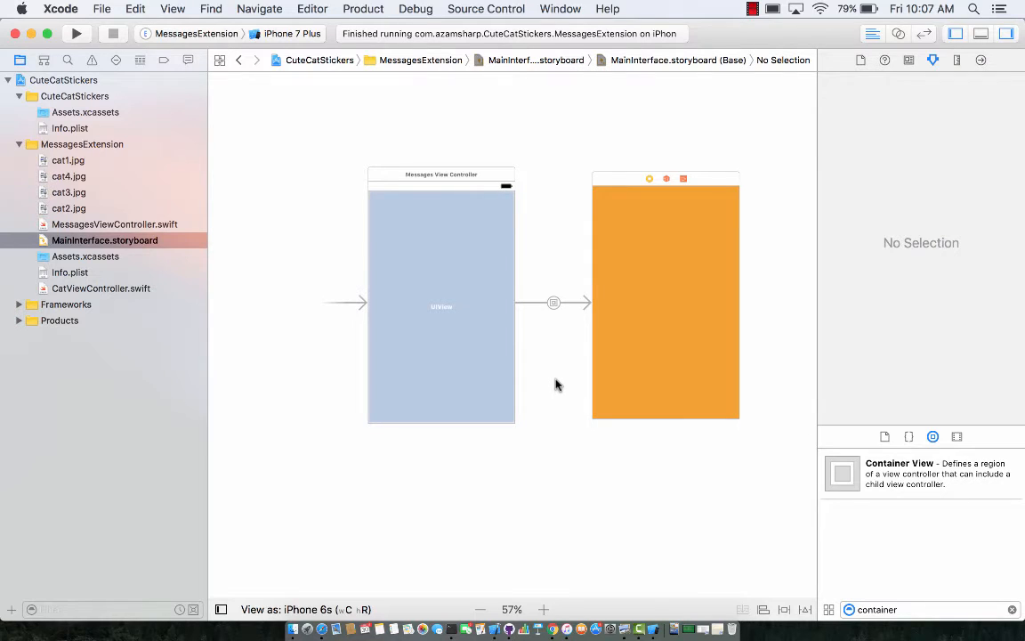
click(77, 33)
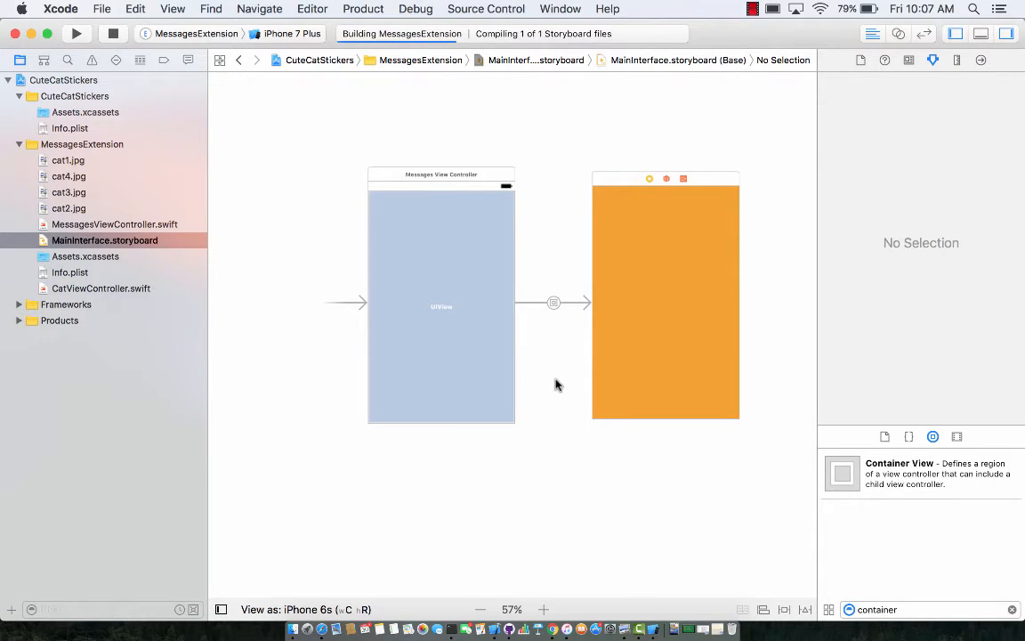
- Launch Messages in the iPhone 7 Plus Simulator, showing the extension's orange panel
click(76, 33)
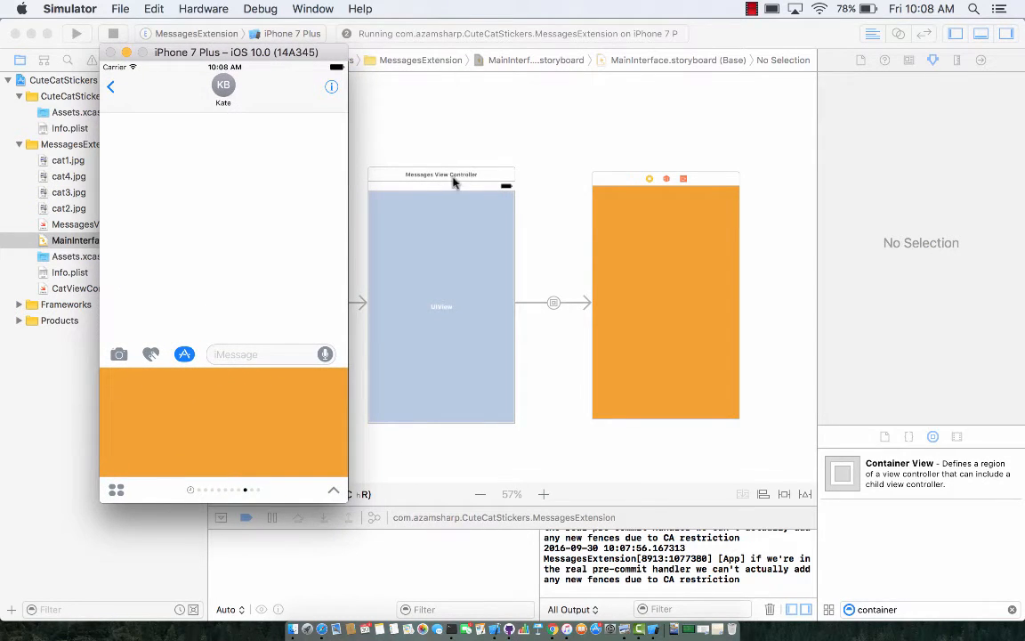
mouse_move(419, 268)
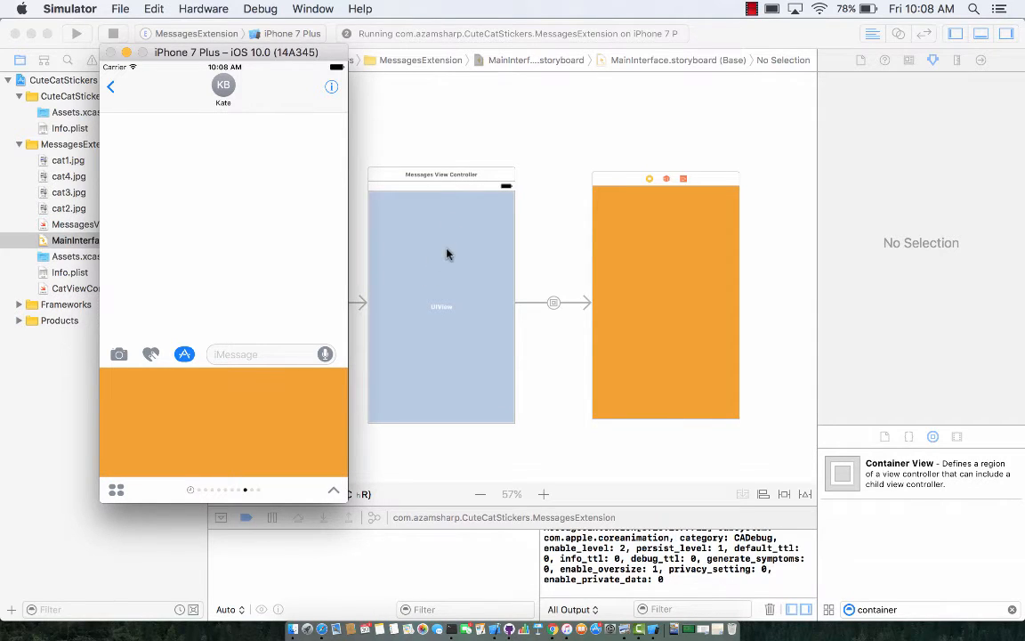
mouse_move(577, 260)
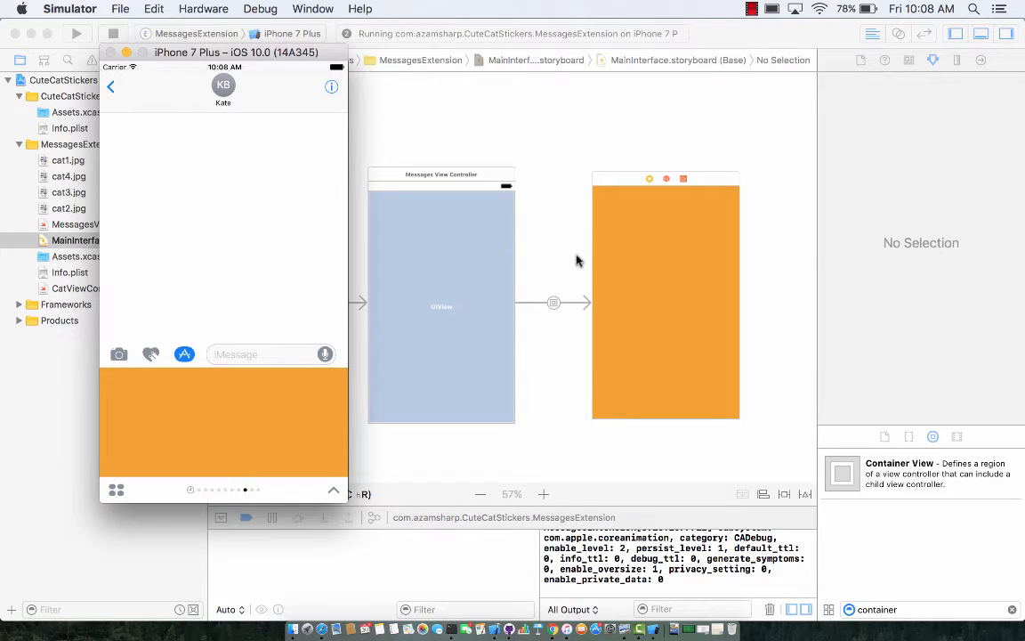
mouse_move(650, 254)
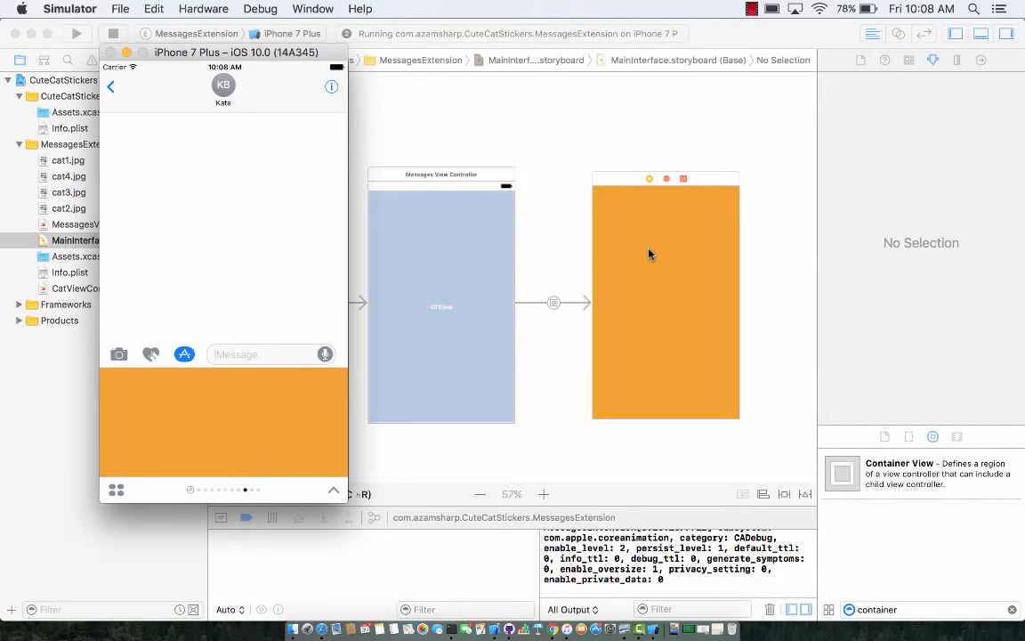
- Return to Xcode, stop the running extension and select the orange child view
click(114, 34)
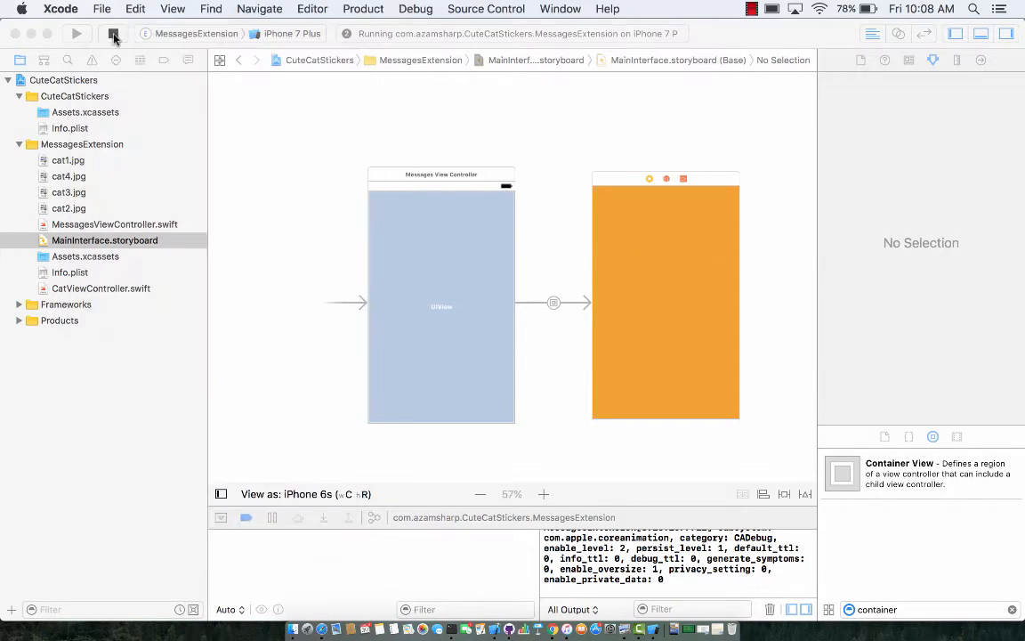
click(113, 34)
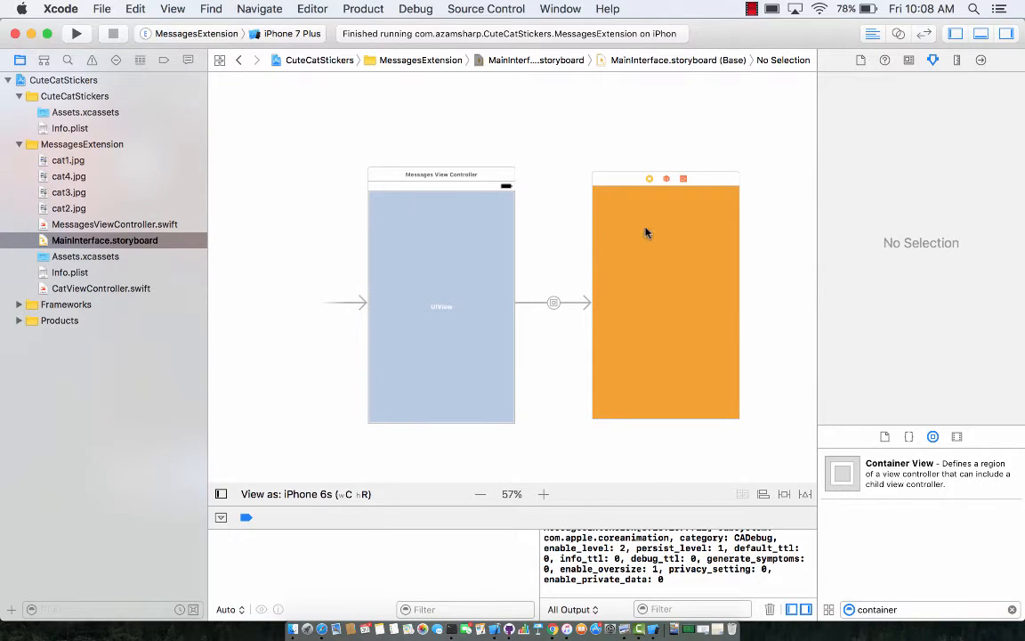
click(666, 294)
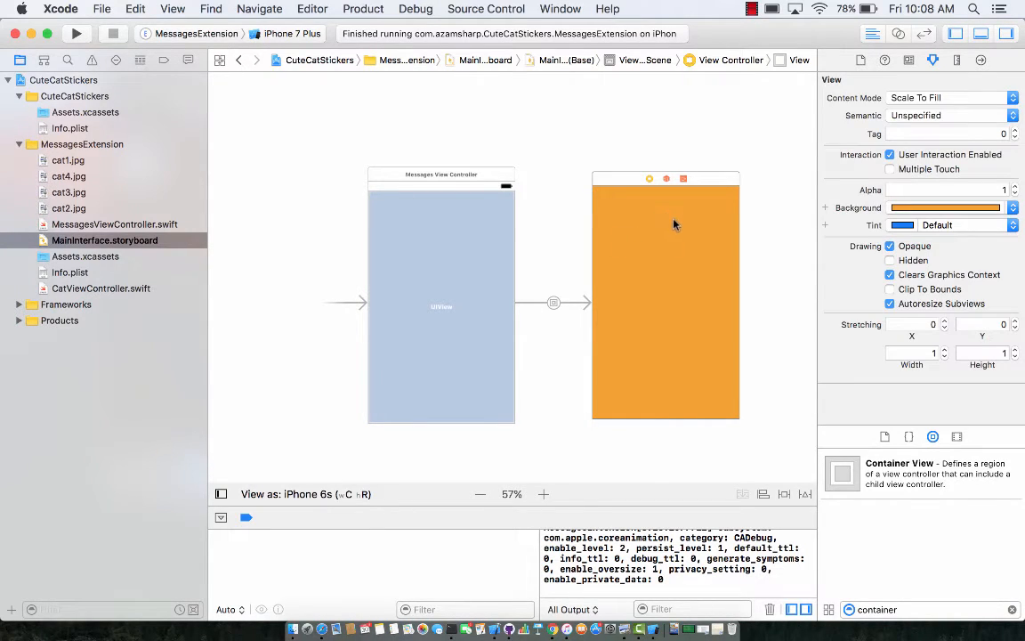
mouse_move(131, 158)
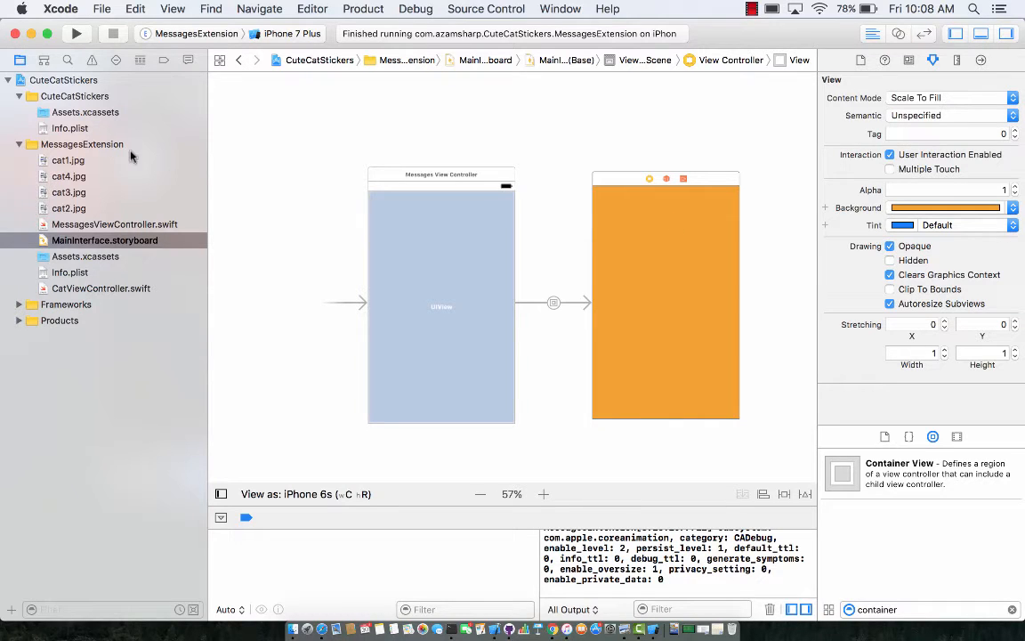
- Add a Swift file named CuteCatsViewController to the MessagesExtension group
right_click(82, 144)
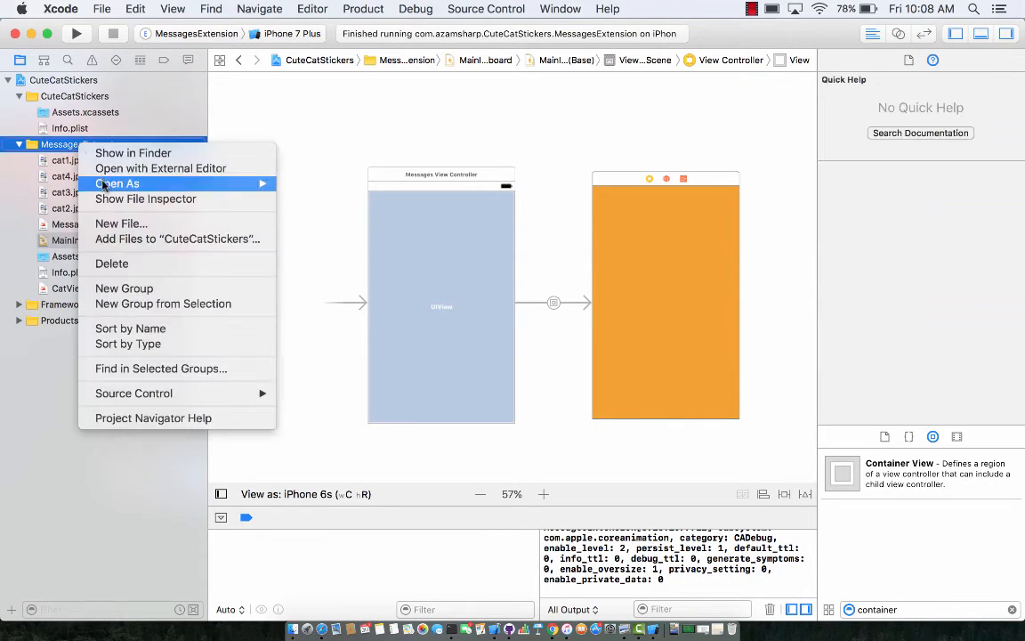
click(121, 223)
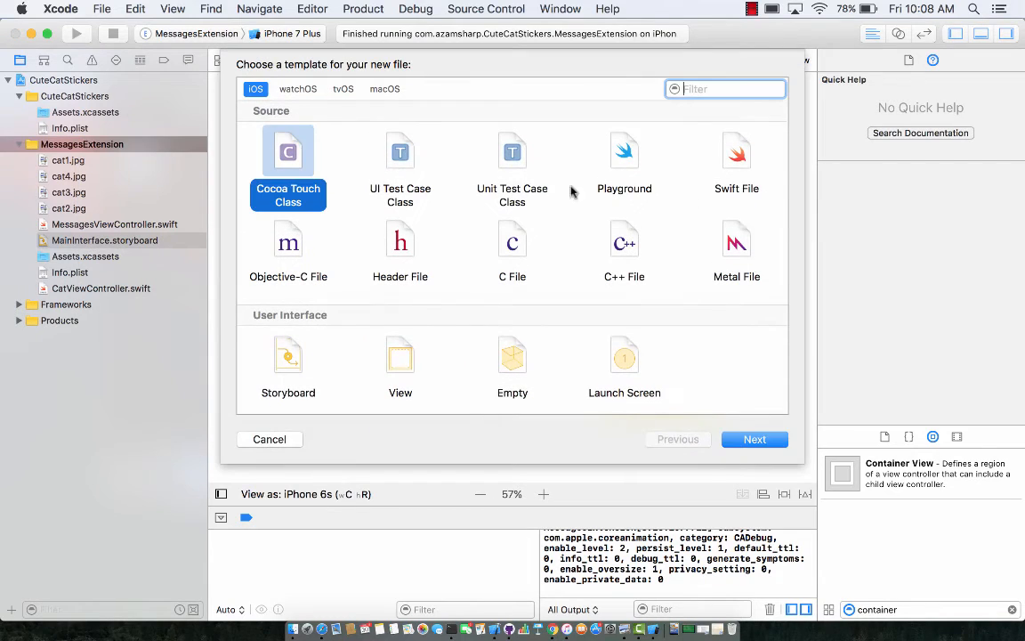
click(737, 165)
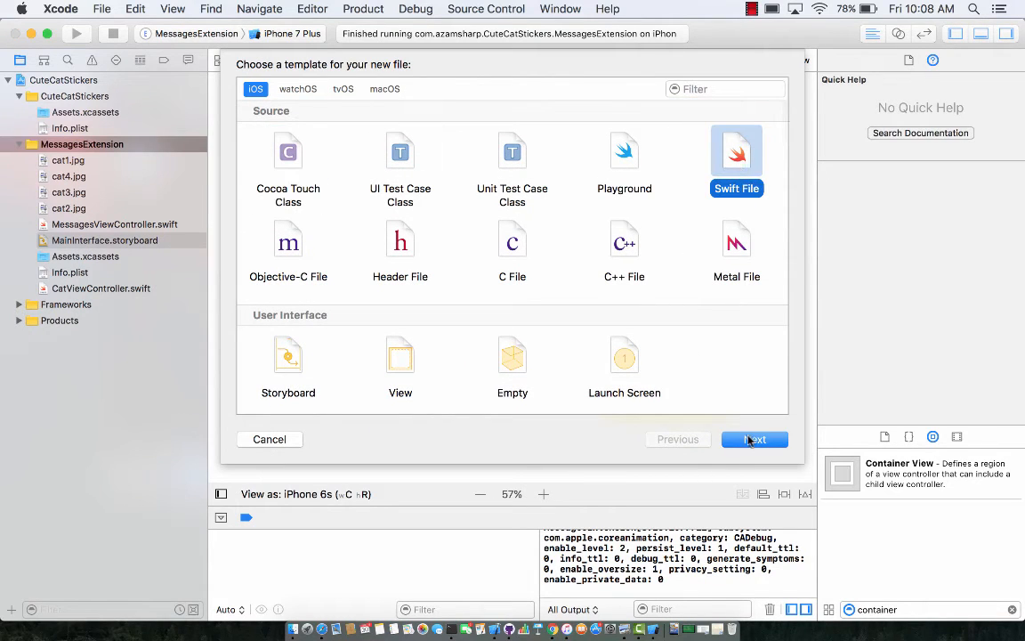
click(754, 439)
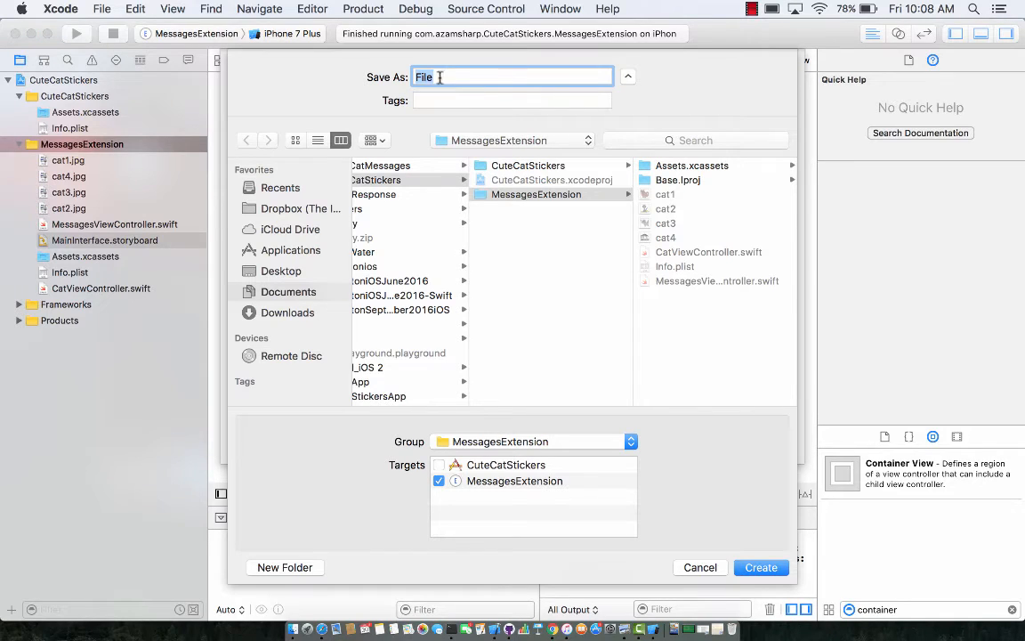
text(C)
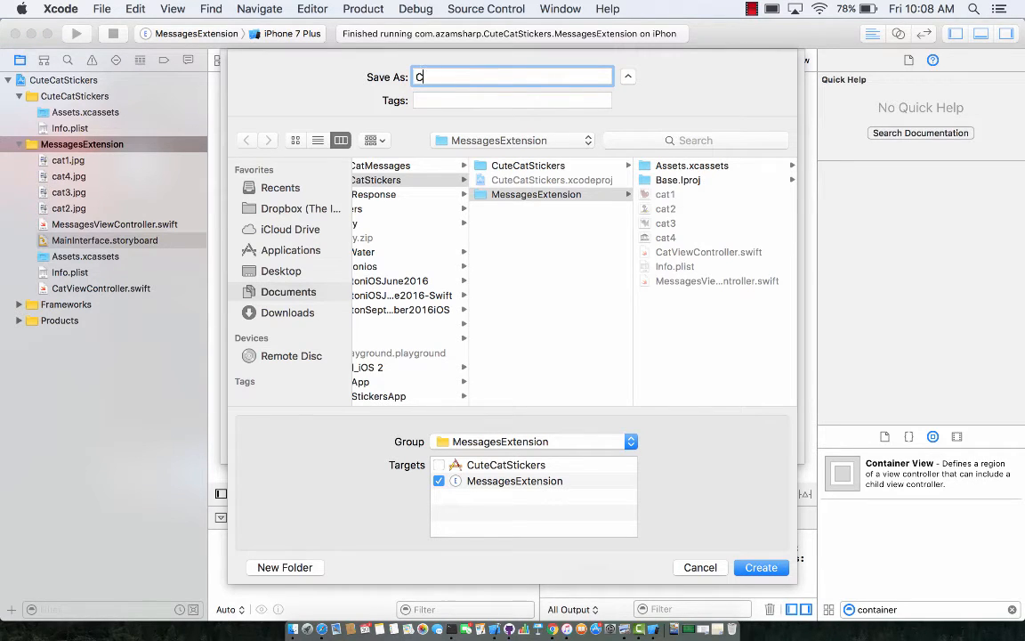
text(uteCa)
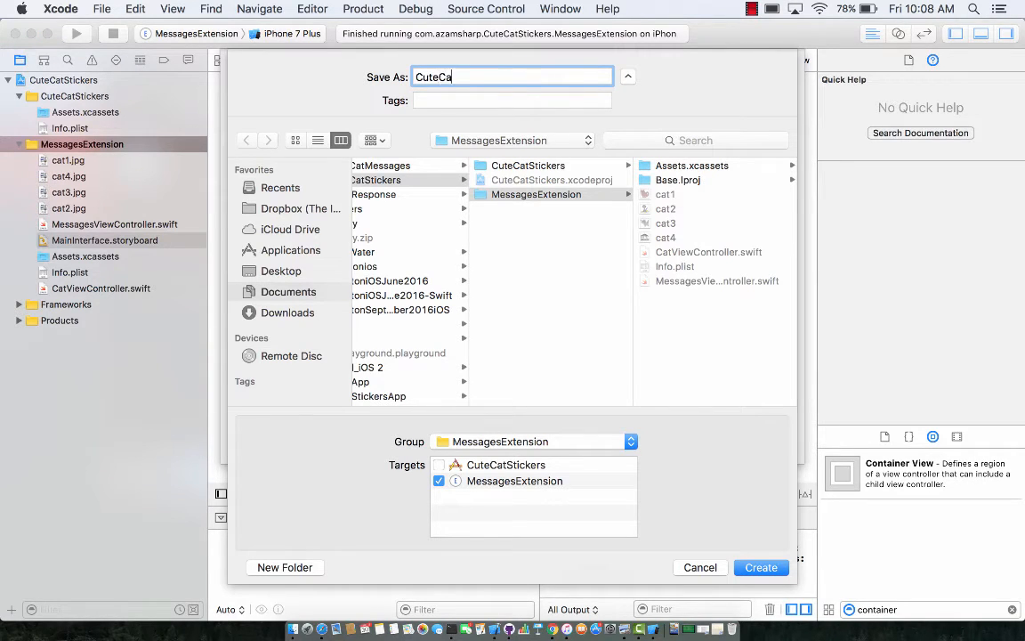
text(tsViewCo)
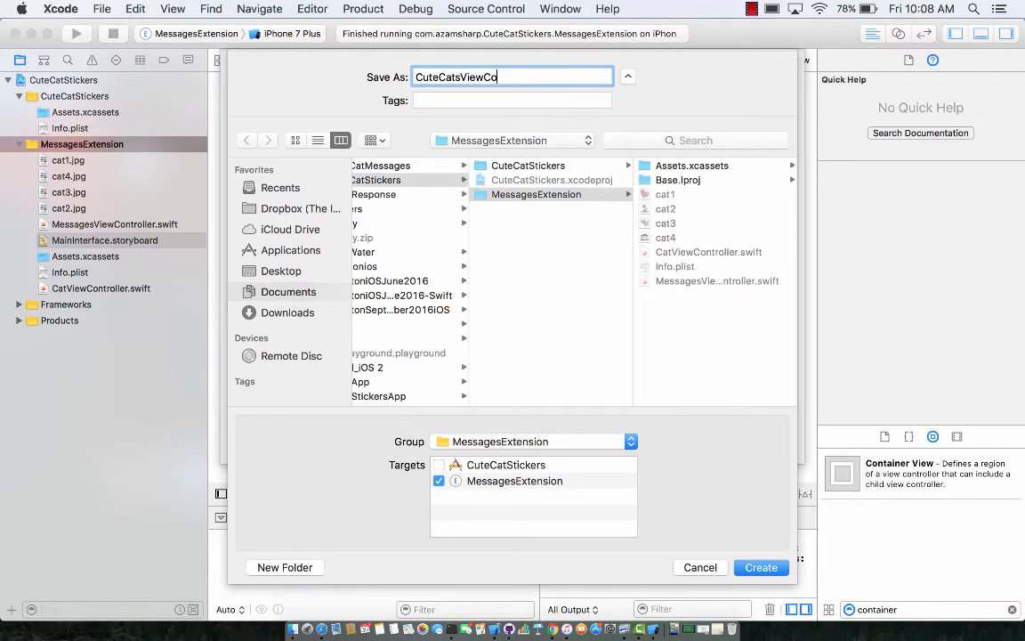
text(ntroller)
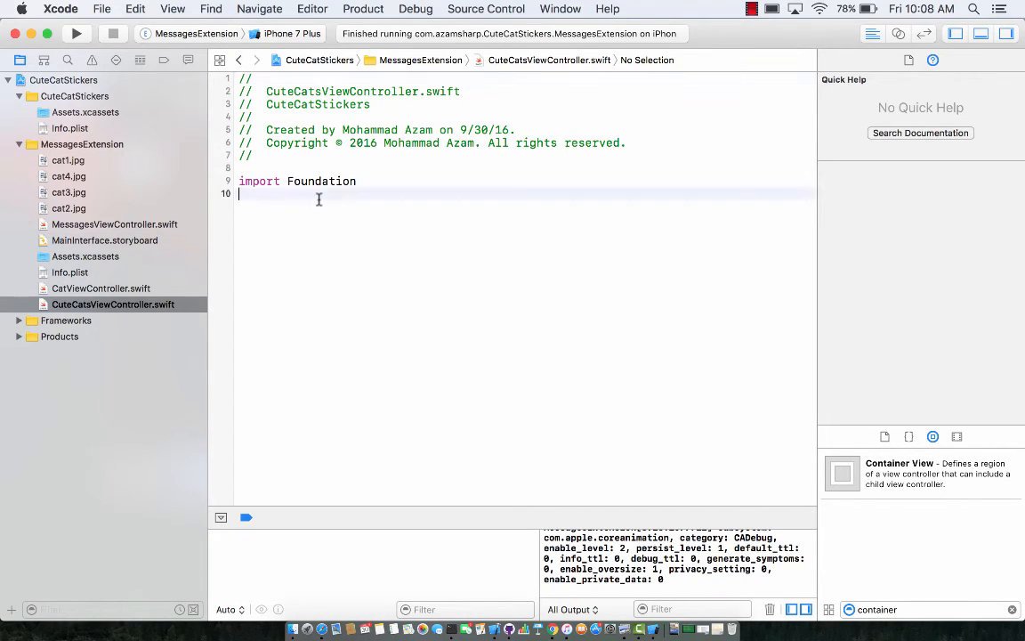
- Add 'import Messages' and declare class CuteCatsViewController : MSStickerBrowserViewController with braces
key(return)
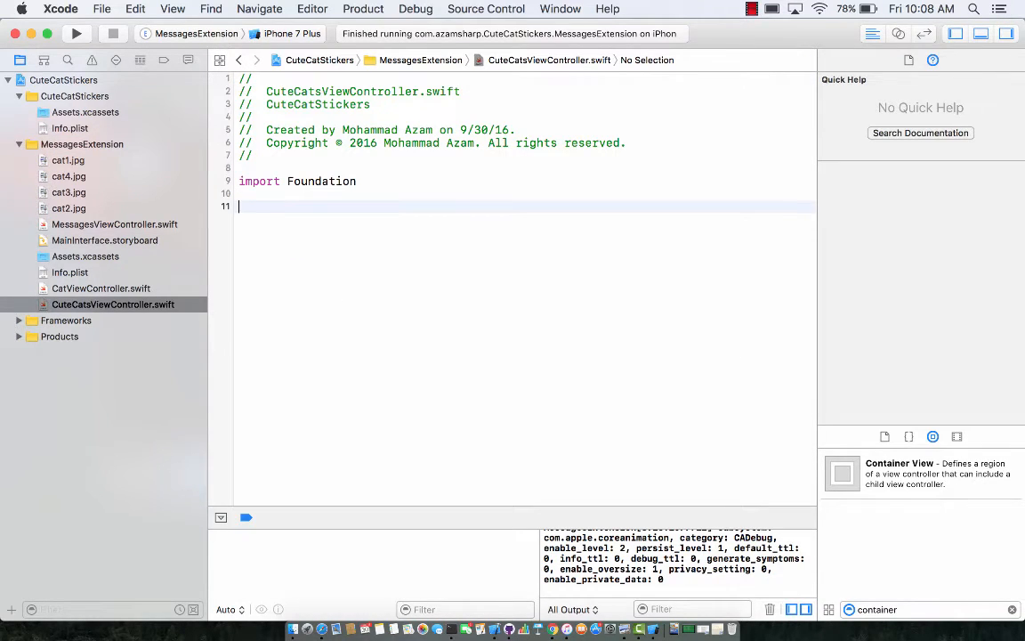
text(class Cute)
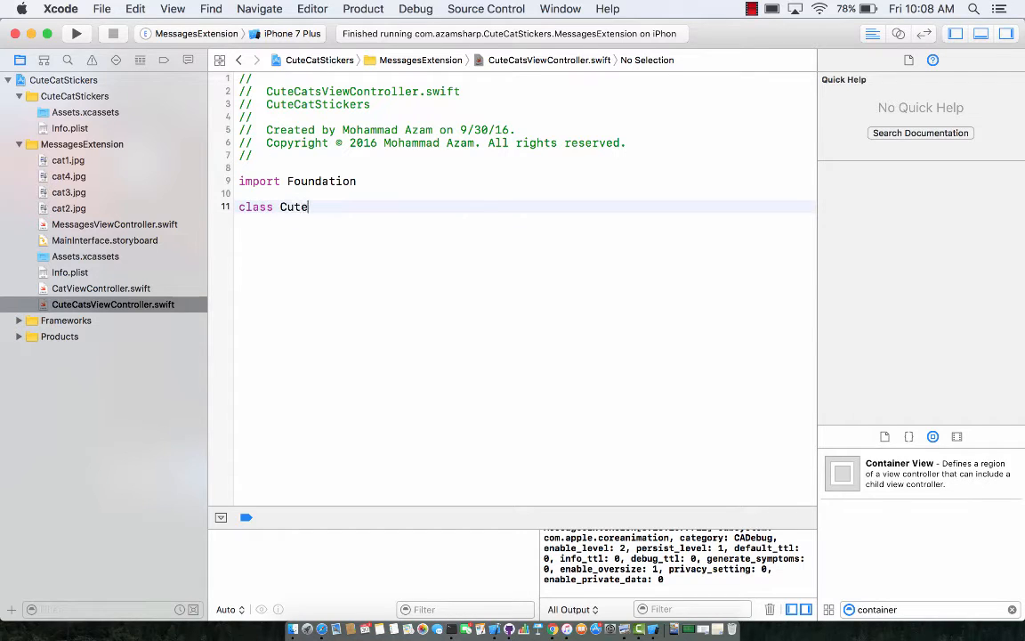
text(CatsViewC)
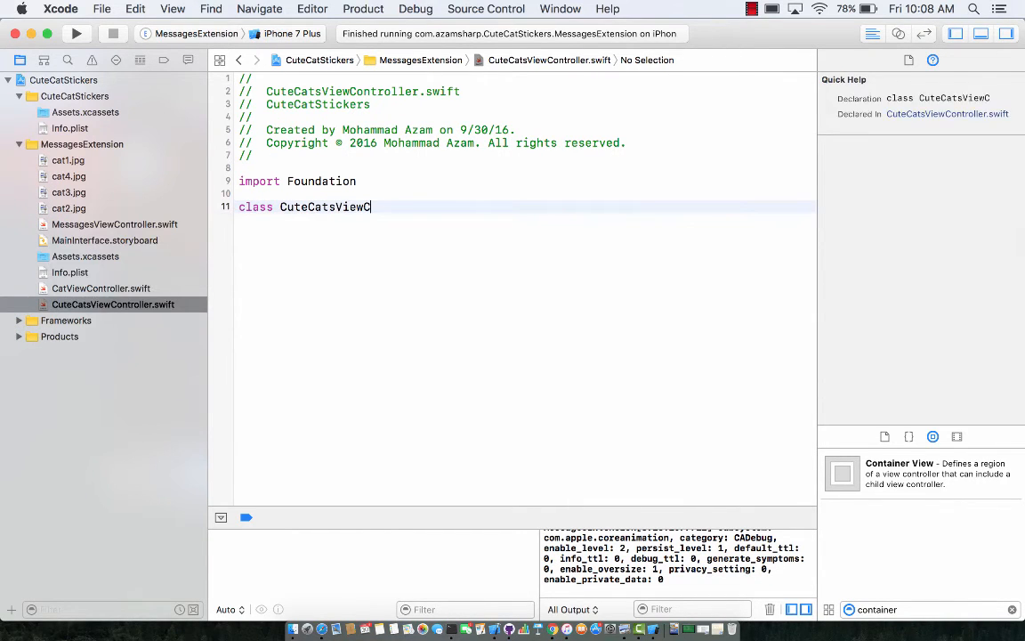
text(ontroller :)
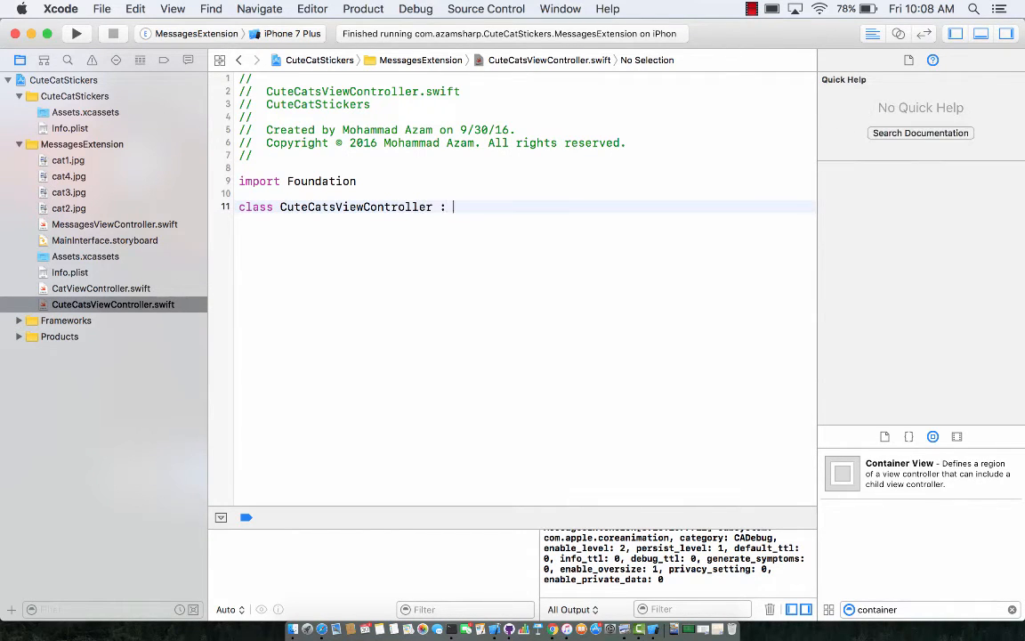
text(MS)
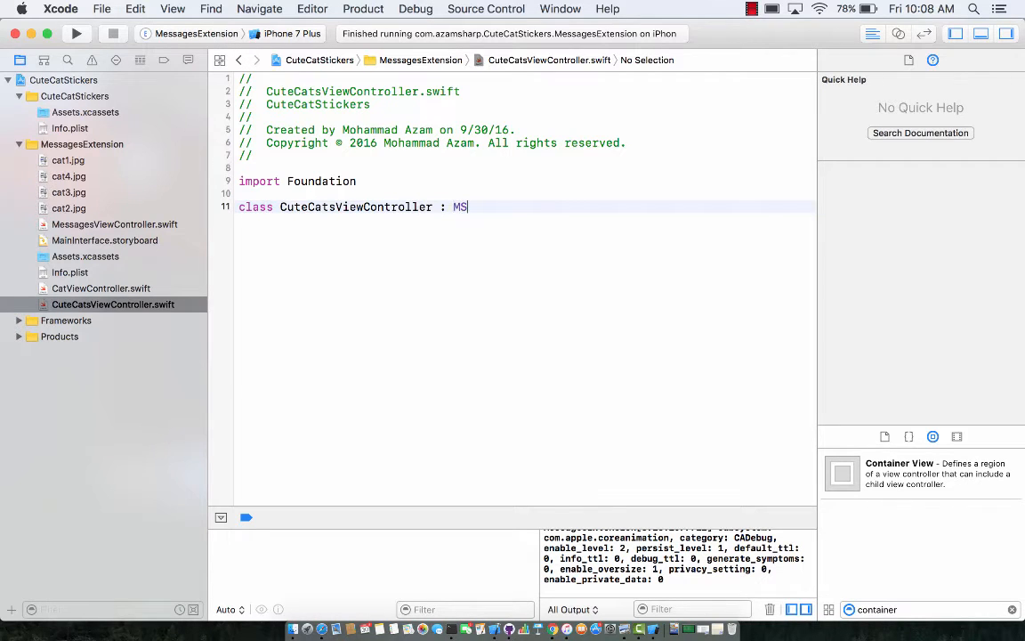
text(tick)
click(525, 193)
text(impo)
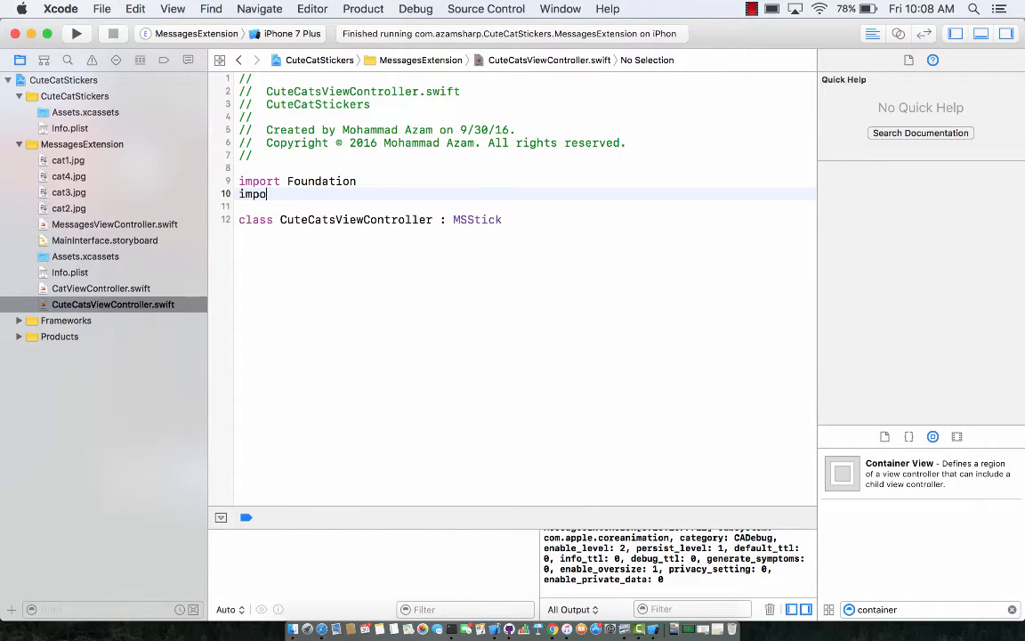
text(rt Messages)
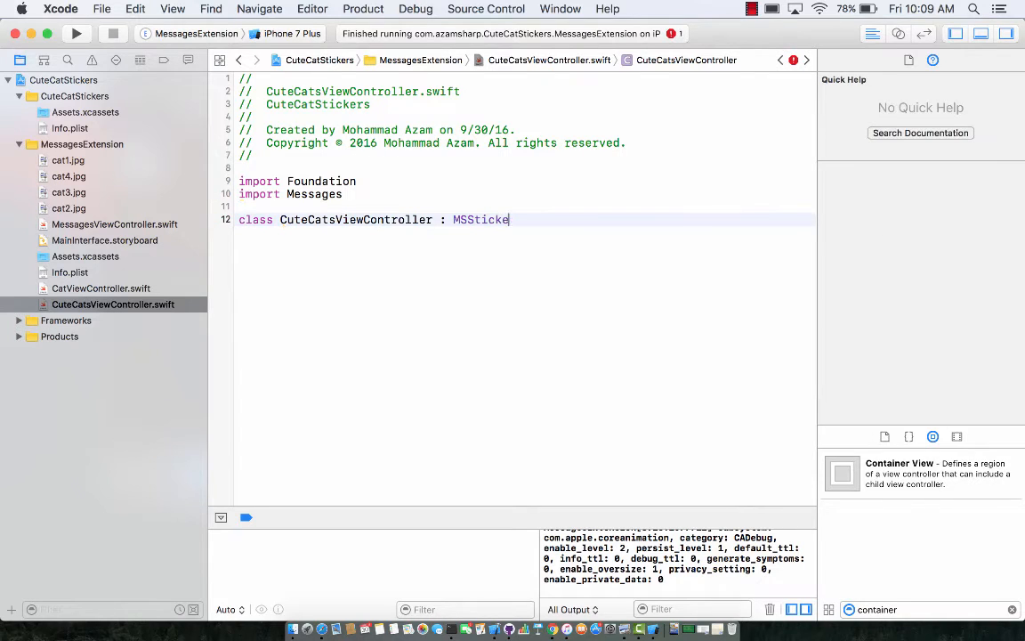
text(rs)
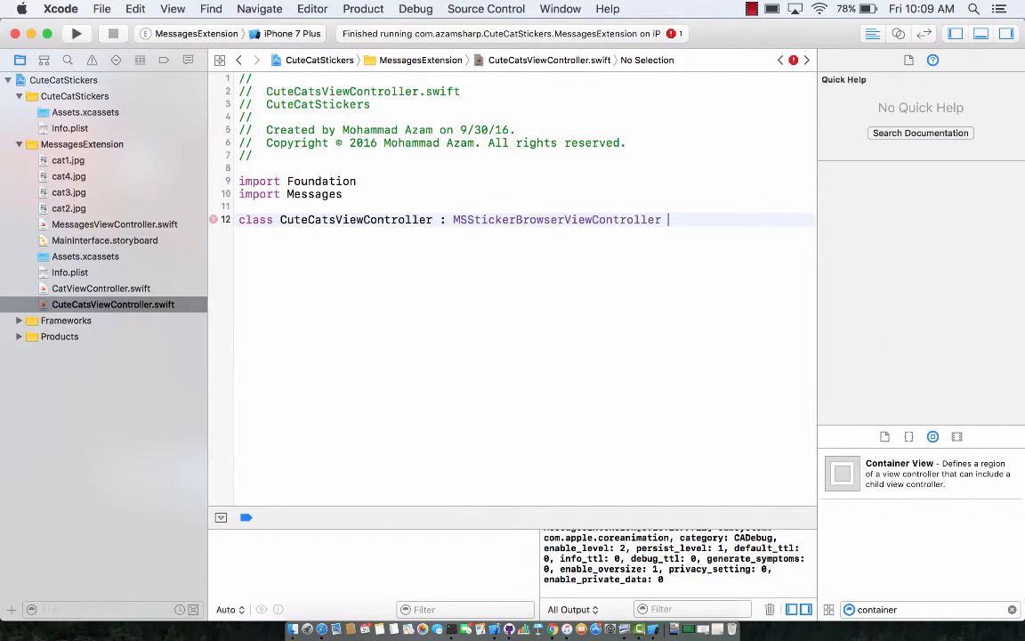
text({)
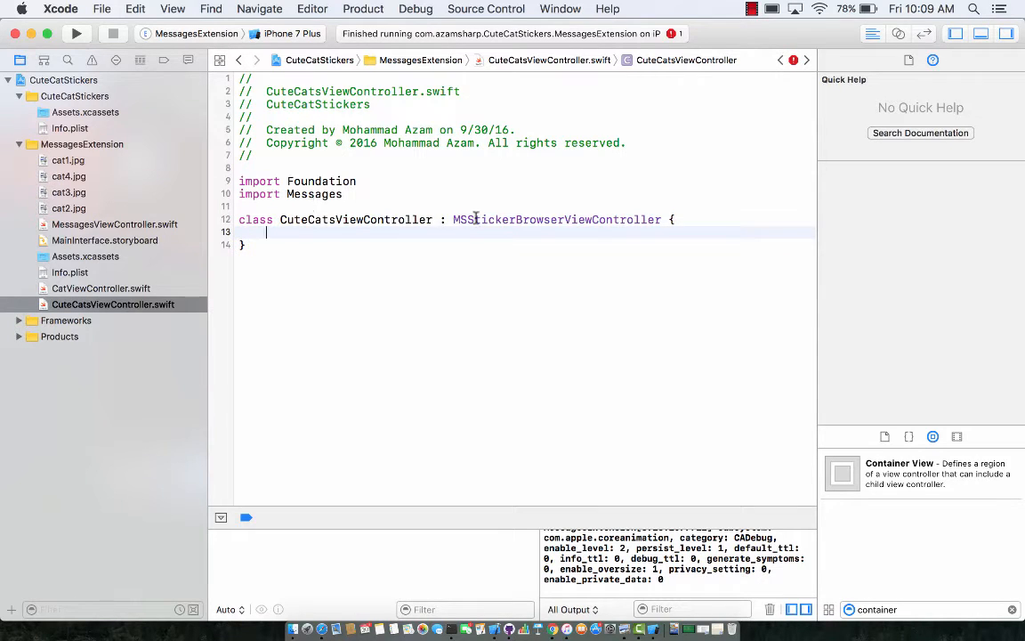
- Declare 'var stickers :[MSSticker]!' inside the class body
click(556, 220)
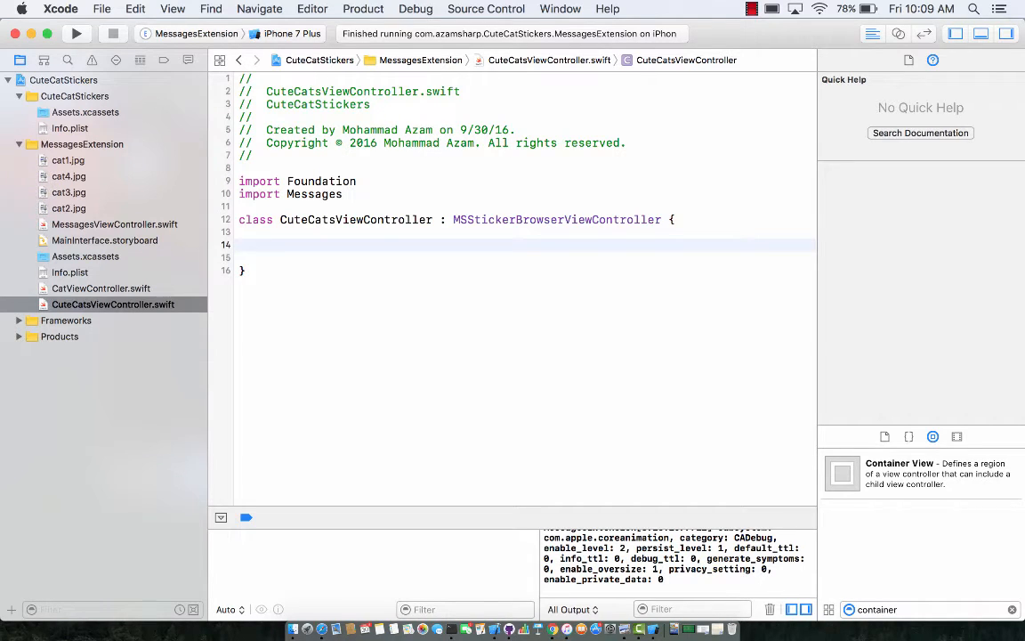
click(267, 245)
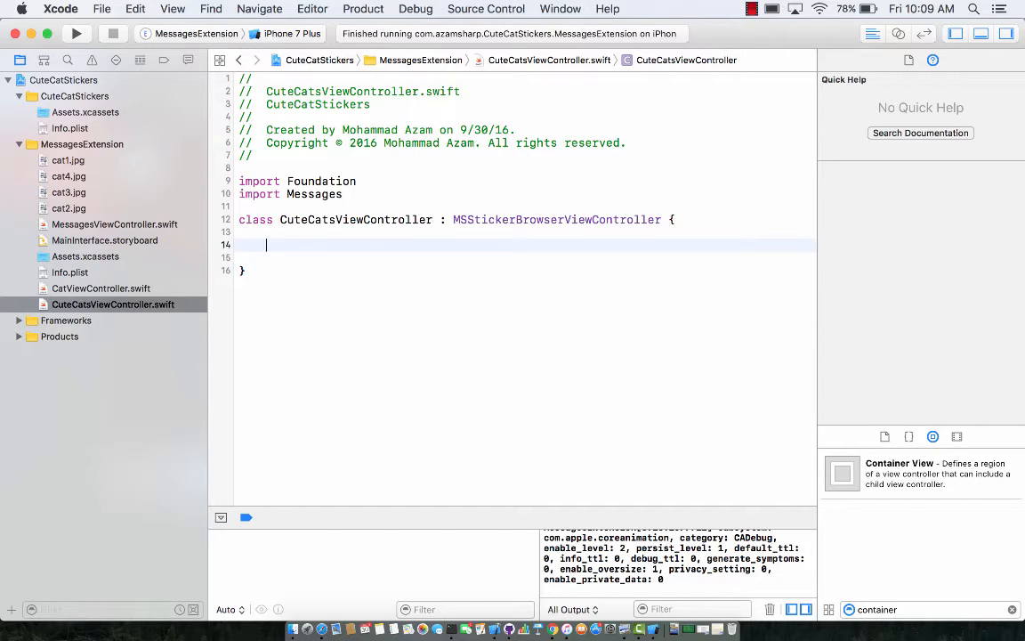
text(var stickers =)
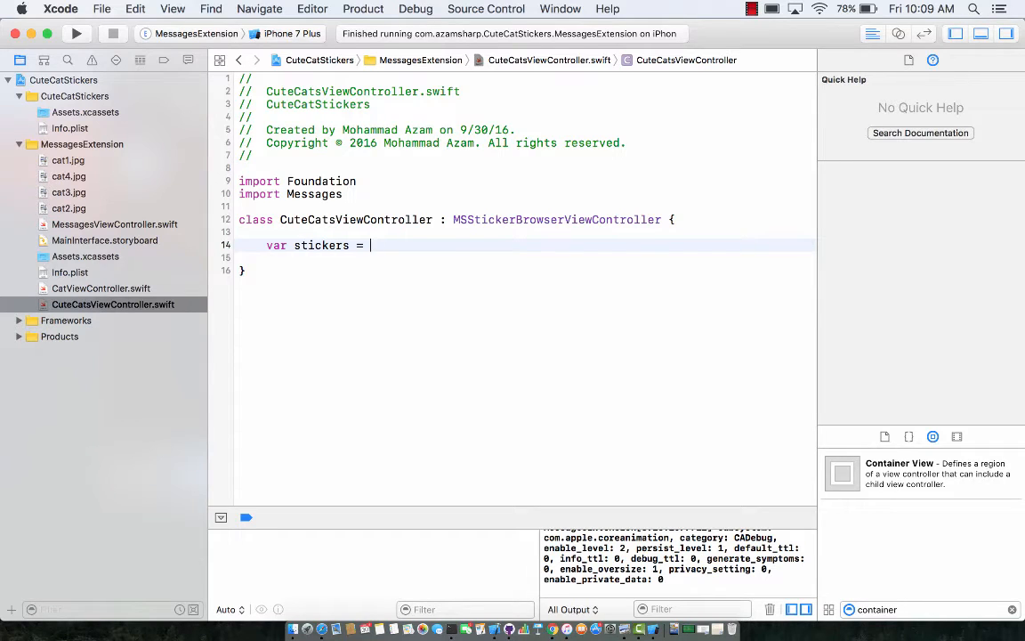
text(:[N)
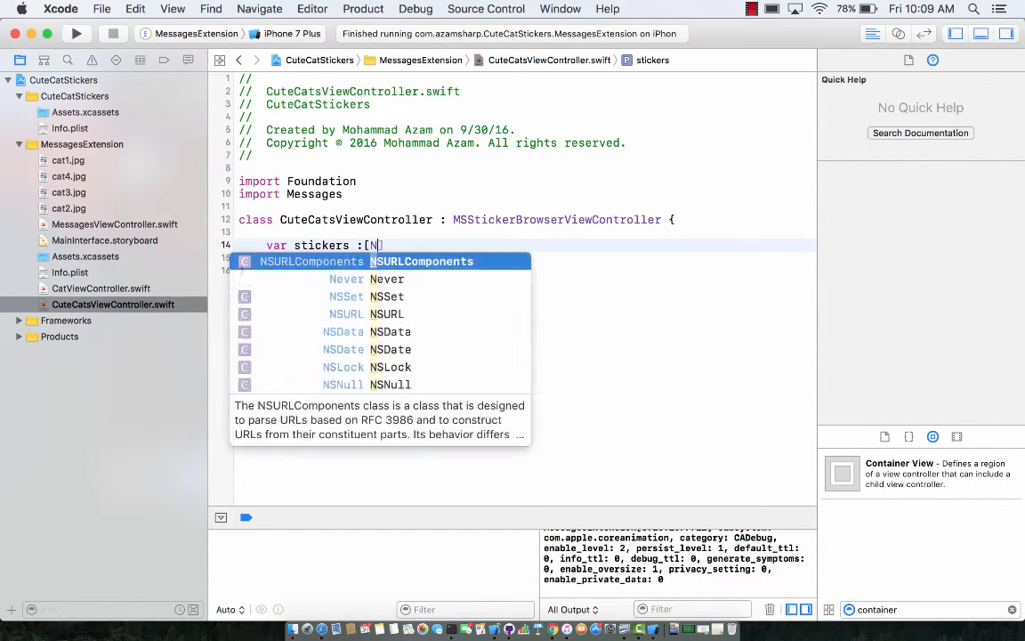
text(MSSticker]!)
click(526, 270)
text(var)
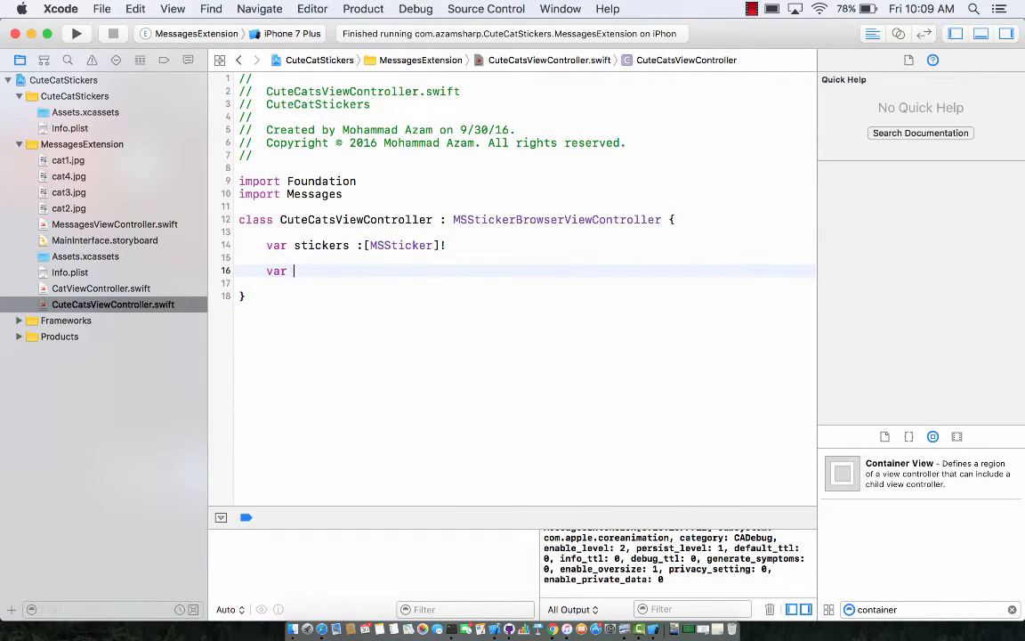
- Declare stickerNames as ["cat1","cat2","cat3","cat4"], followed by blank lines
text(stickerNames = ["cat1",")
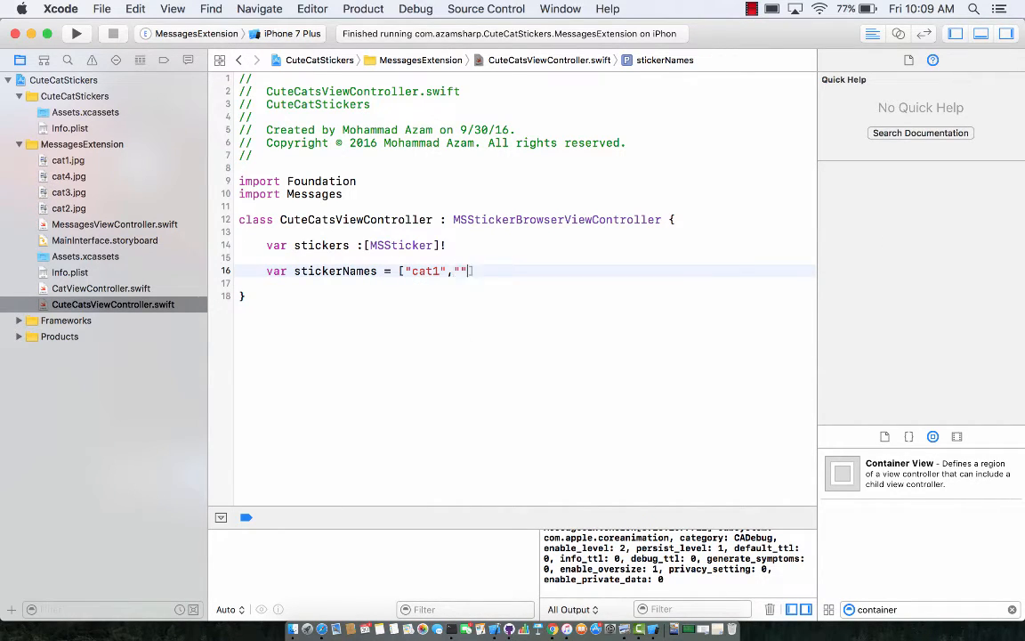
text(cat2)
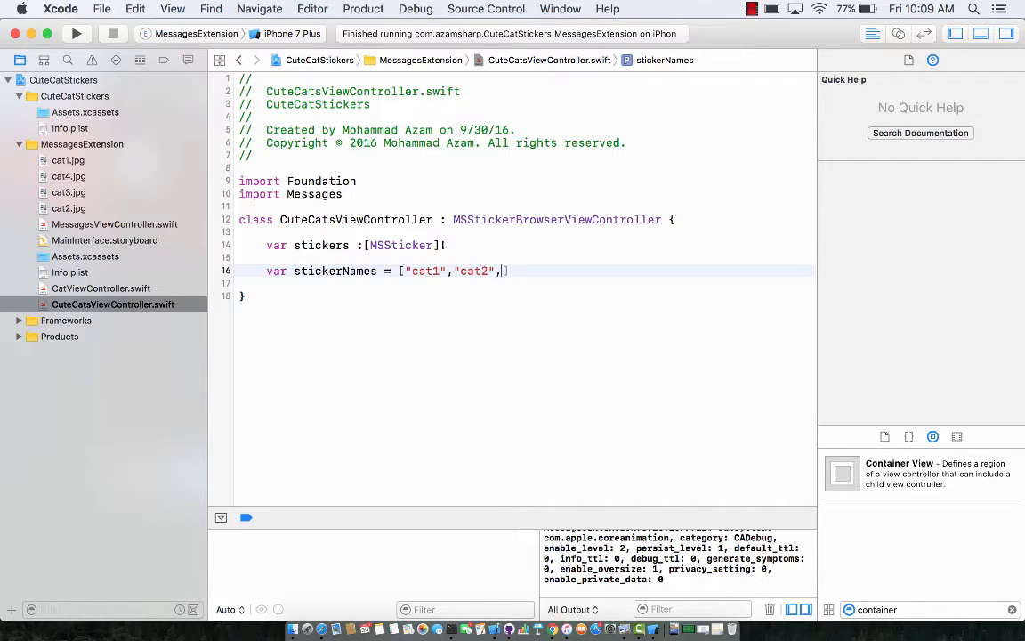
text("cat3")
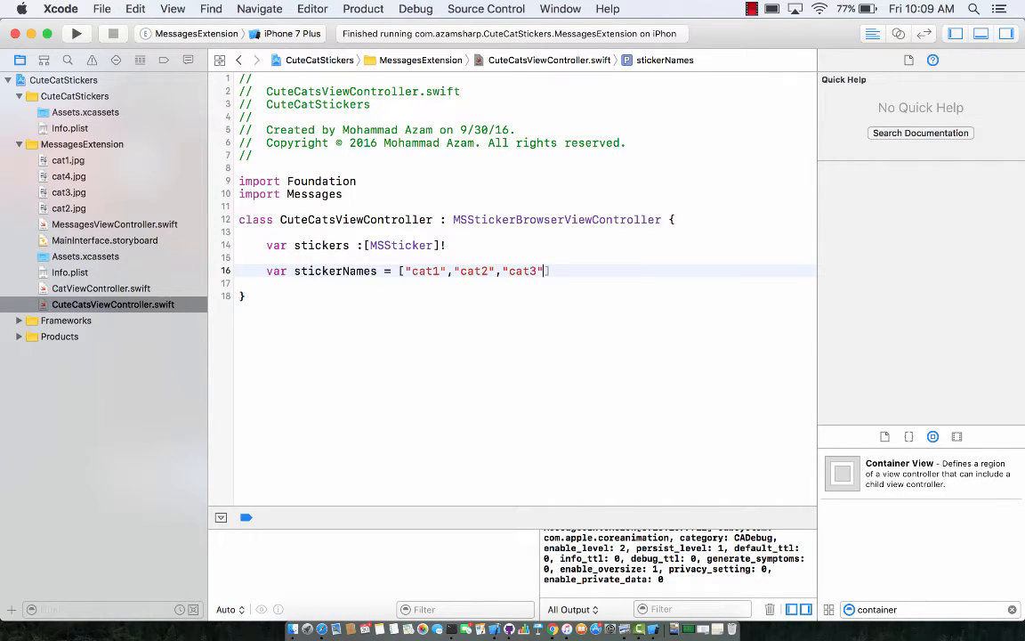
text(,"cat4)
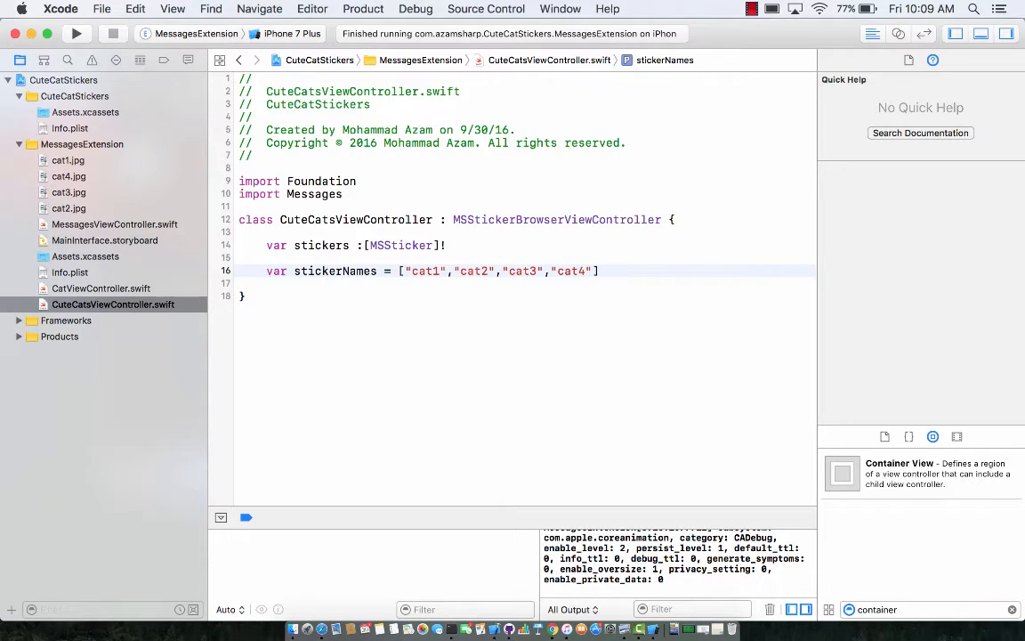
key(return)
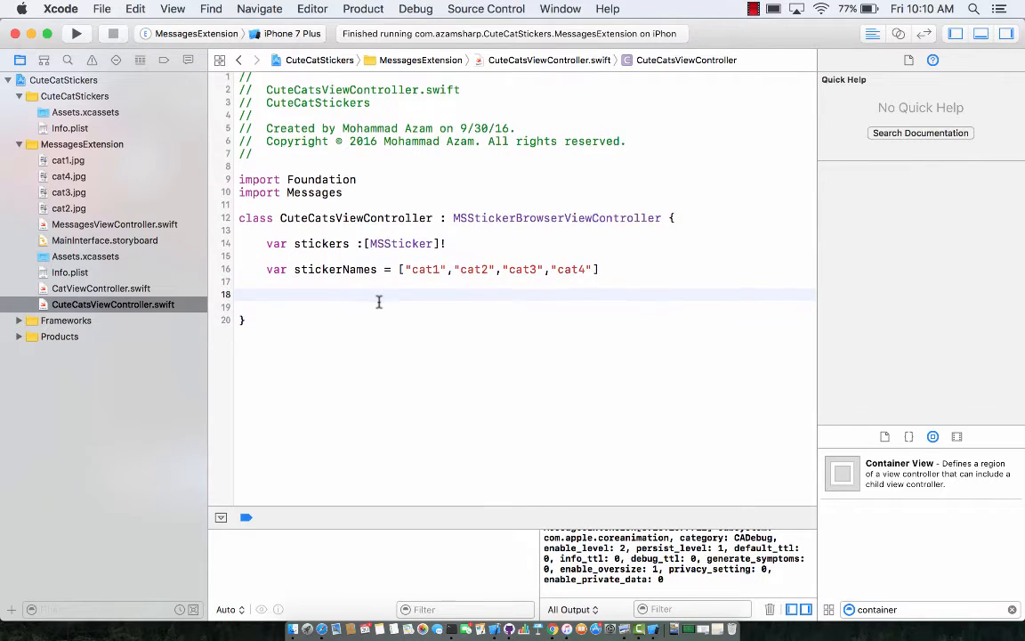
- Override viewDidLoad with super.viewDidLoad() and self.stickers = [MSSticker]()
text(verride func viewDidLoad() {)
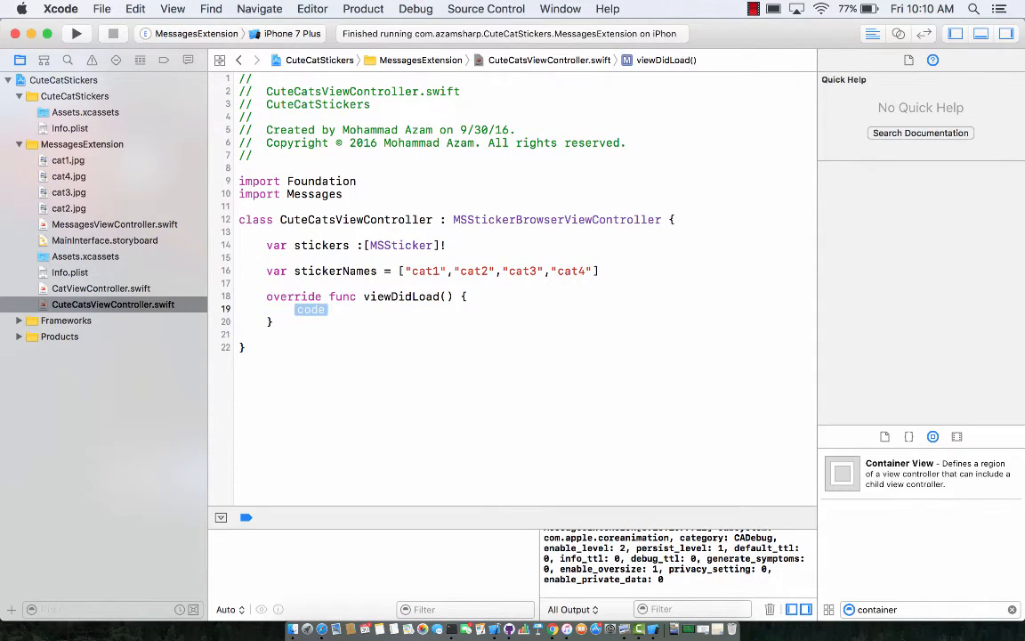
text(super.viewDidLoad()
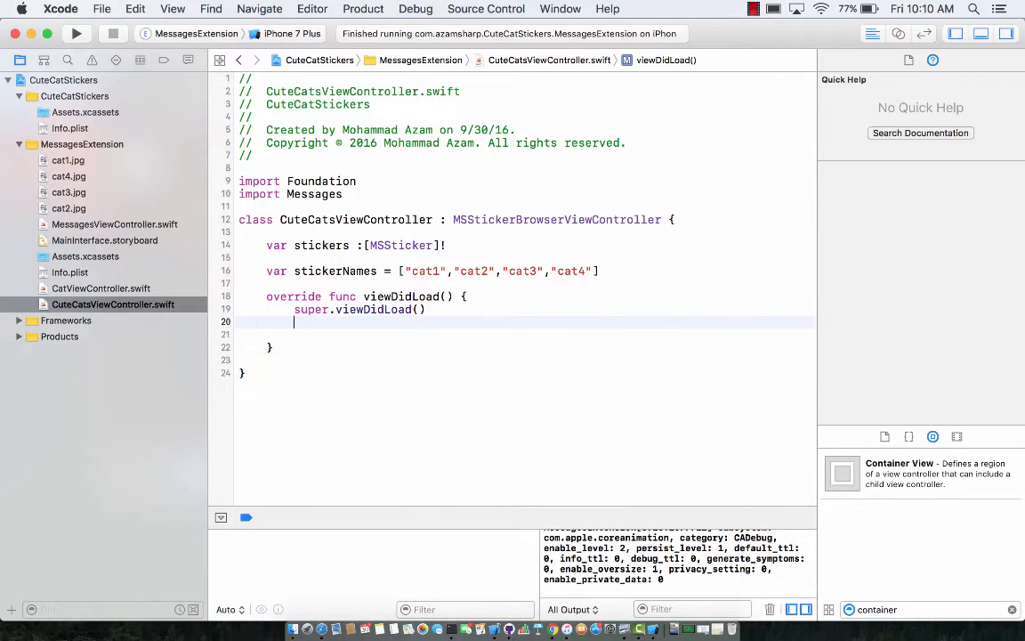
text(self.stic)
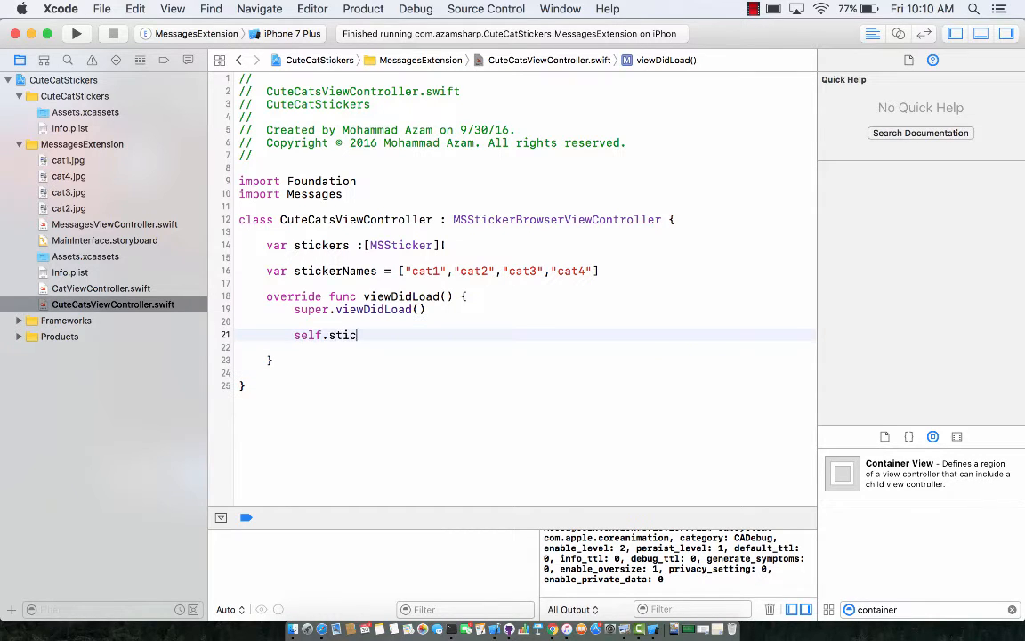
text(kers = [)
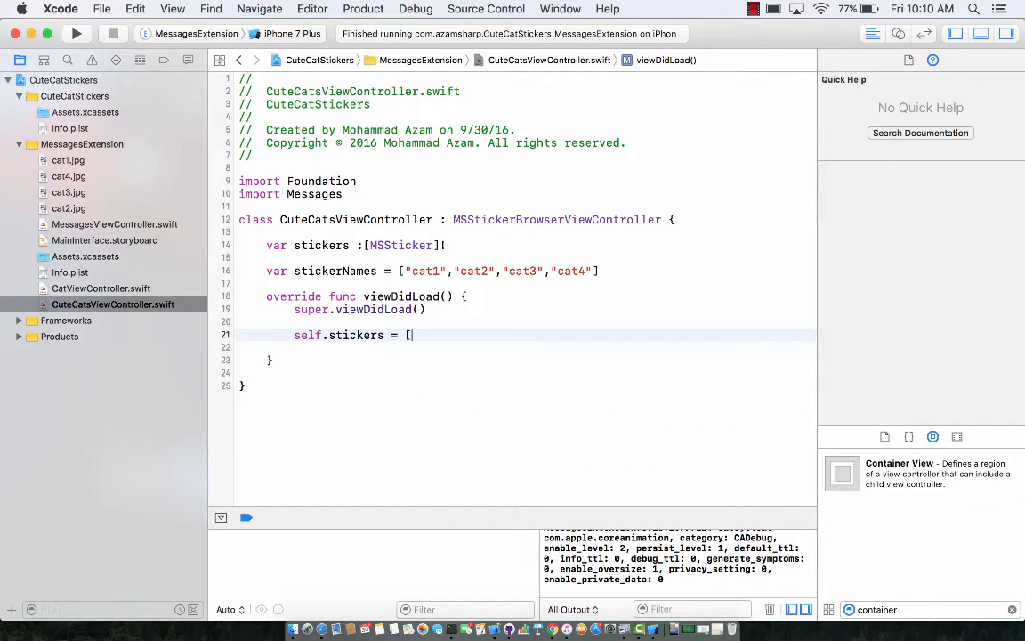
text(MSSticker])
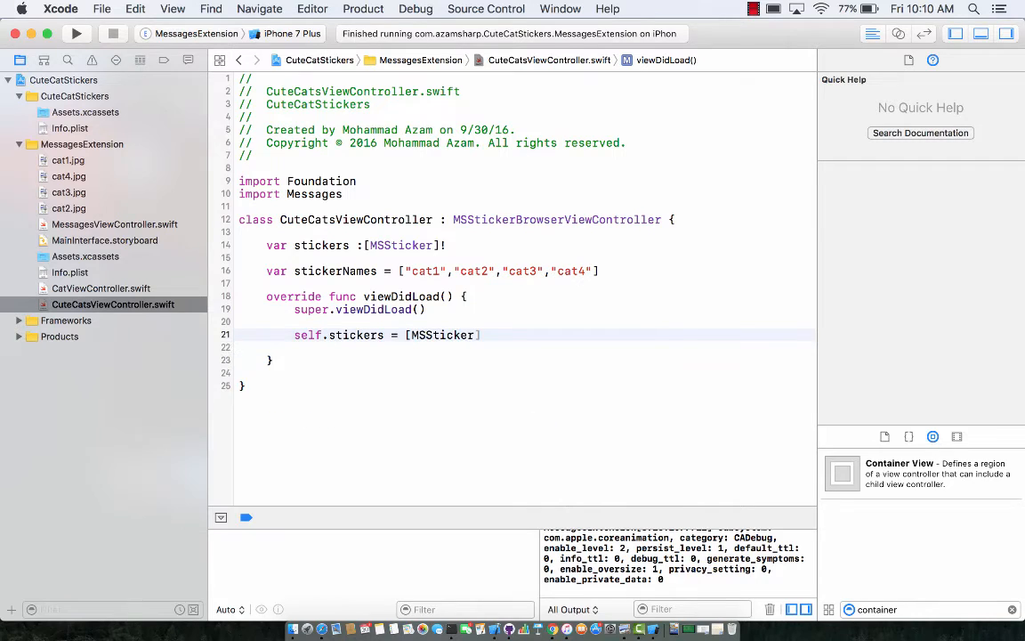
text(())
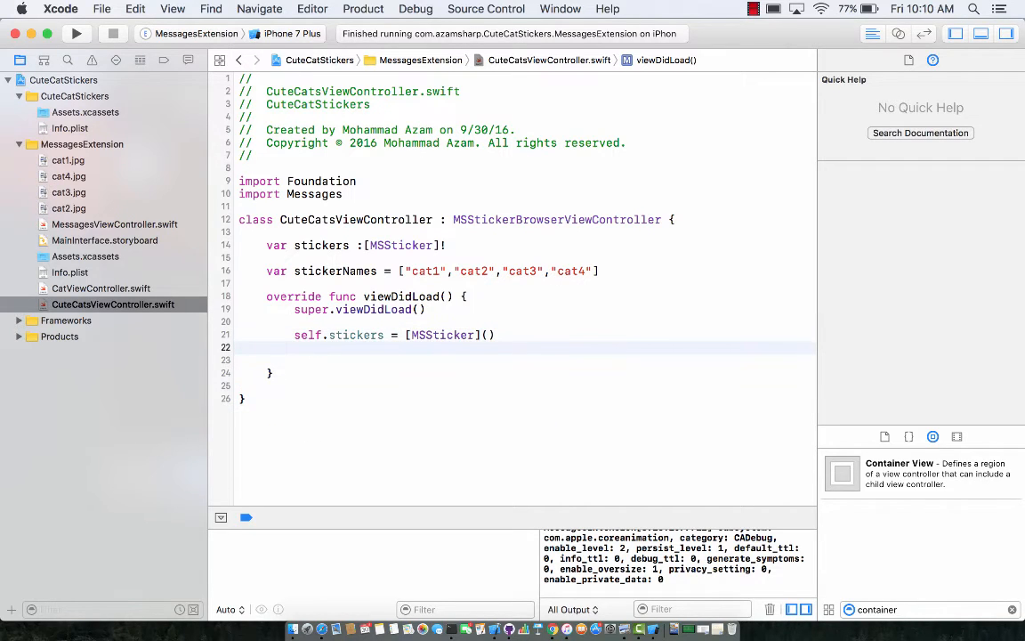
- Assign self.stickers = loadStickers(), which Xcode flags as an error
text(self.)
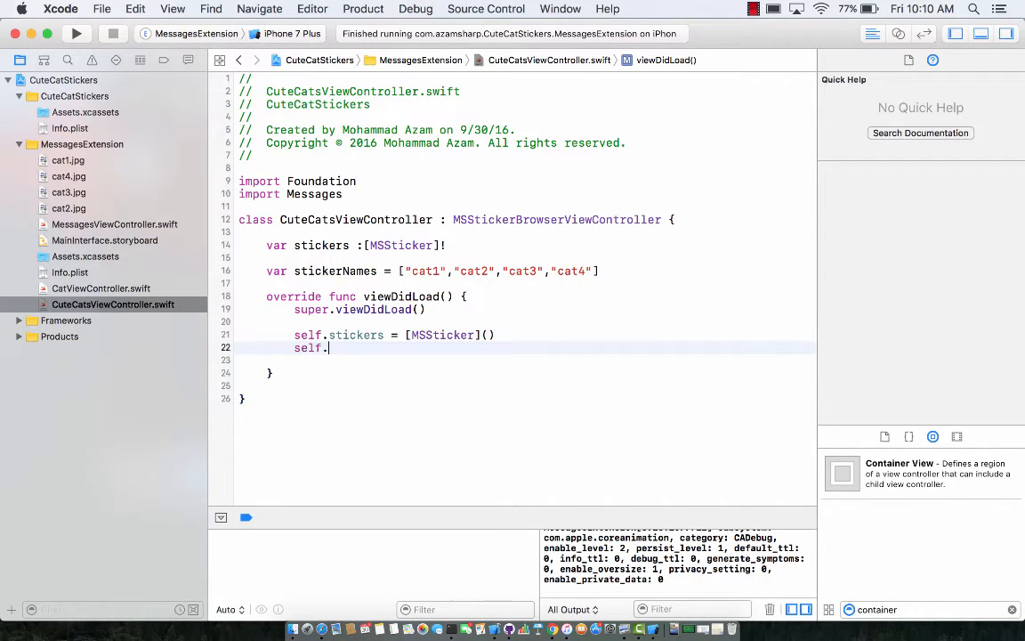
text(st)
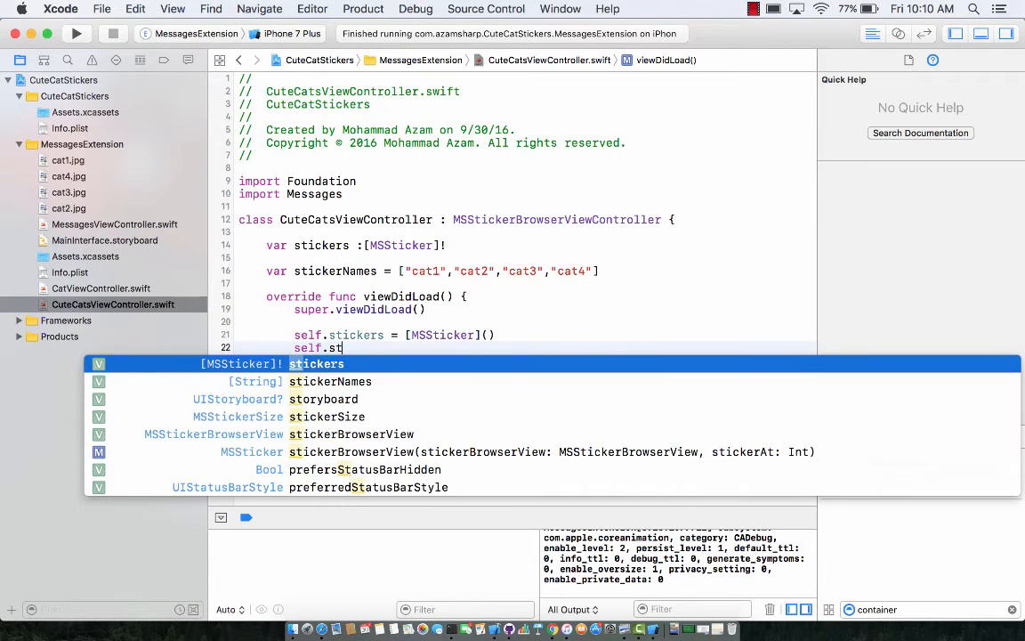
text(ickers = loadStickers()
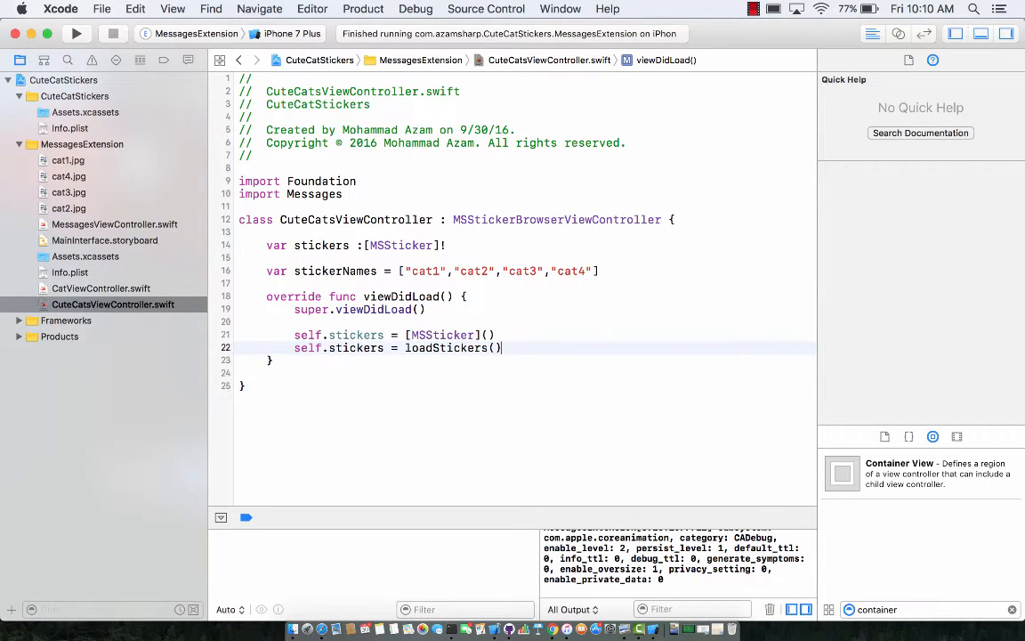
click(324, 374)
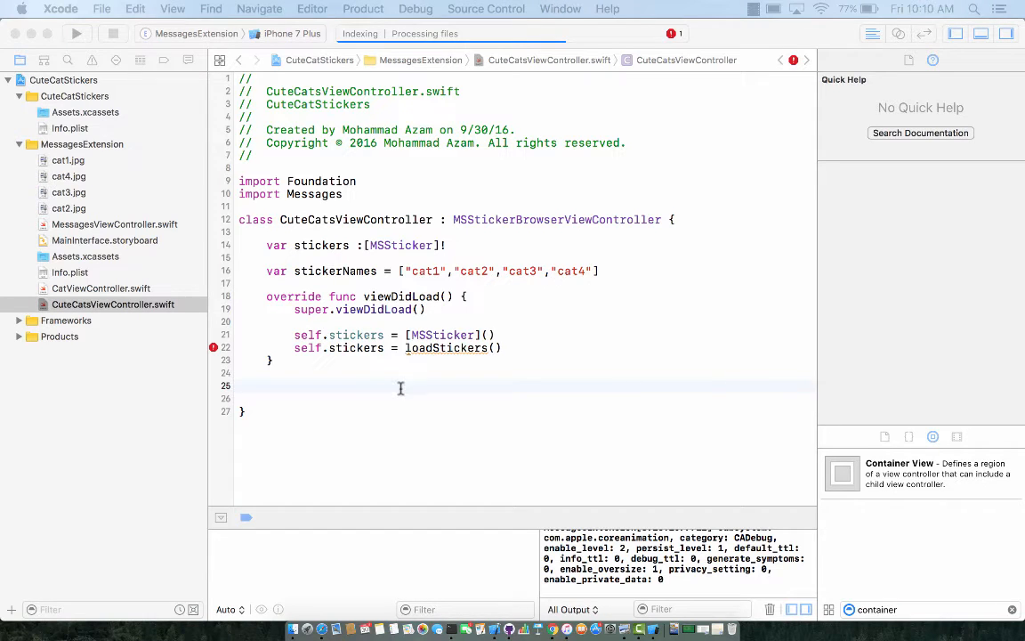
- Type the signature 'private func loadStickers() -> [MSSticker] {' below viewDidLoad
text(priva)
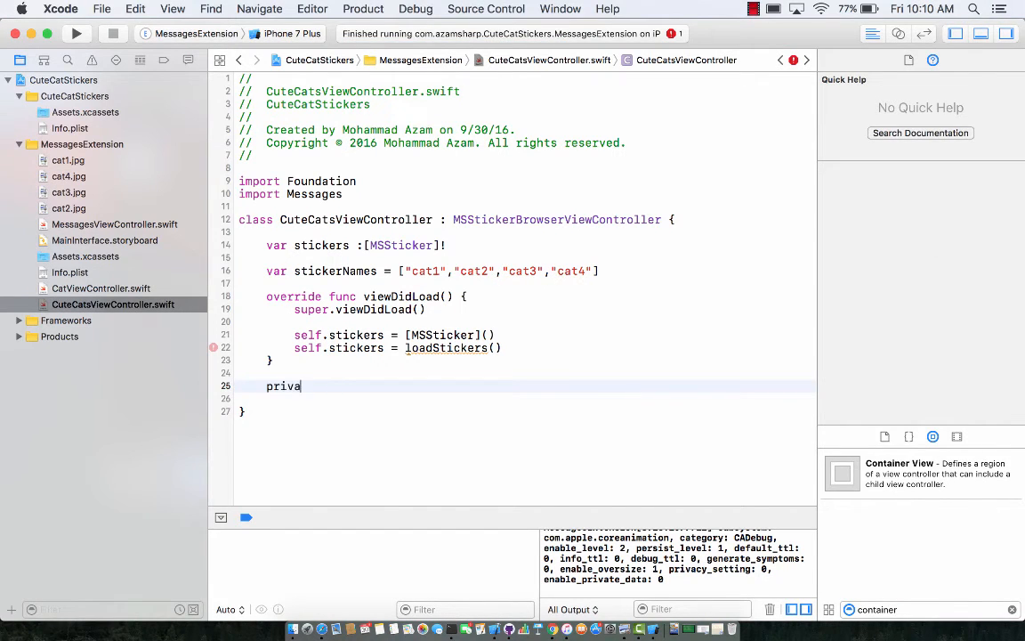
text(te func)
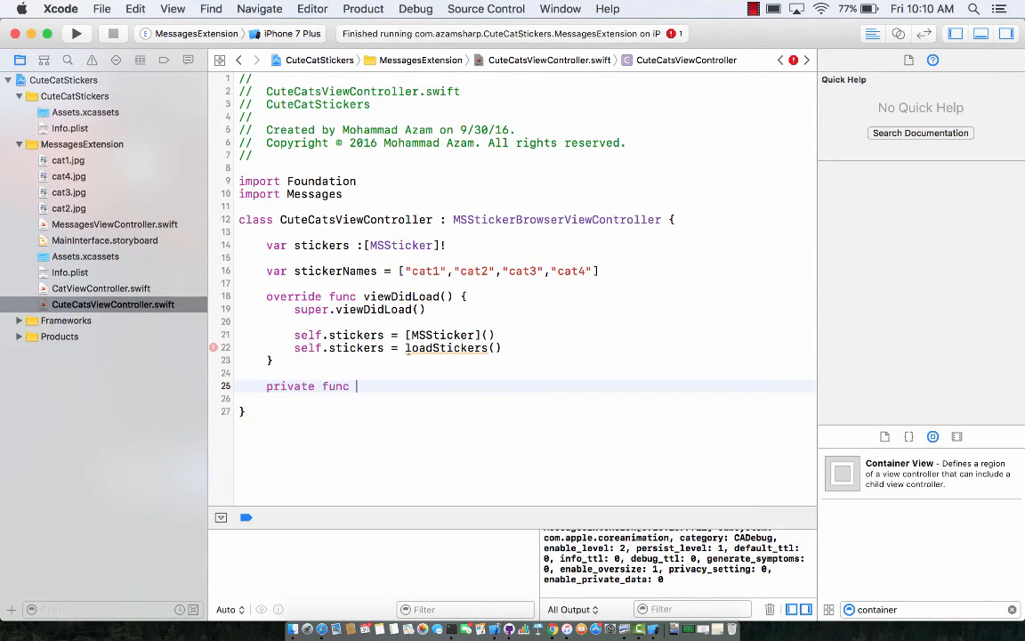
text(loadStickers)
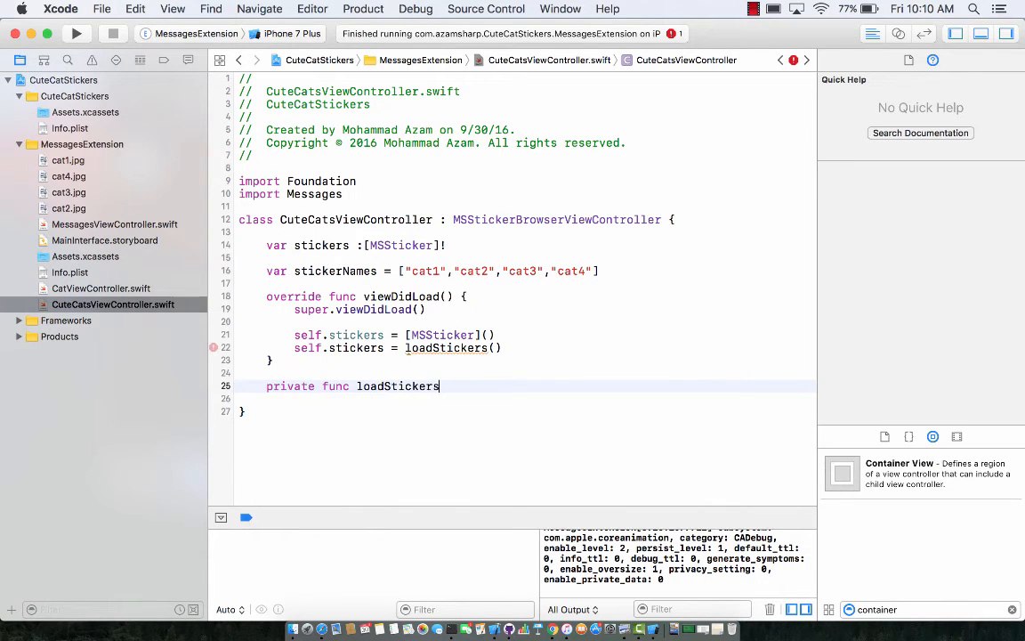
text(() -> [)
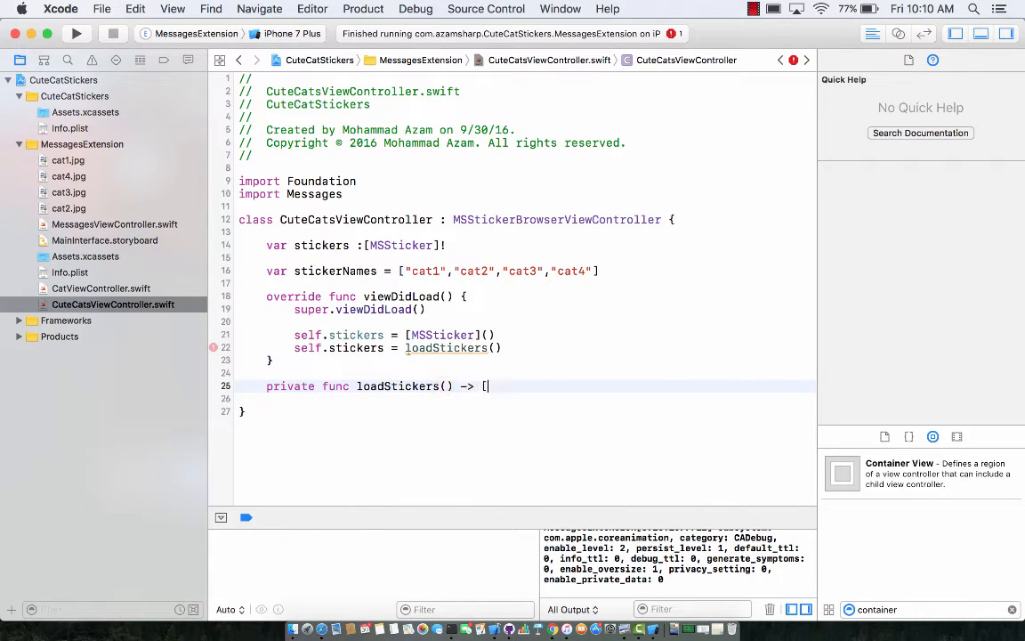
text(MSSticker])
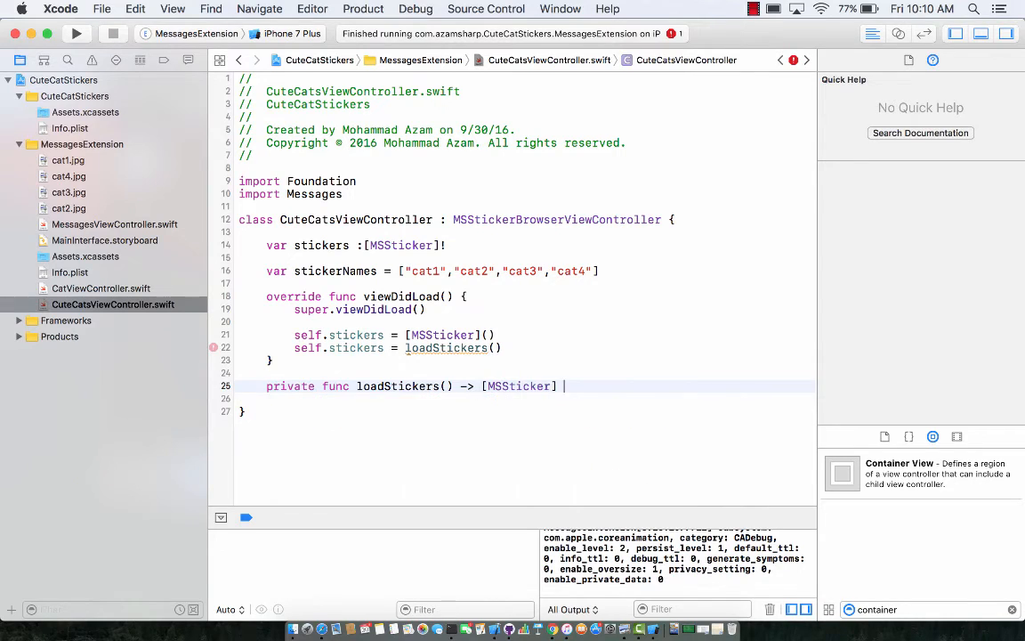
text({)
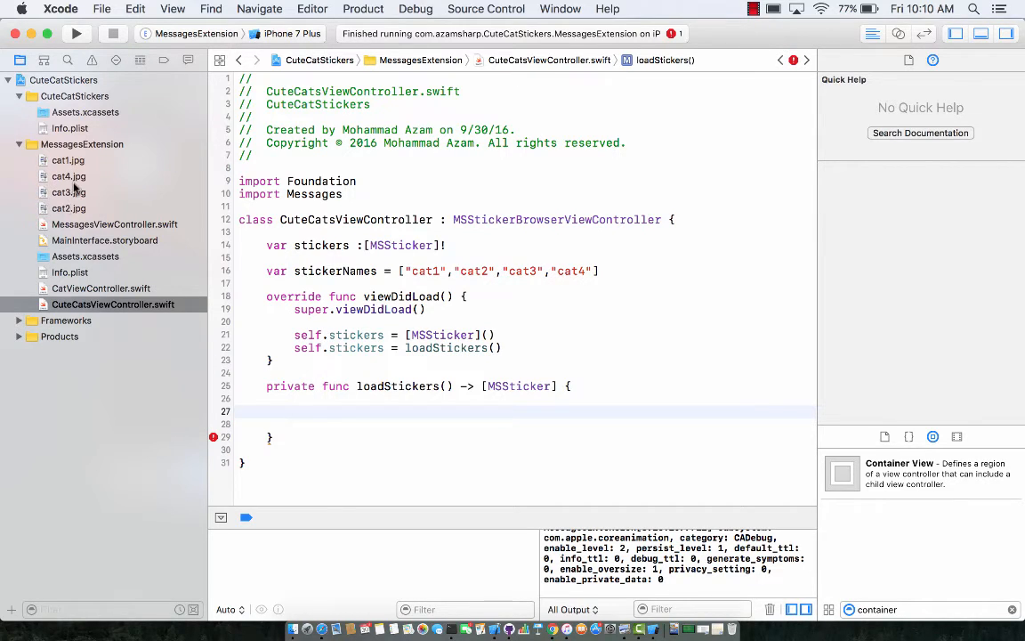
mouse_move(73, 169)
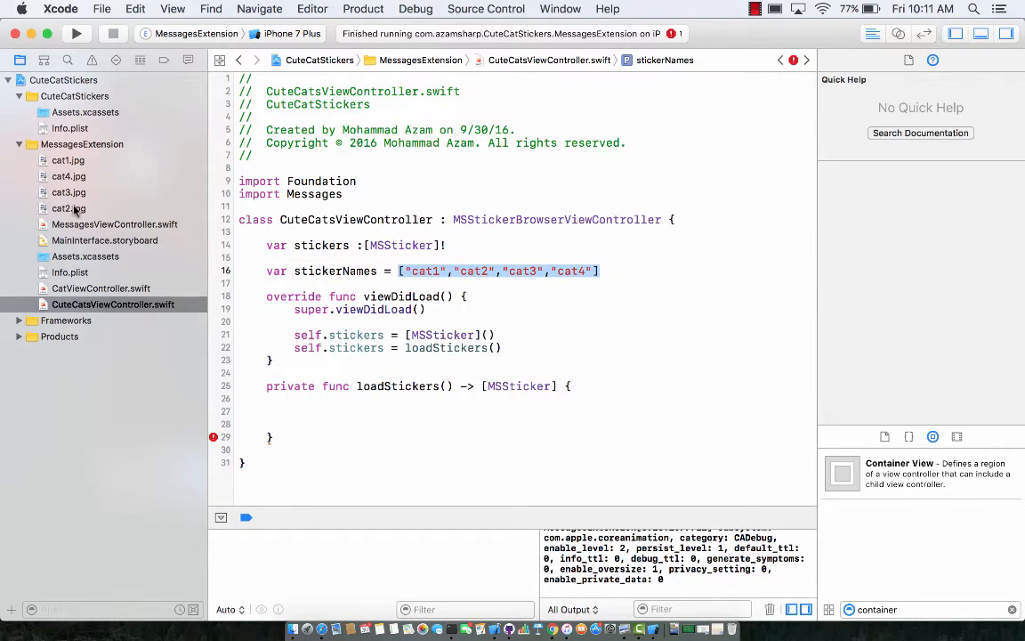
- Loop over self.stickerNames, guarding each name's jpg URL from Bundle.main, else fatalError
click(344, 411)
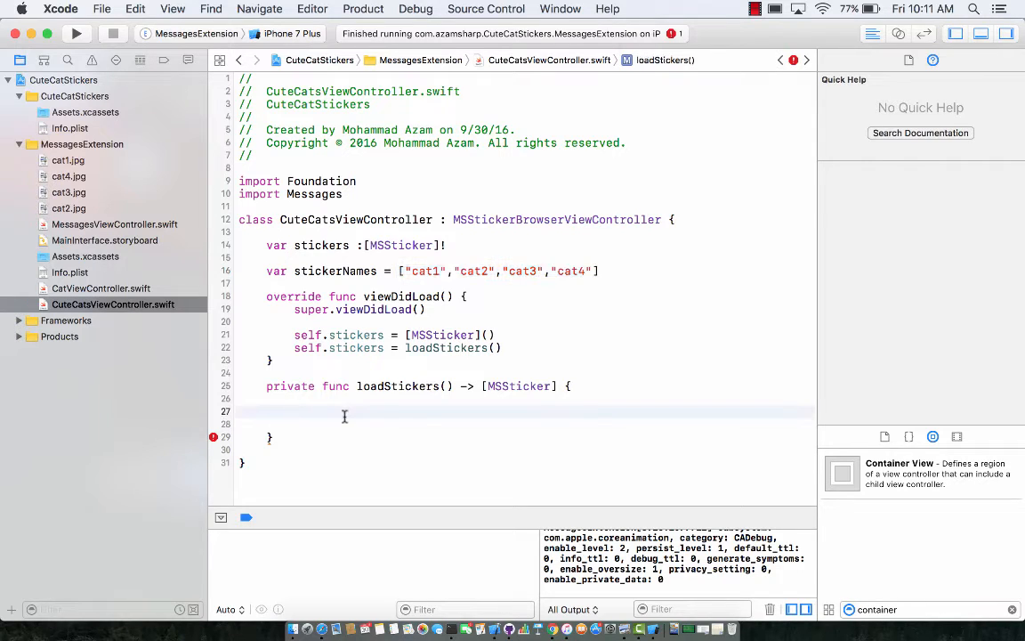
text(for st)
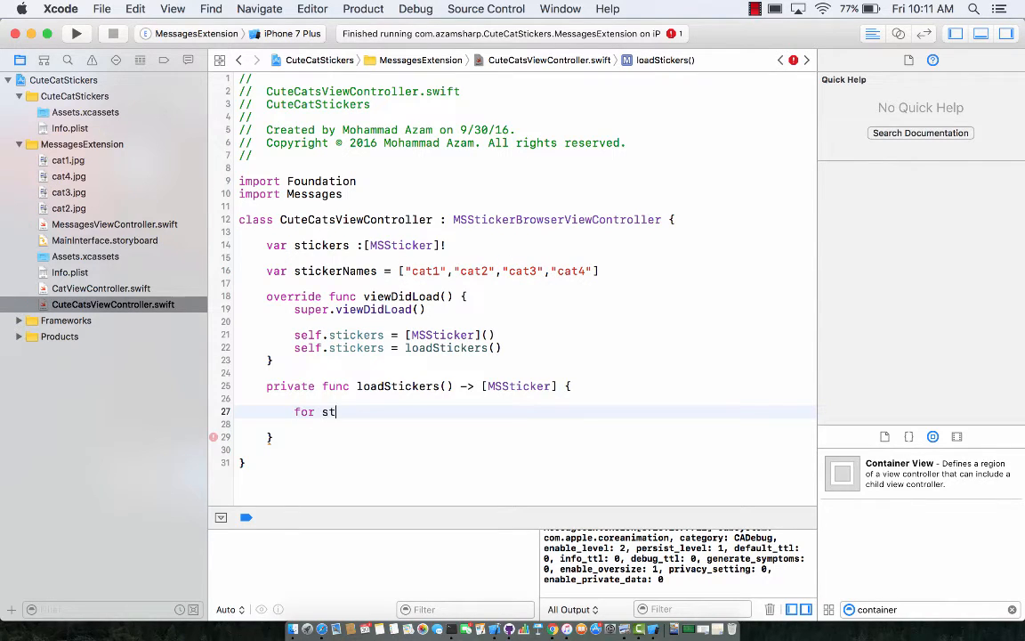
text(ickerName in)
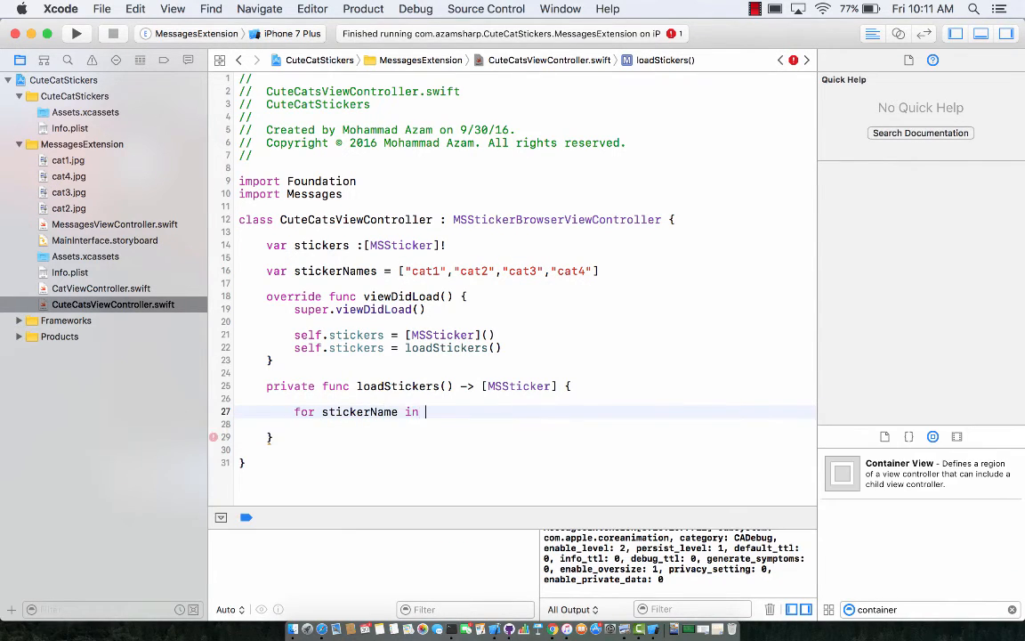
text(self.sto)
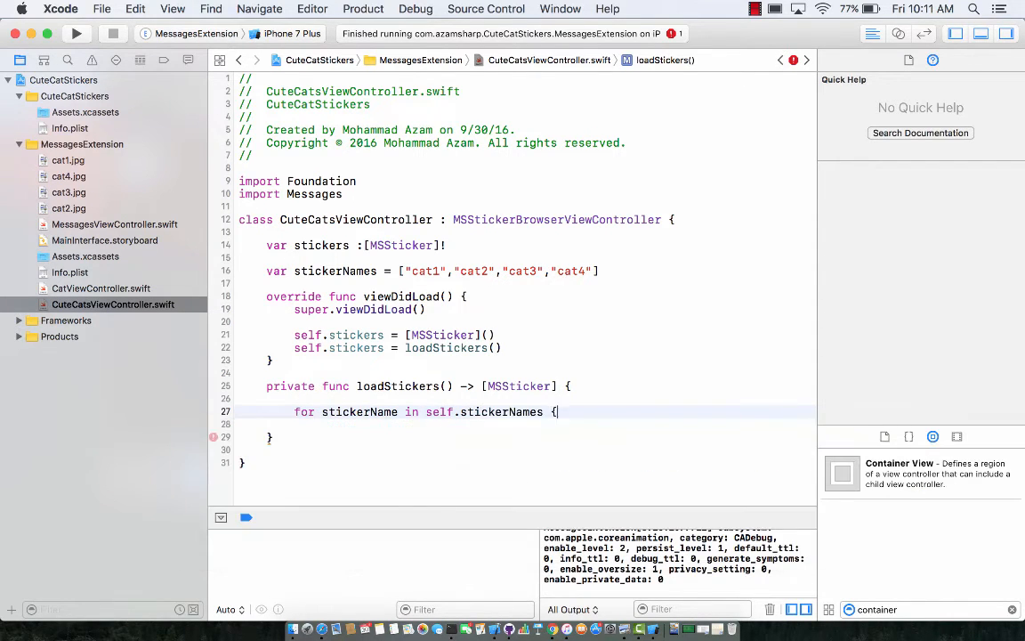
key(return)
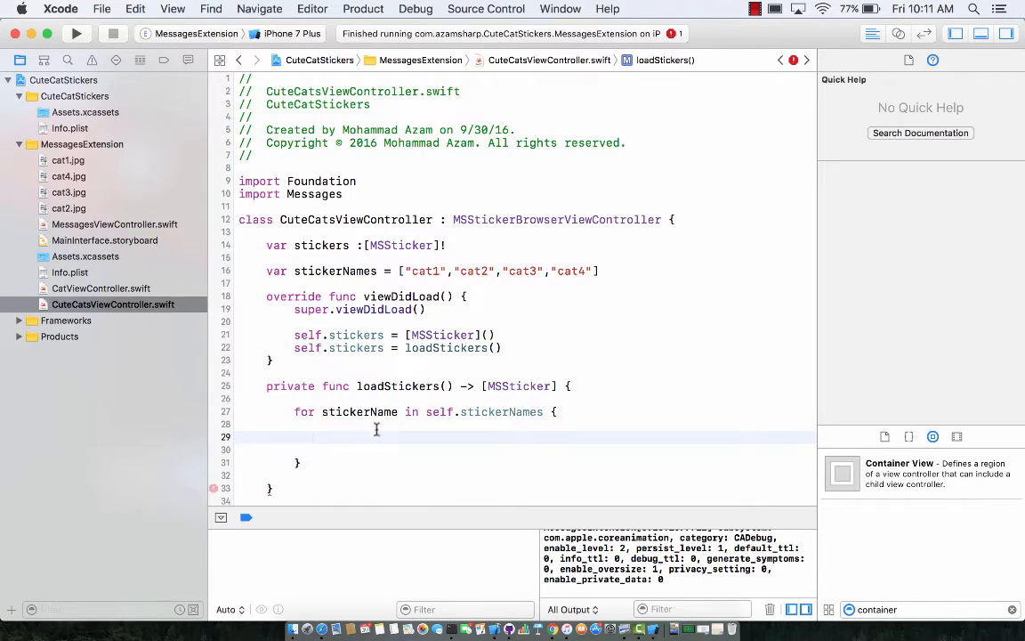
click(472, 270)
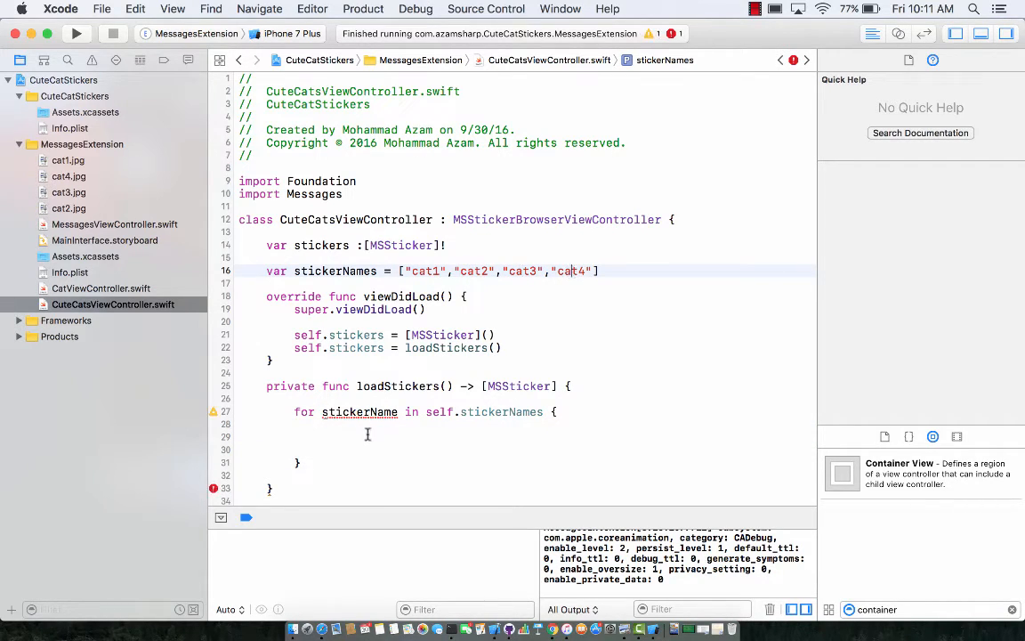
click(333, 433)
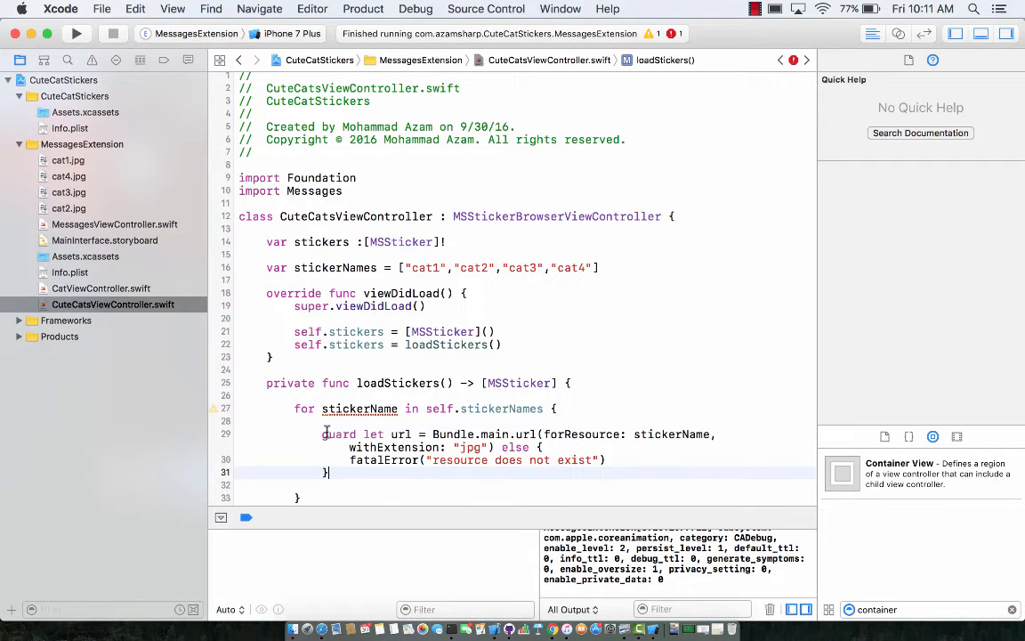
scroll(up, 3)
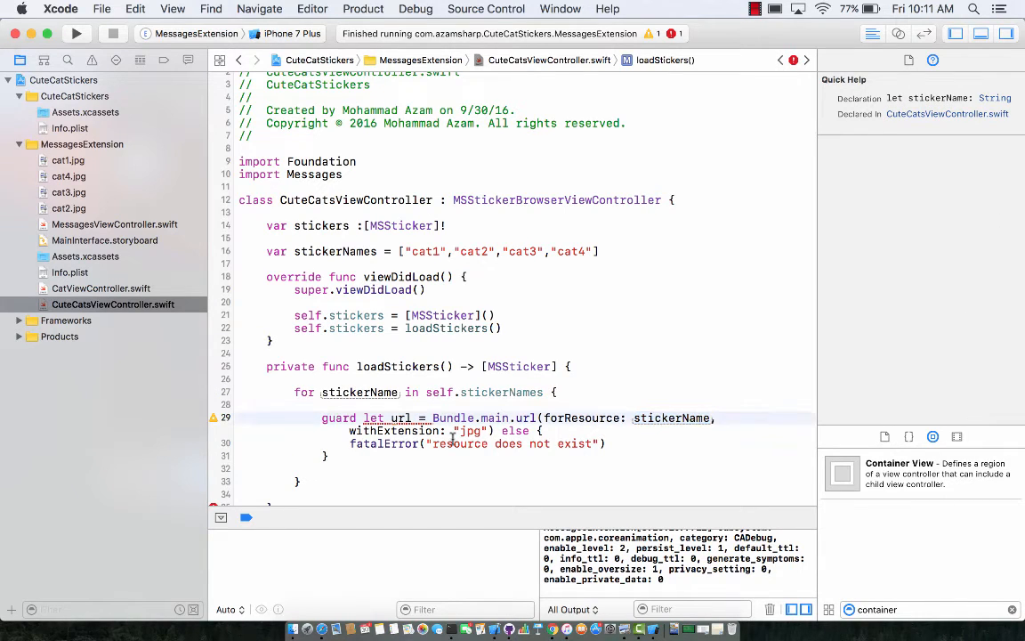
click(396, 431)
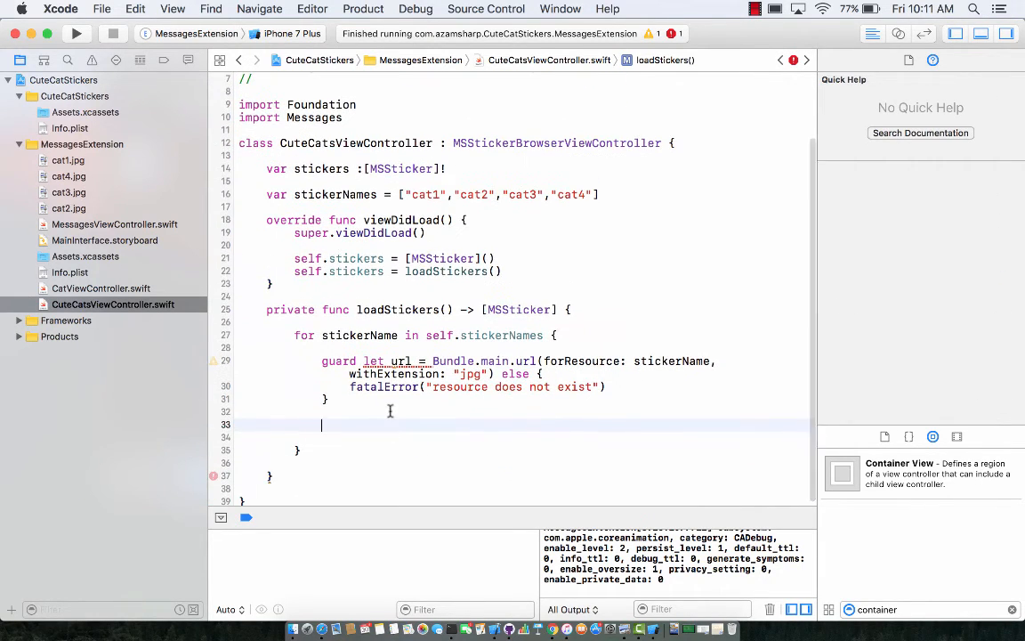
- Create 'let sticker = try! MSSticker(contentsOfFileURL: url, localizedDescription: stickerName)' in the loop
text(let)
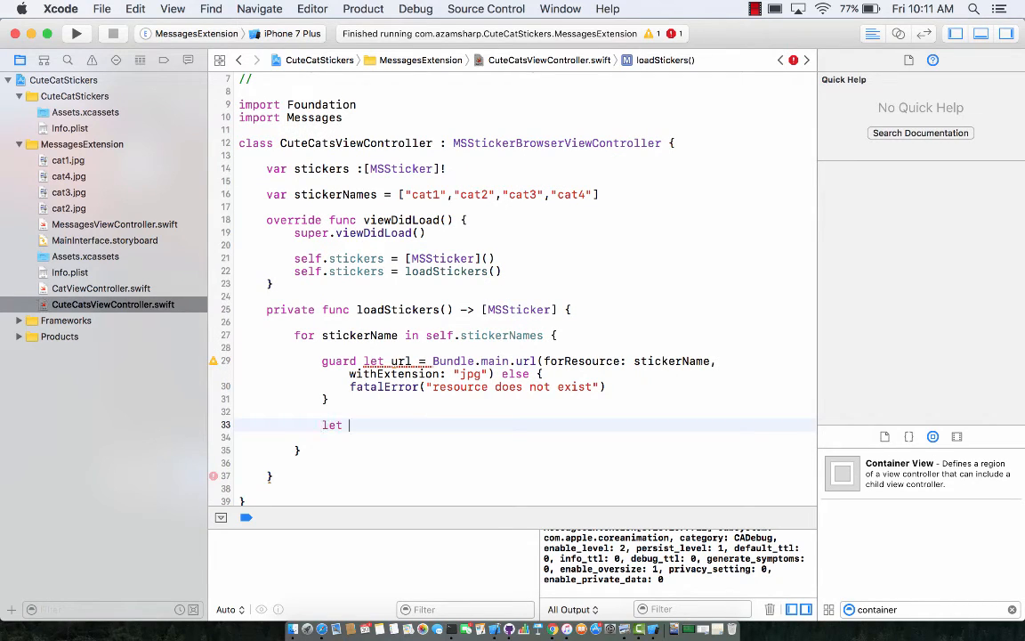
text(sticker =)
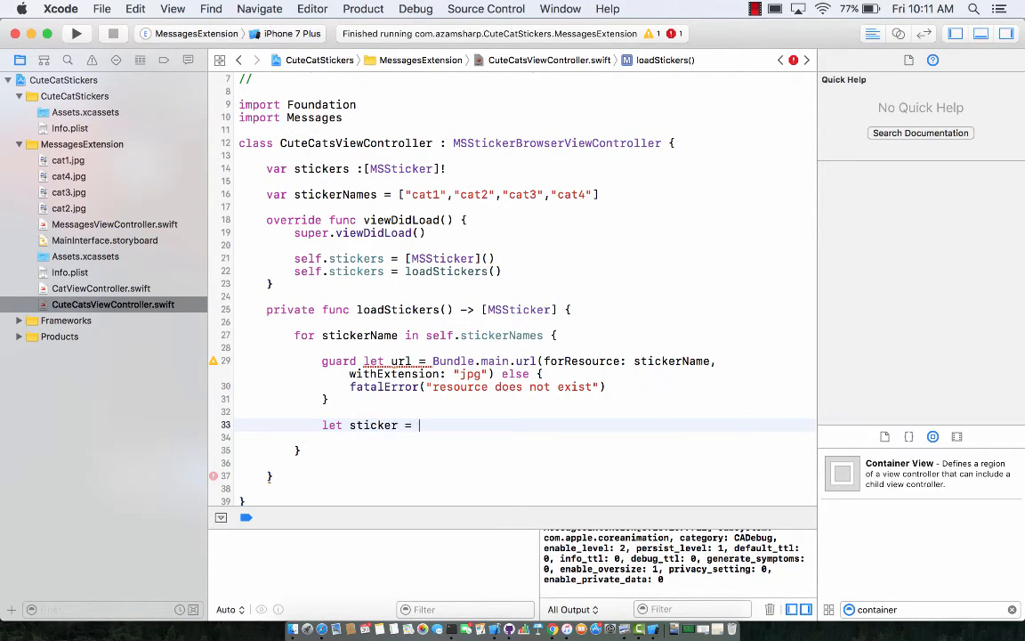
text(MSS)
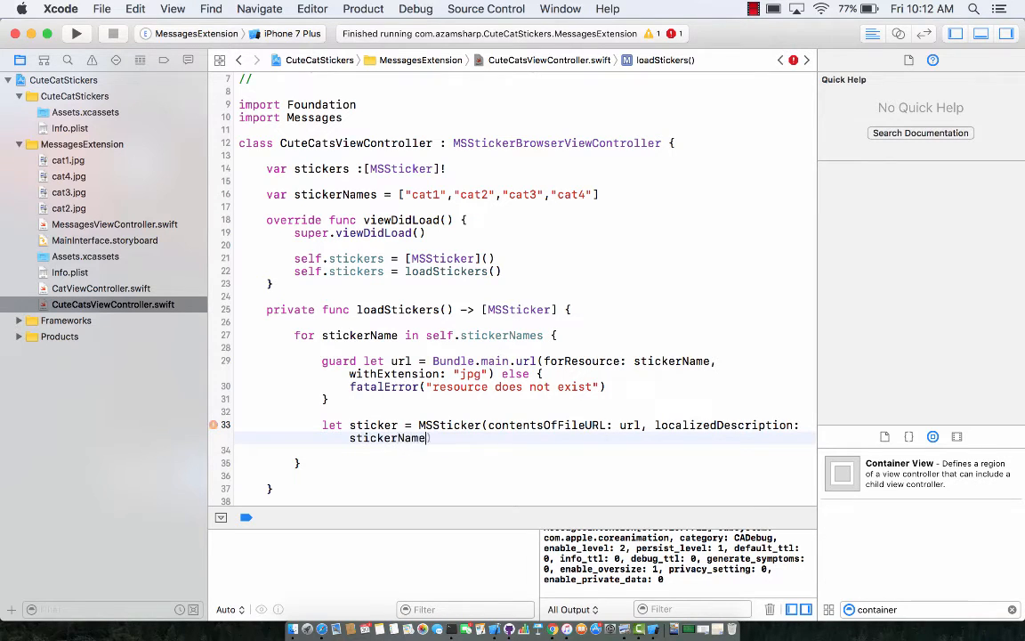
key(return)
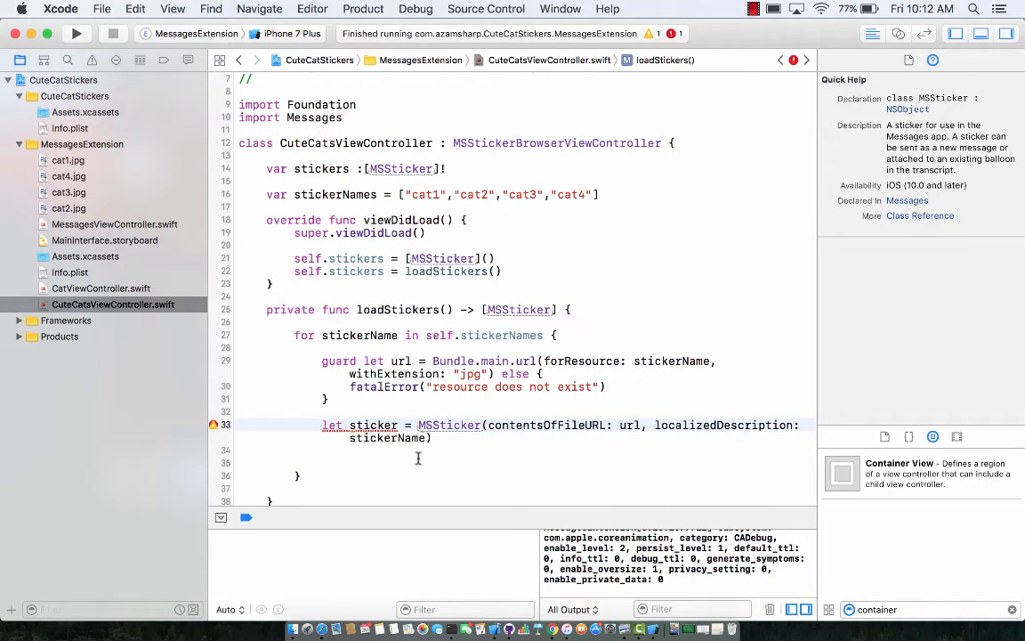
text(try!)
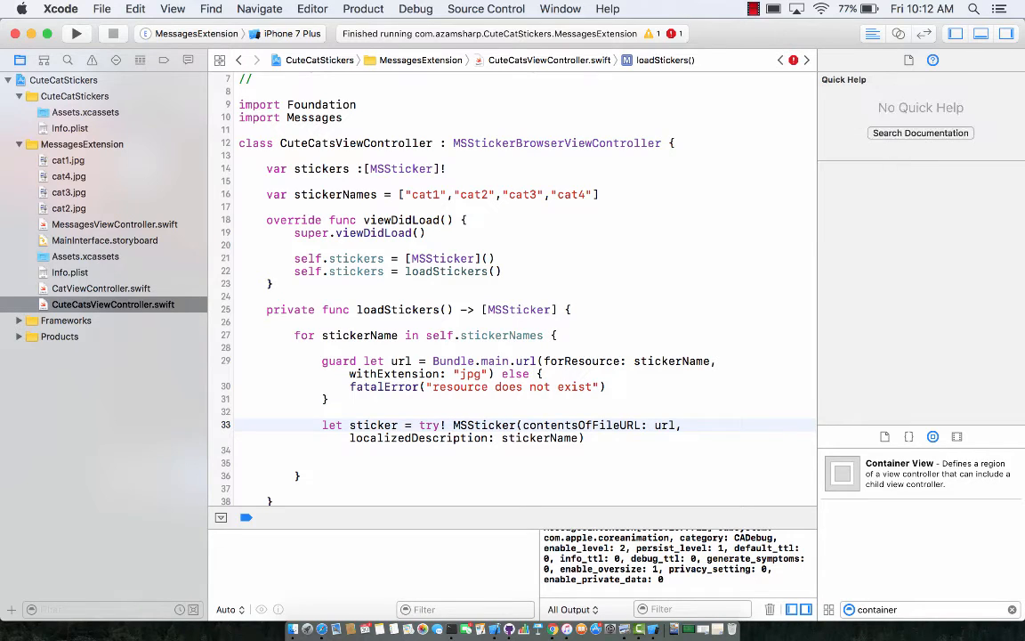
- Append the new sticker with 'self.stickers.append(sticker)'
click(386, 455)
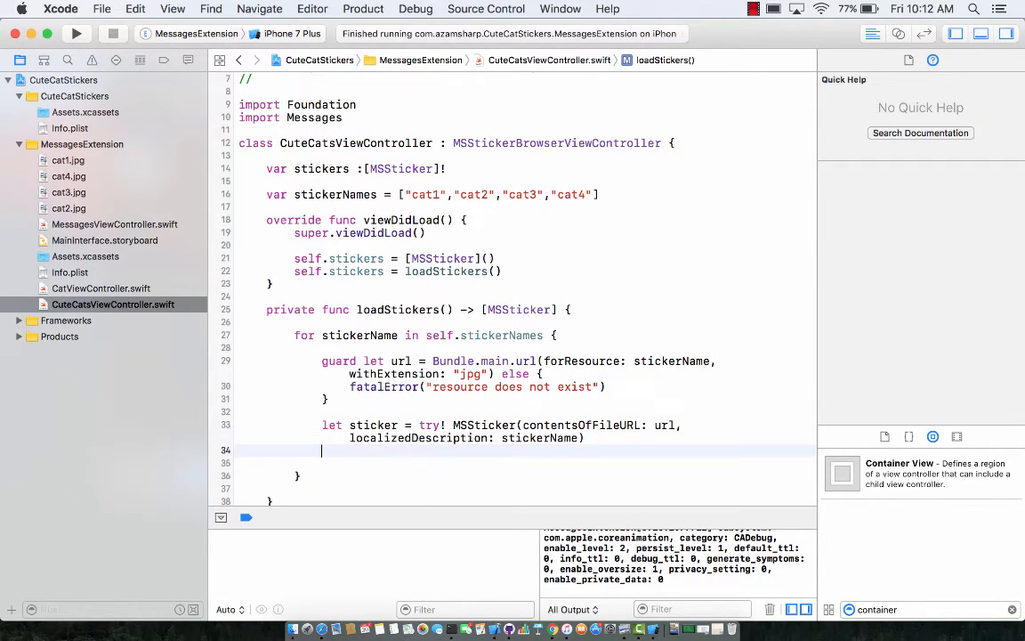
text(self.stickers.appe)
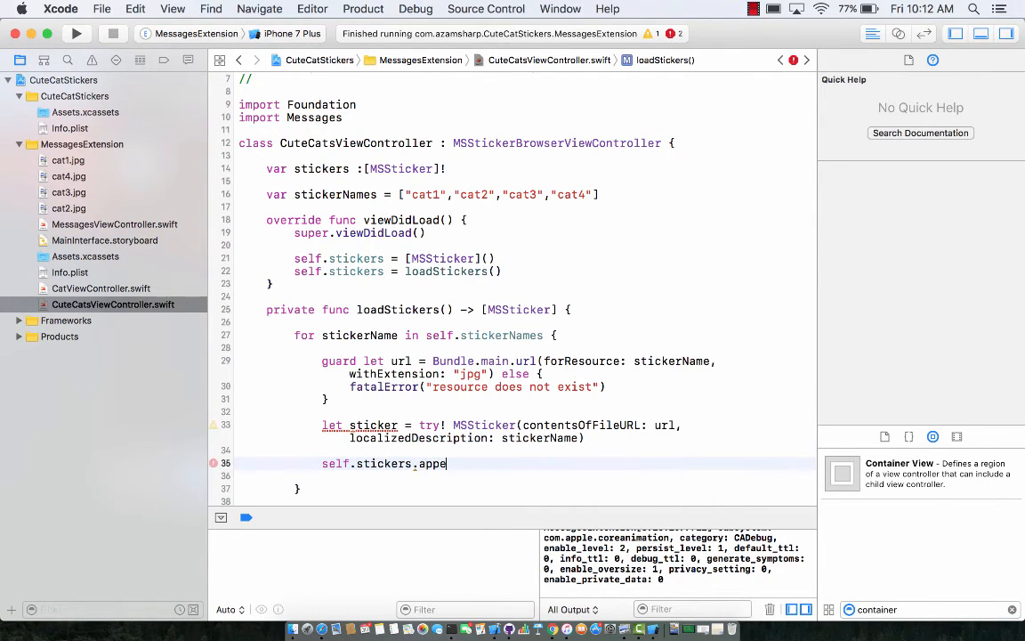
text(nd(st)
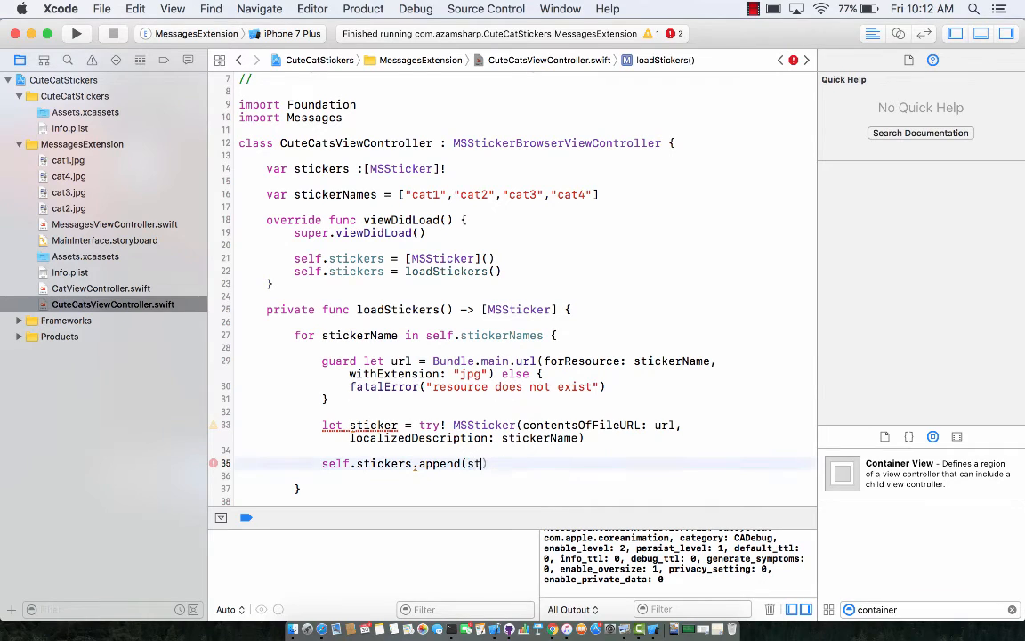
text(icker)
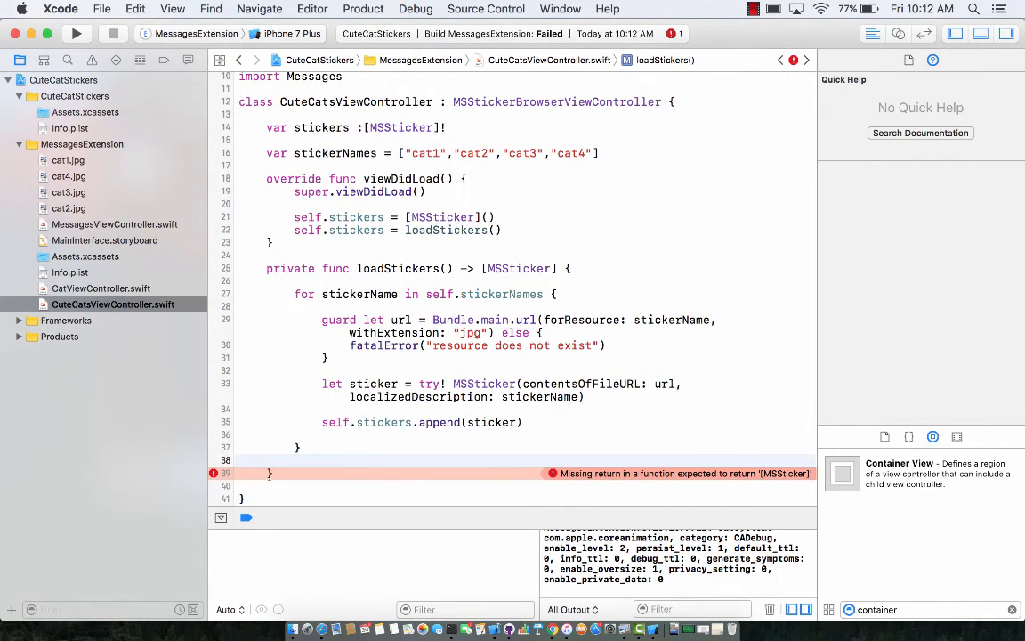
- Declare a local 'var stickers = [MSSticker]()' and 'return stickers' at the end
text(return)
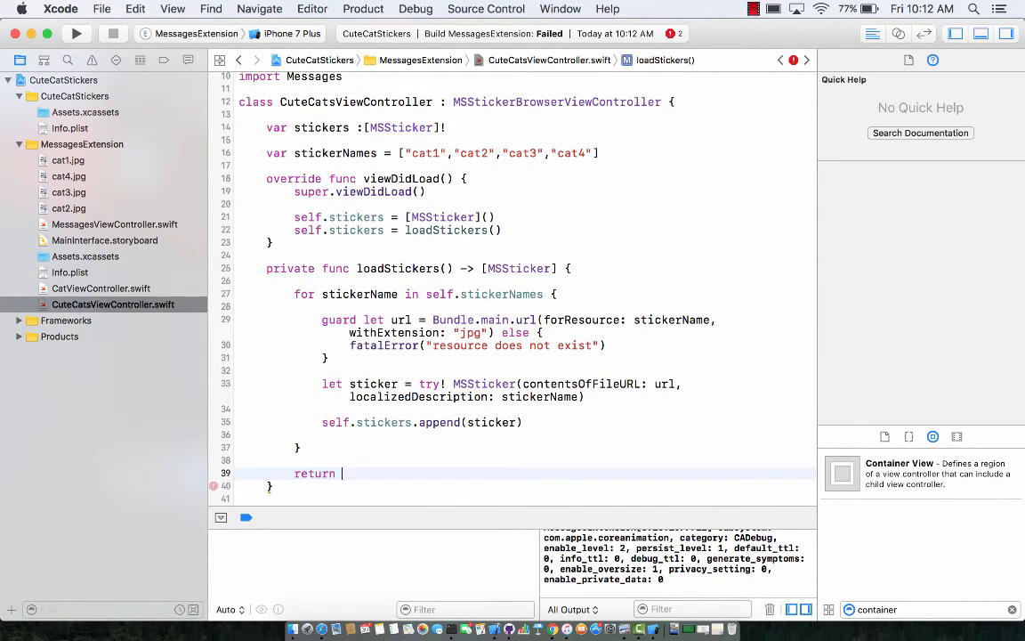
text(stickers)
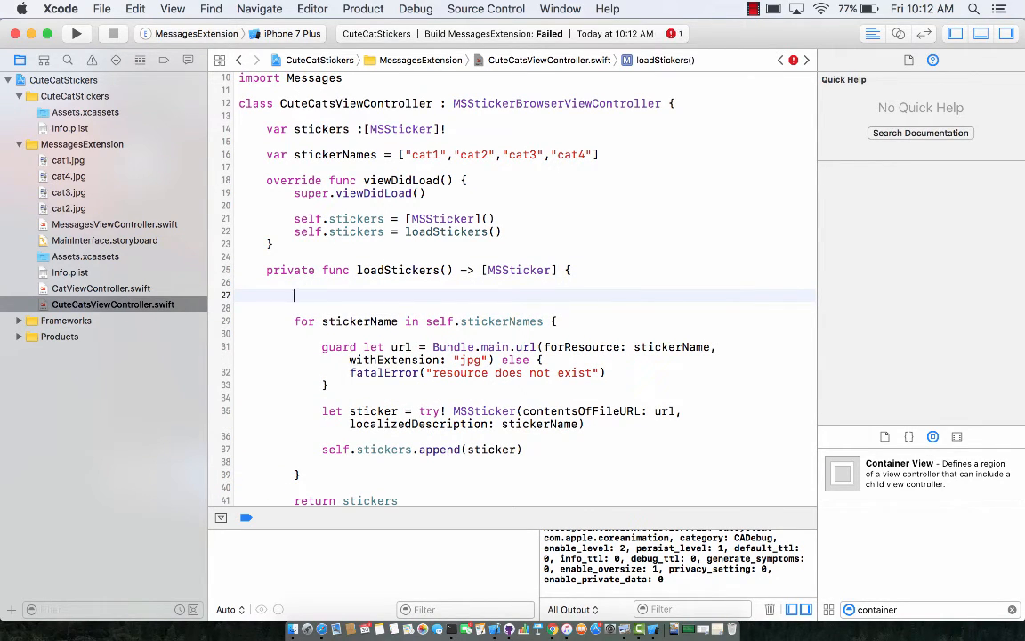
text(var stickers)
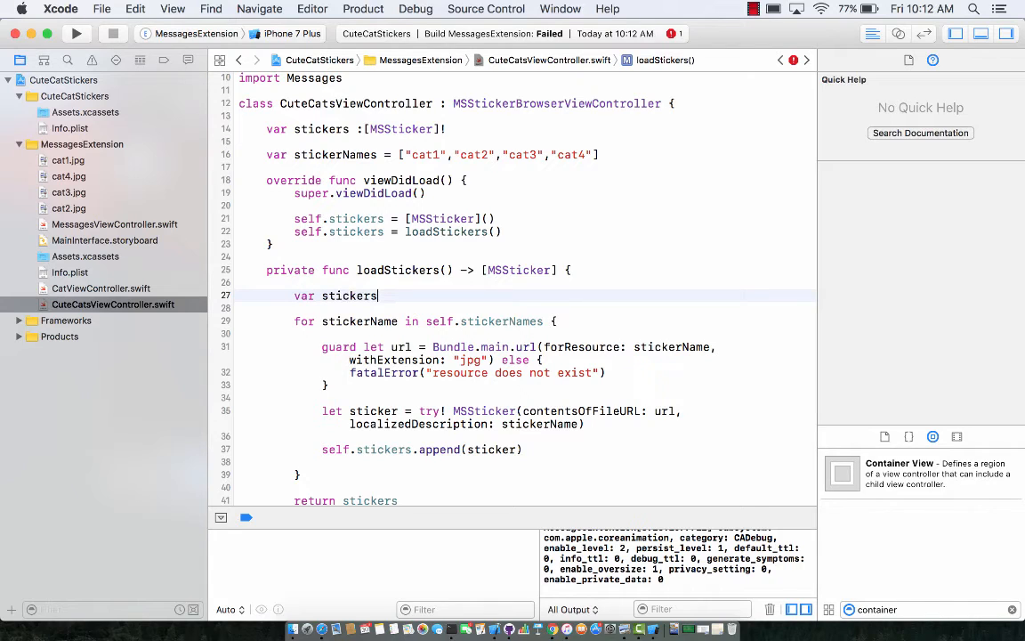
text(=)
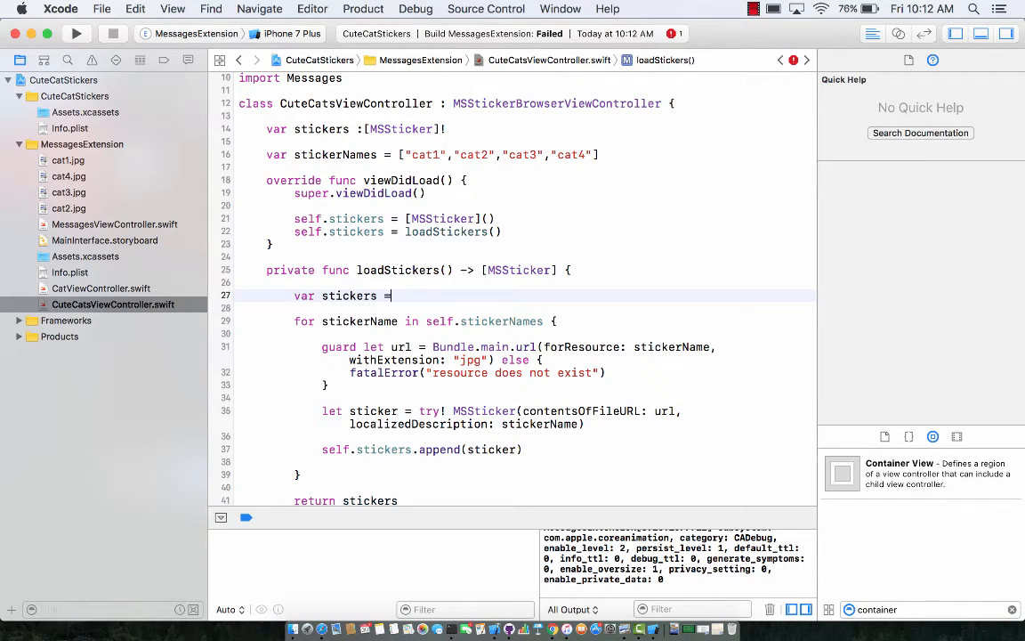
text([NS)
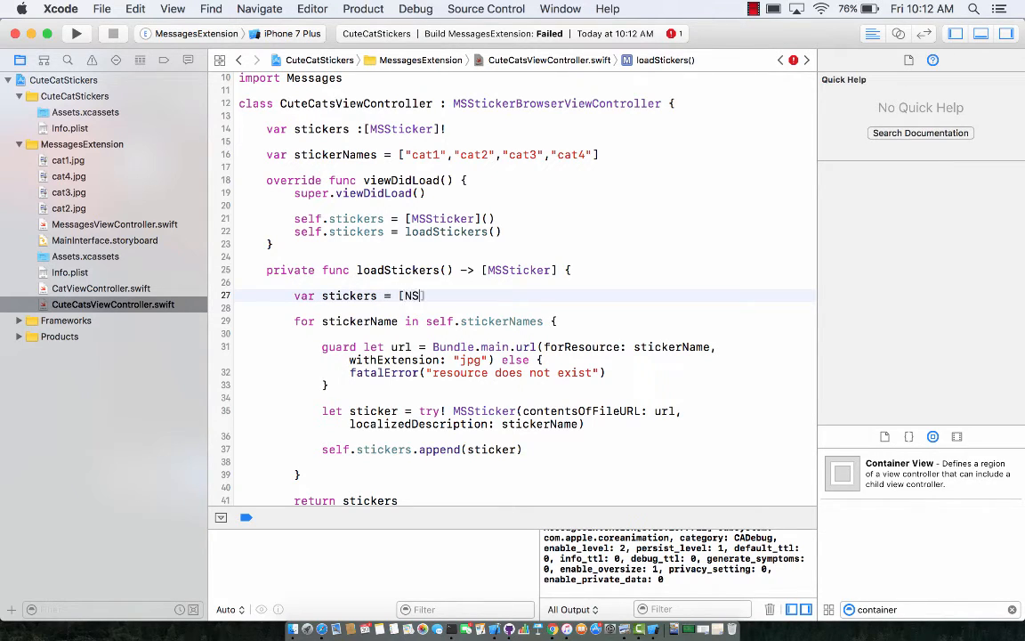
text(MSSticker]()
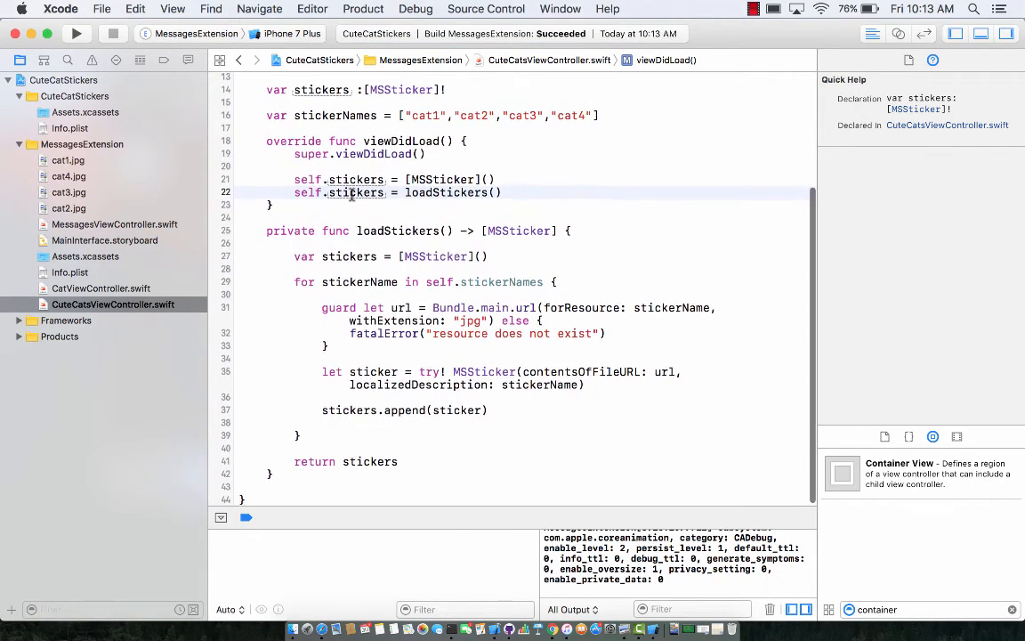
- Build the extension and add a blank line before the loadStickers declaration
click(398, 231)
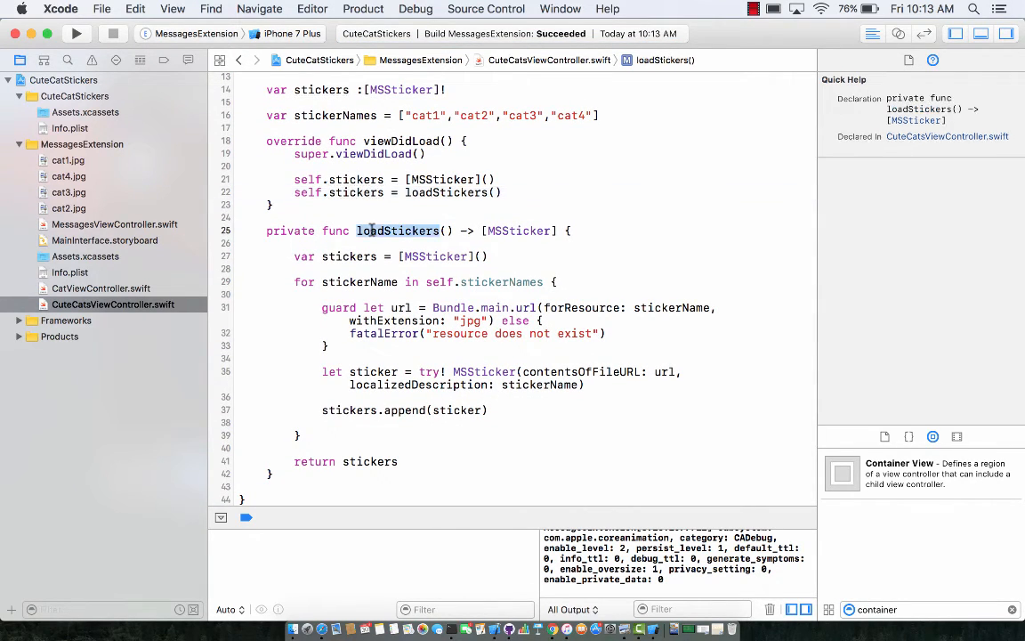
click(355, 192)
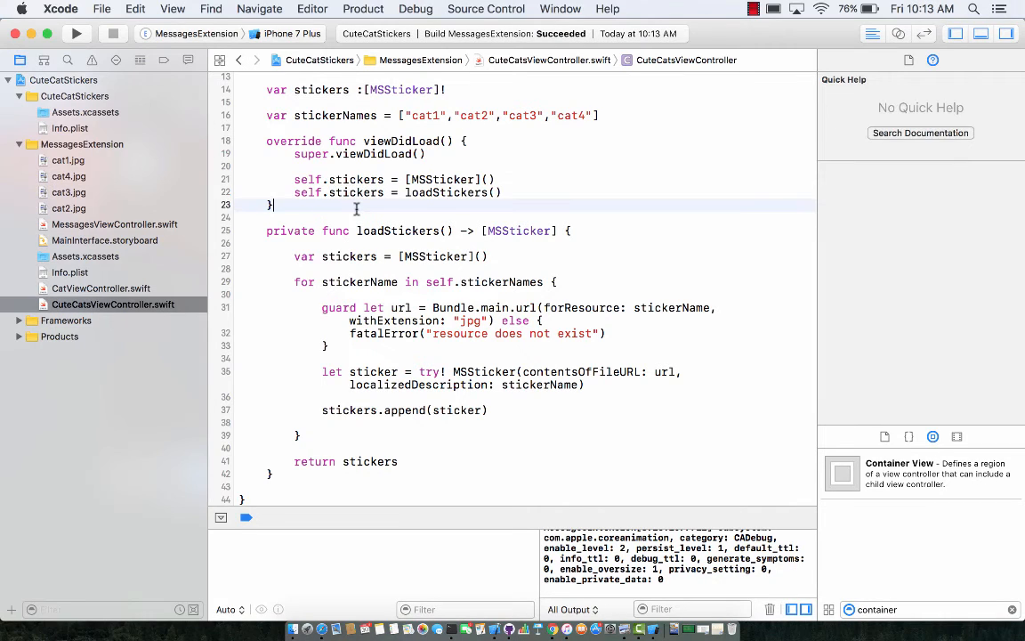
scroll(up, 3)
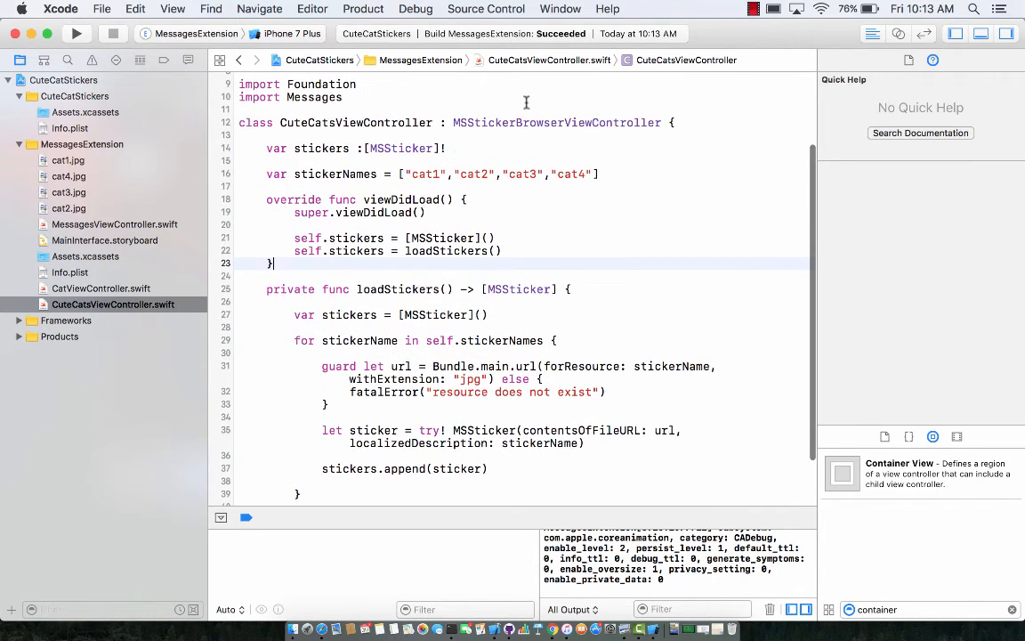
click(503, 250)
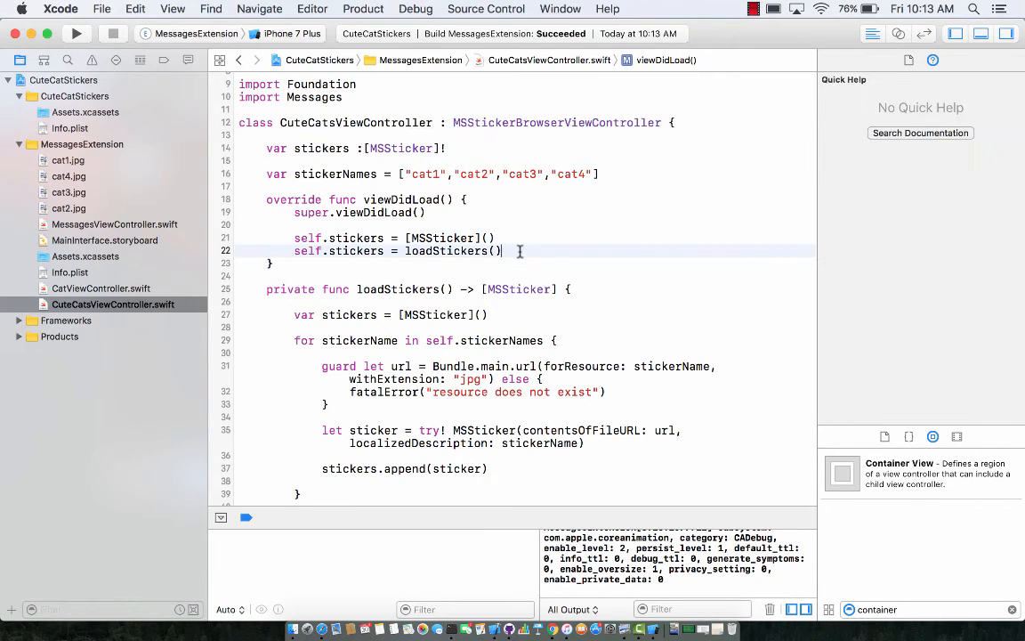
scroll(down, 3)
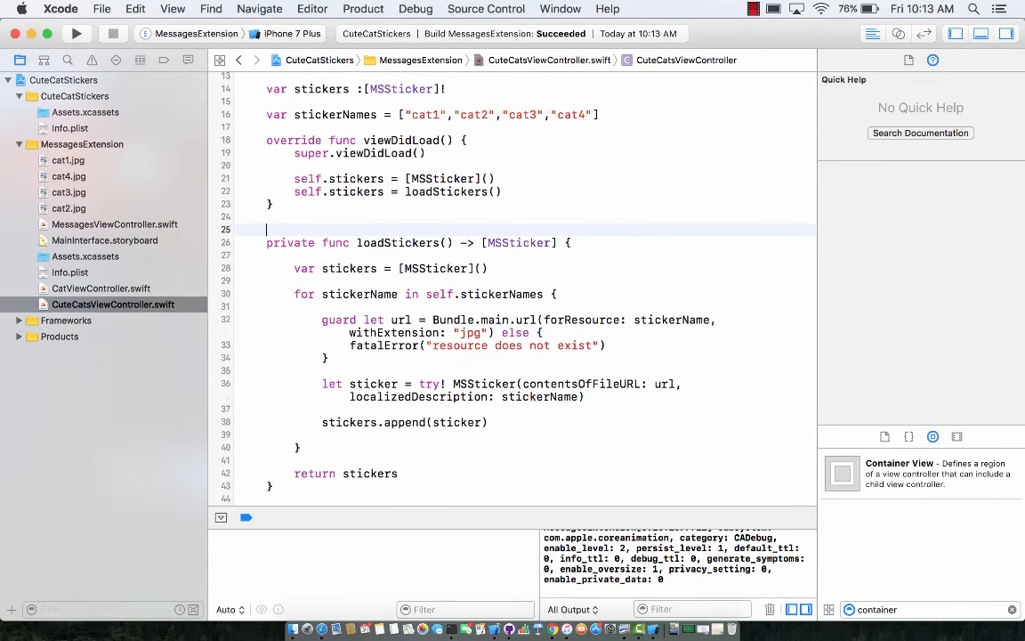
- Autocomplete the numberOfStickers(in:) override with the body 'return self.stickers.count'
text(n)
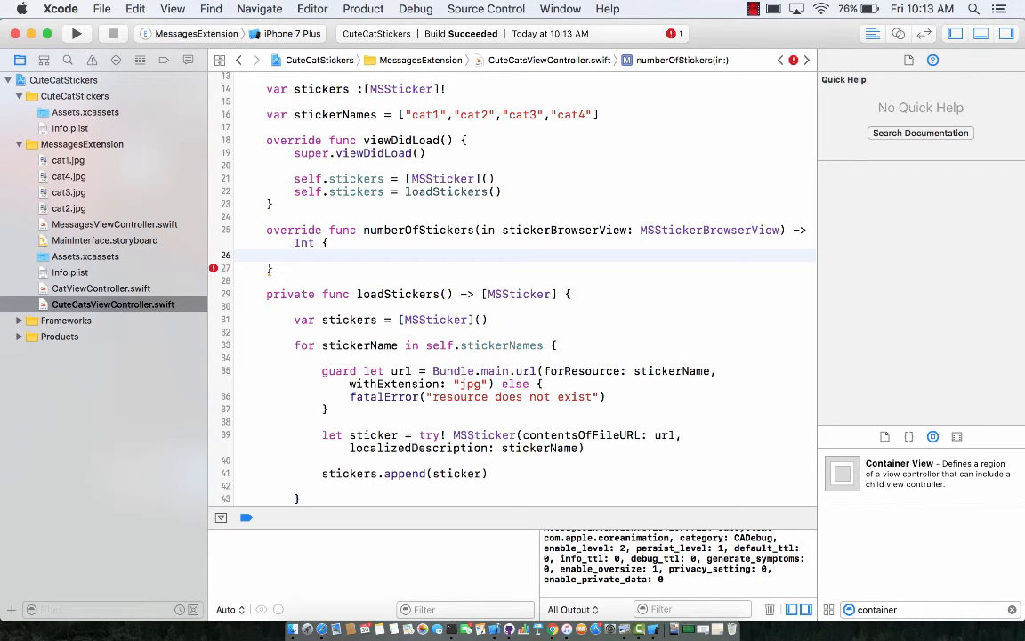
text(return s)
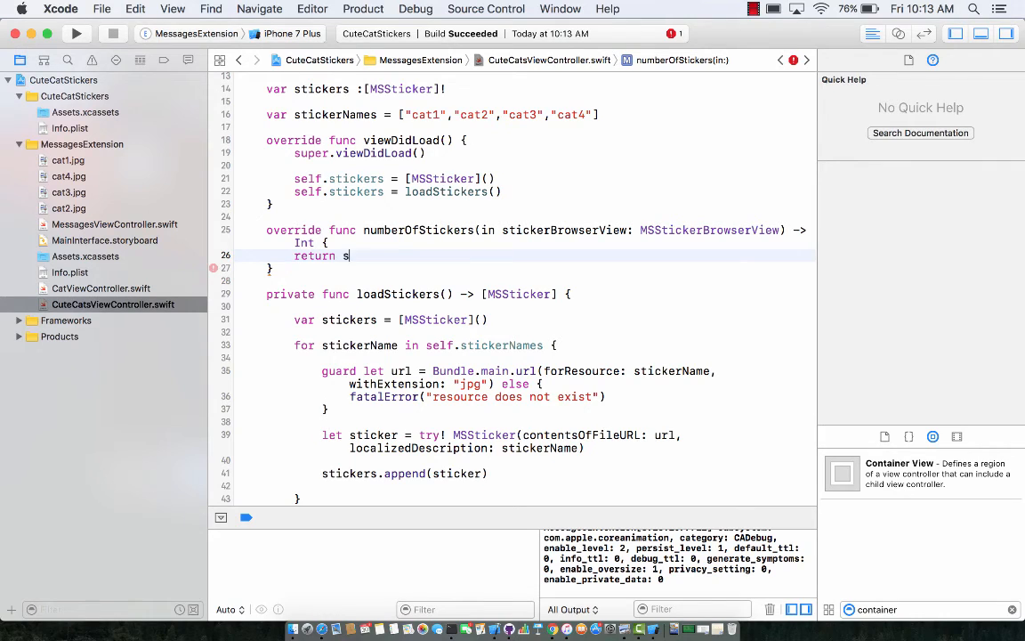
text(elf.stickers.)
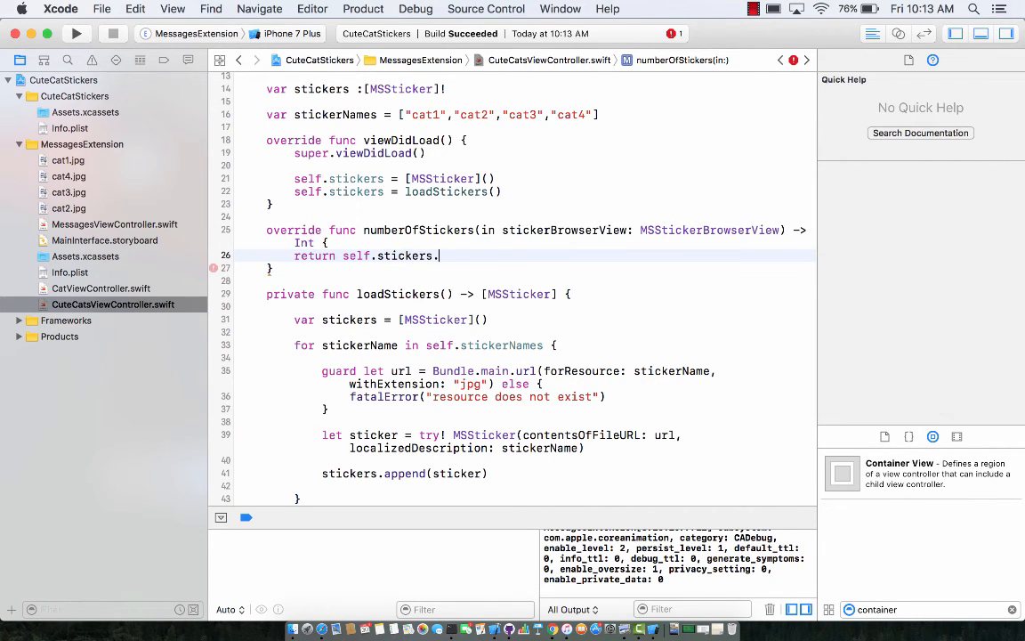
text(count)
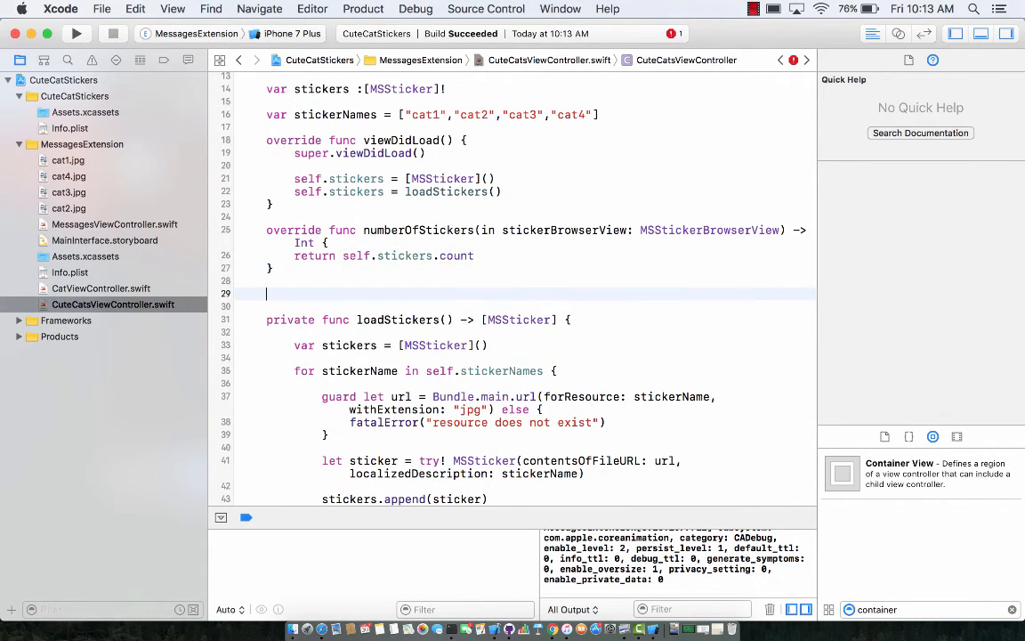
mouse_move(307, 212)
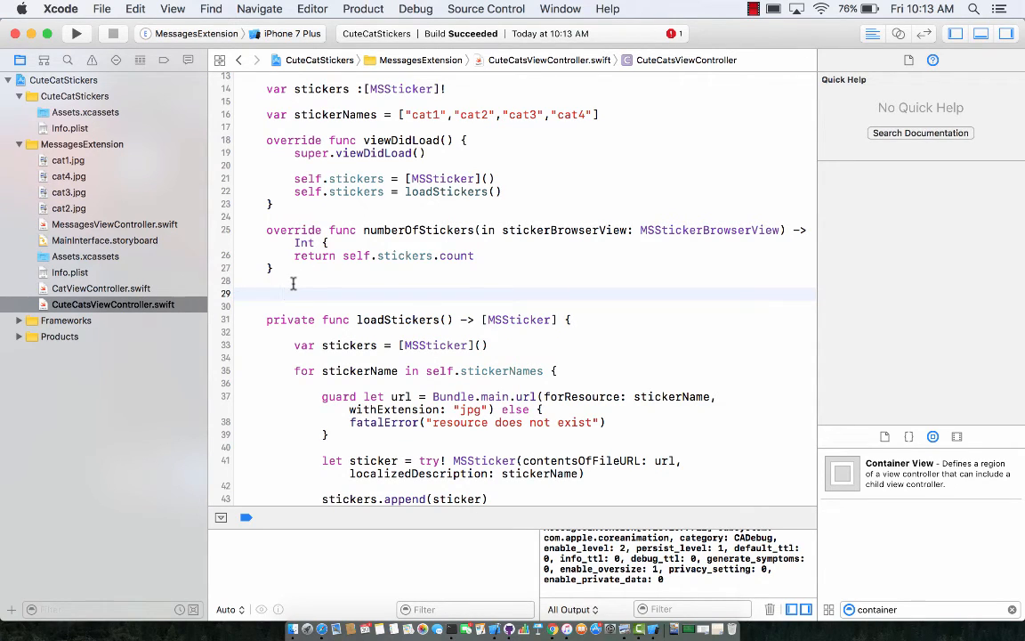
- Autocomplete stickerBrowserView(_:stickerAt:) returning self.stickers[index], then run the extension
text(st)
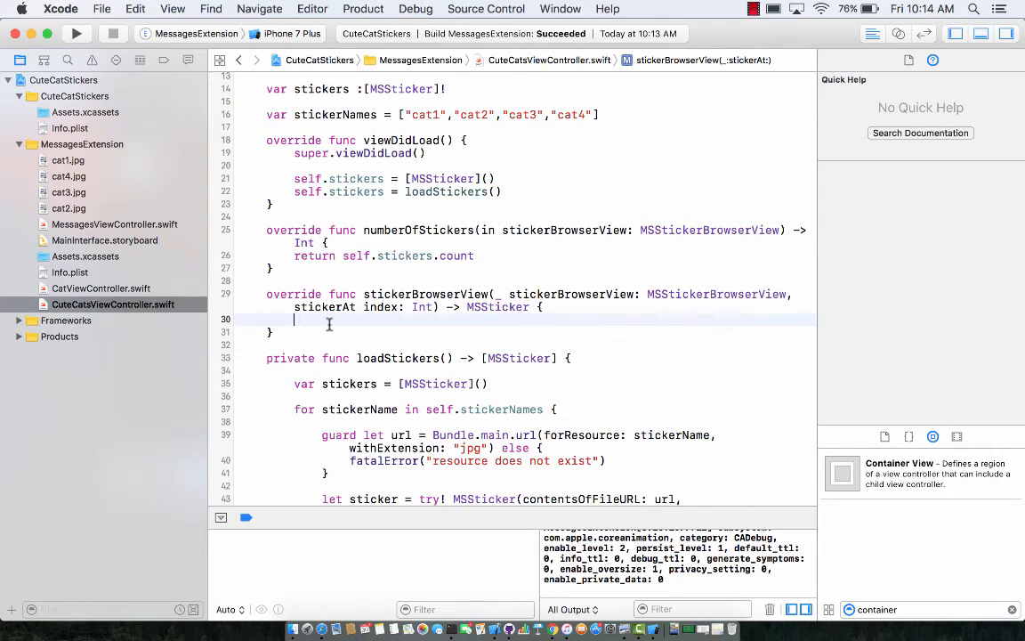
text(return self.stickers[index)
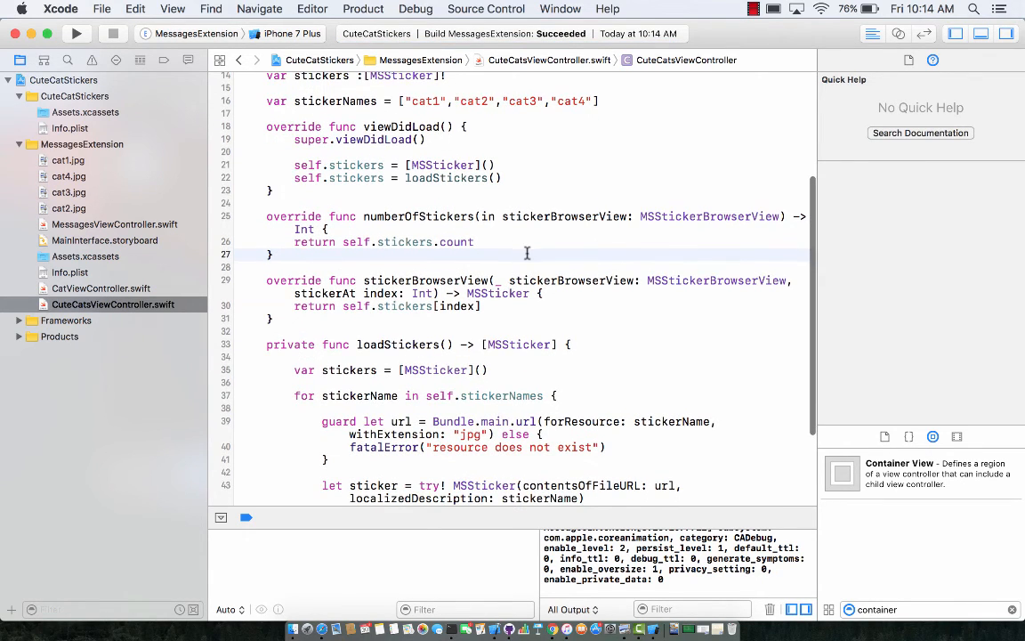
click(76, 33)
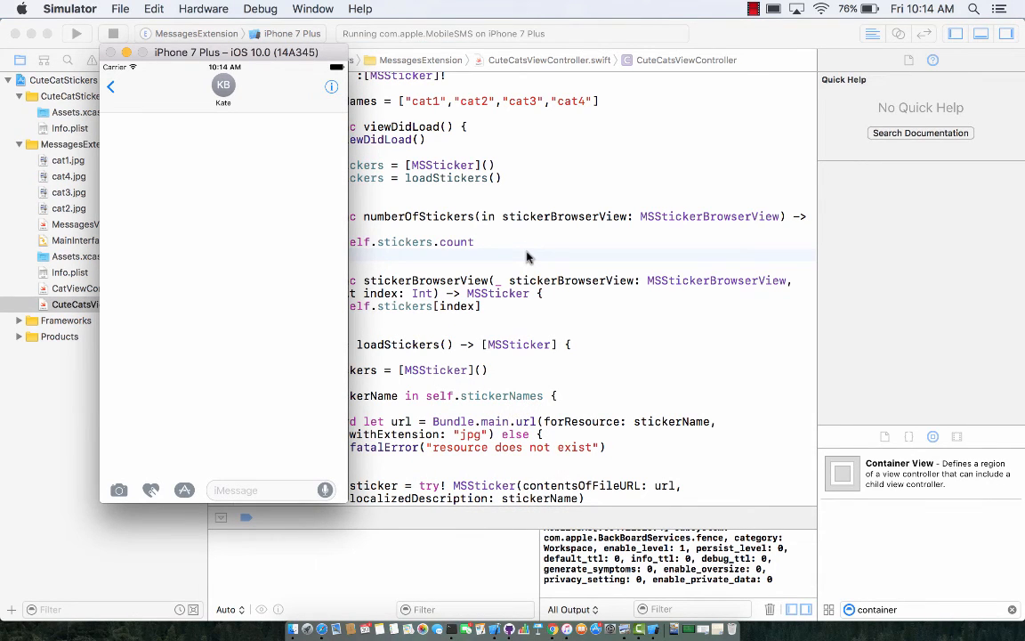
- Open the sticker extension in the conversation, revealing only a blank orange panel
click(184, 354)
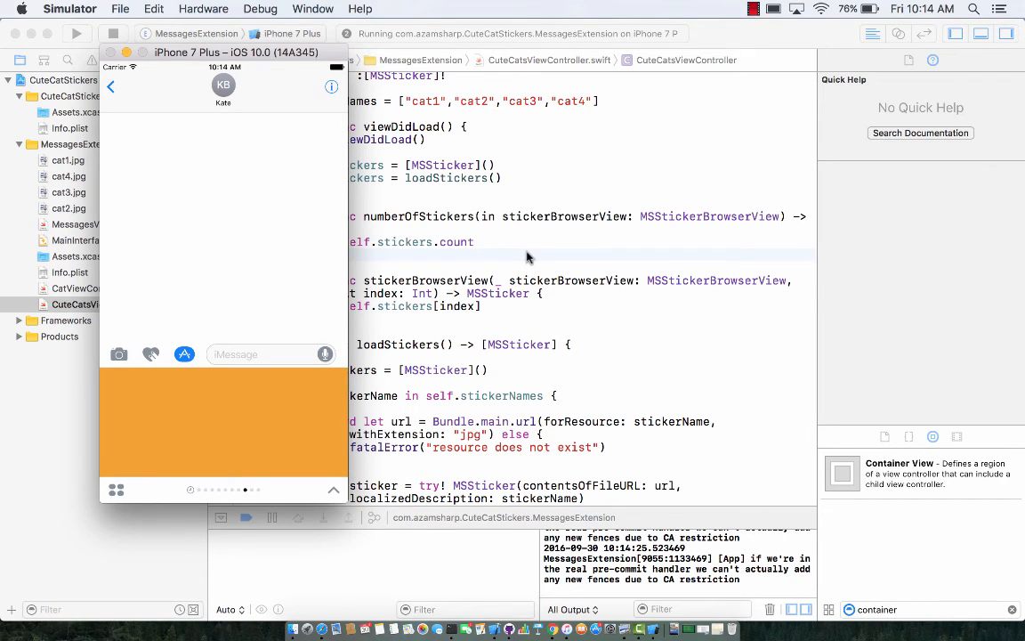
mouse_move(247, 443)
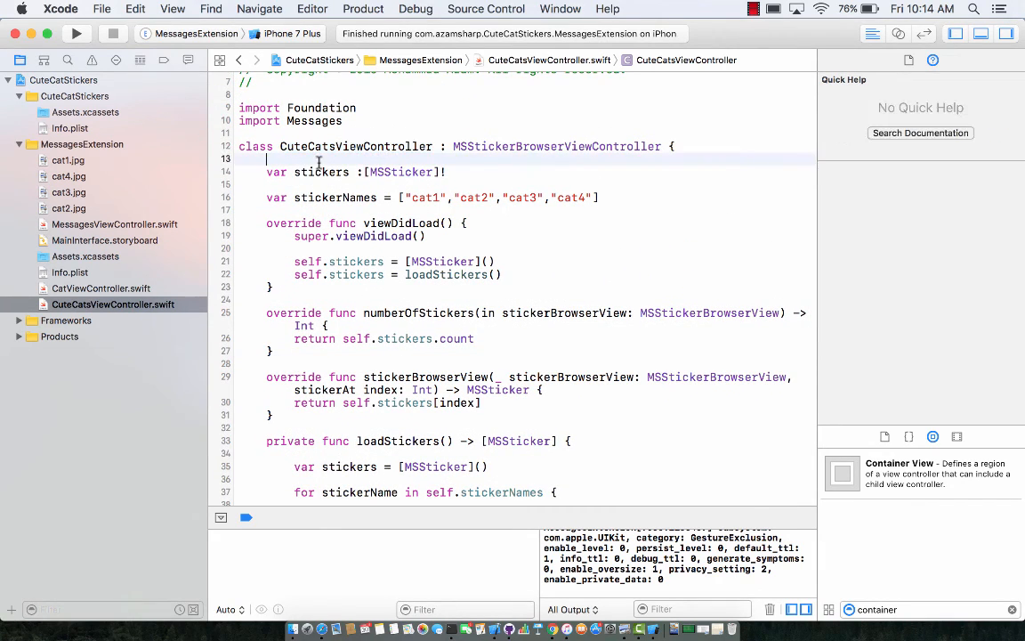
- Give MainInterface.storyboard's orange view controller the class CuteCatsViewController
click(105, 240)
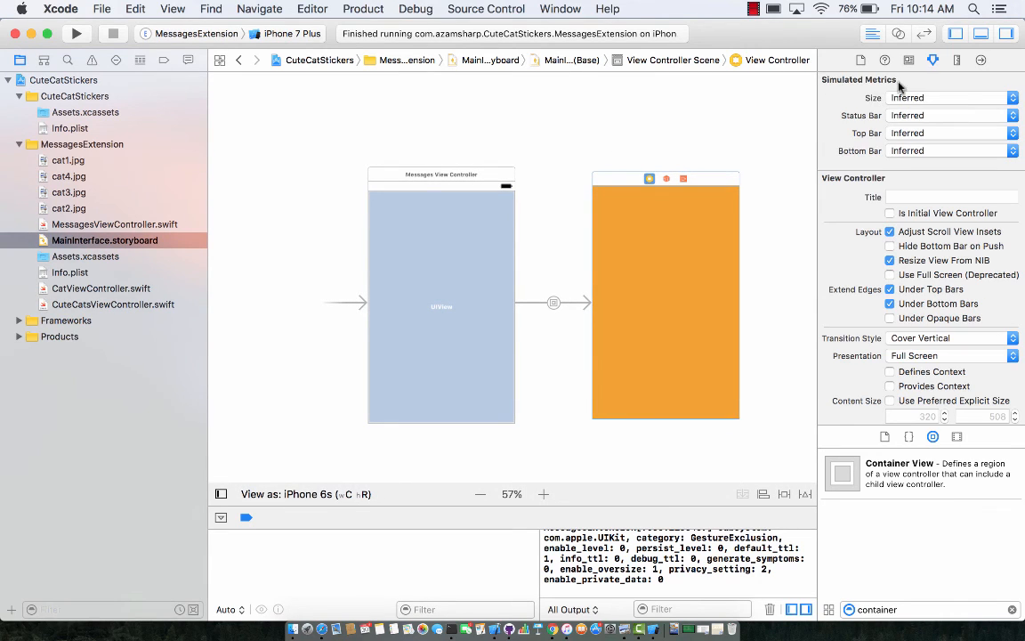
click(909, 59)
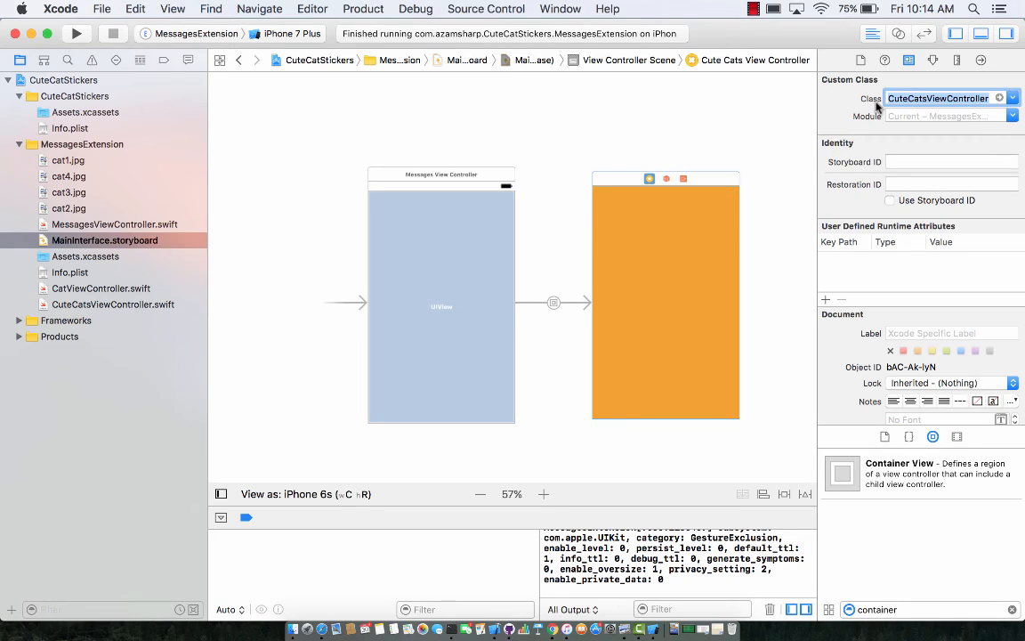
mouse_move(739, 154)
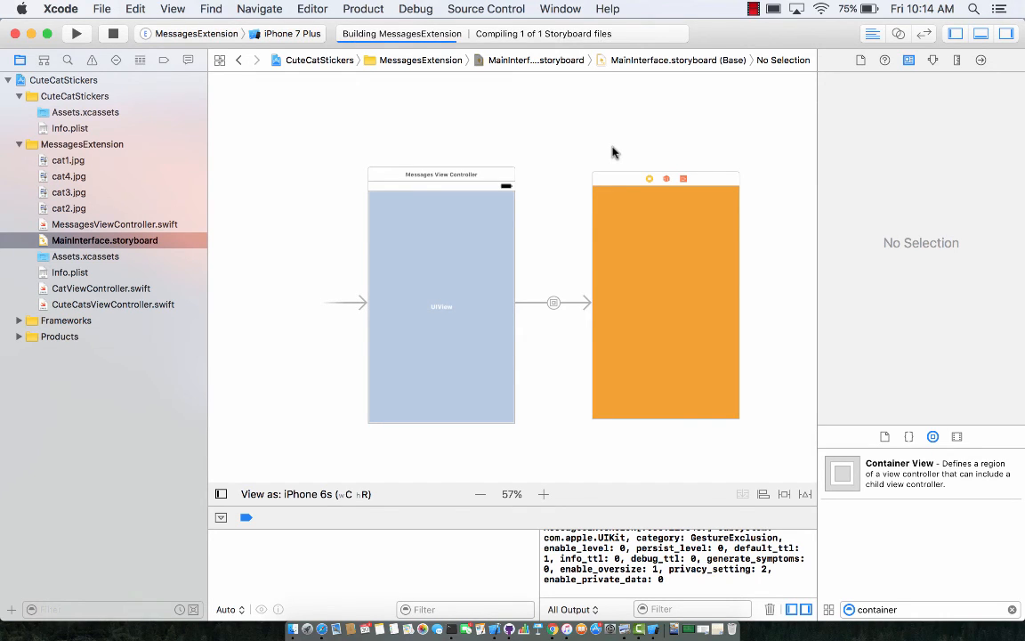
- Rerun the extension, send the brown cat sticker, and view it in the other conversation
click(75, 33)
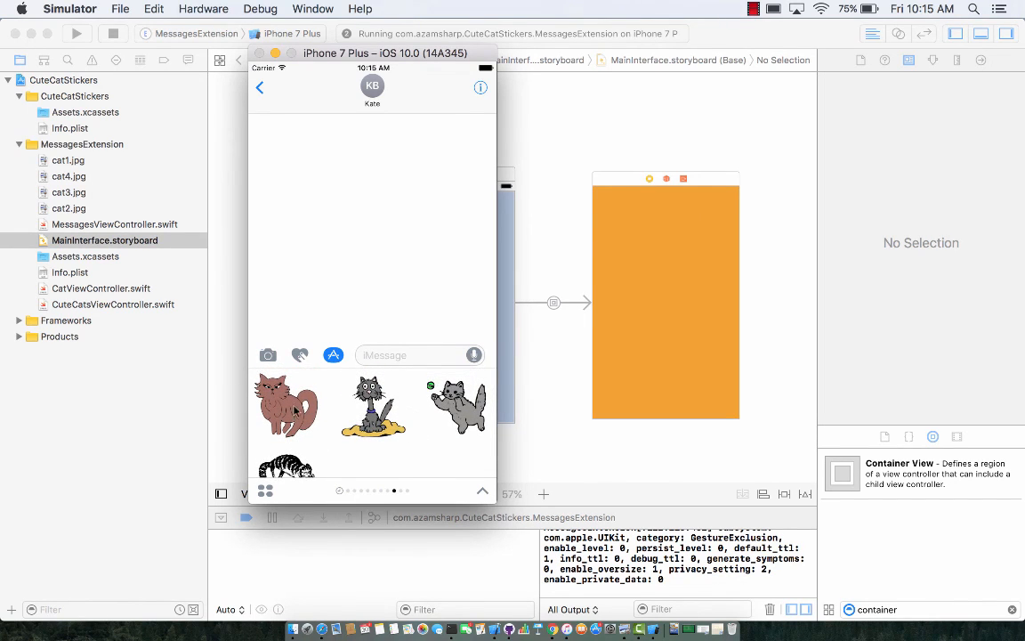
click(287, 404)
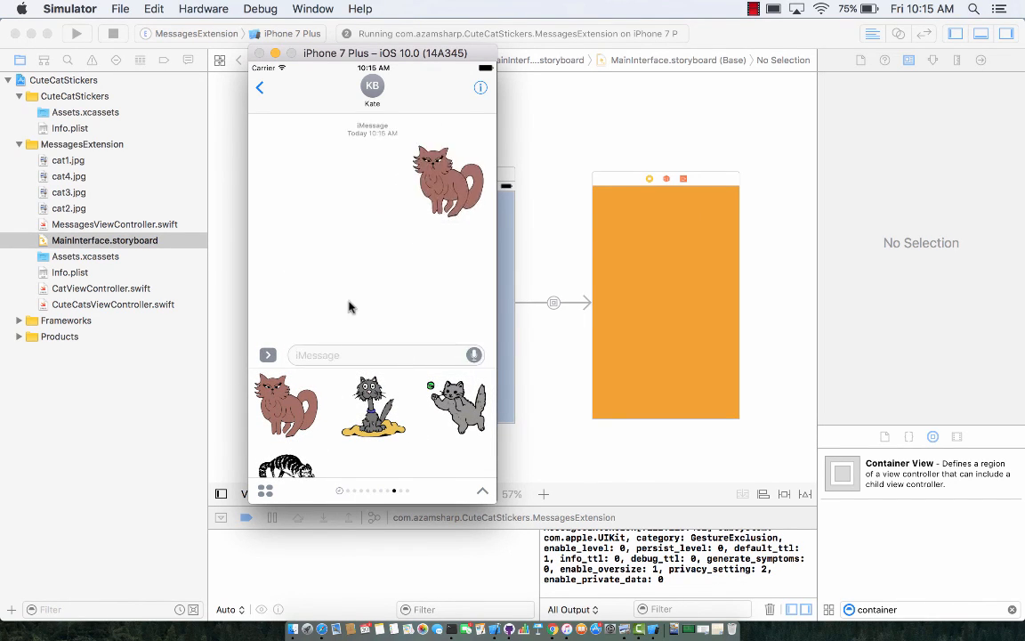
click(260, 87)
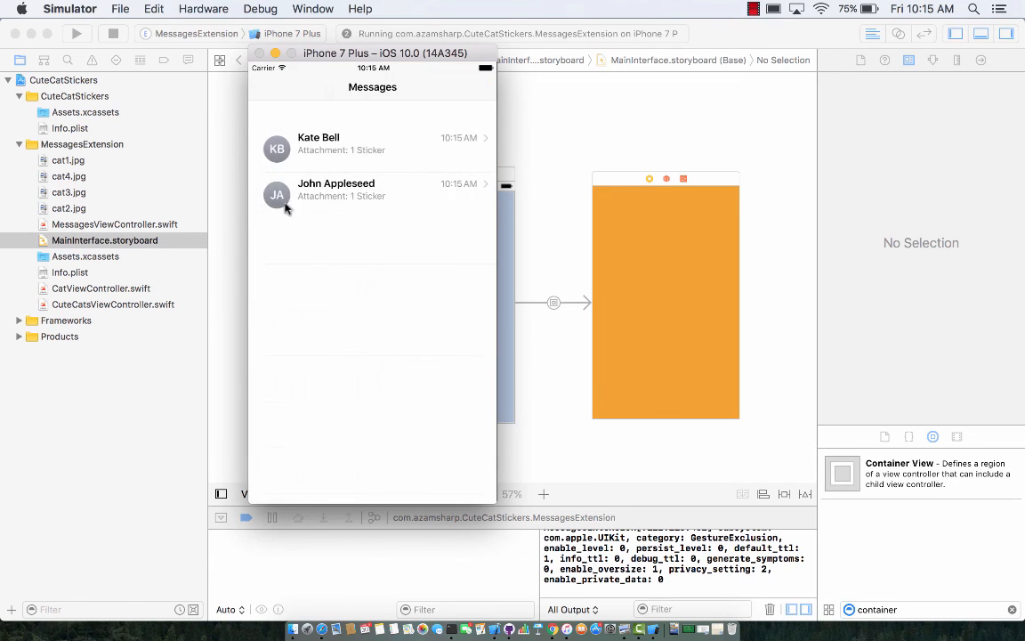
click(372, 189)
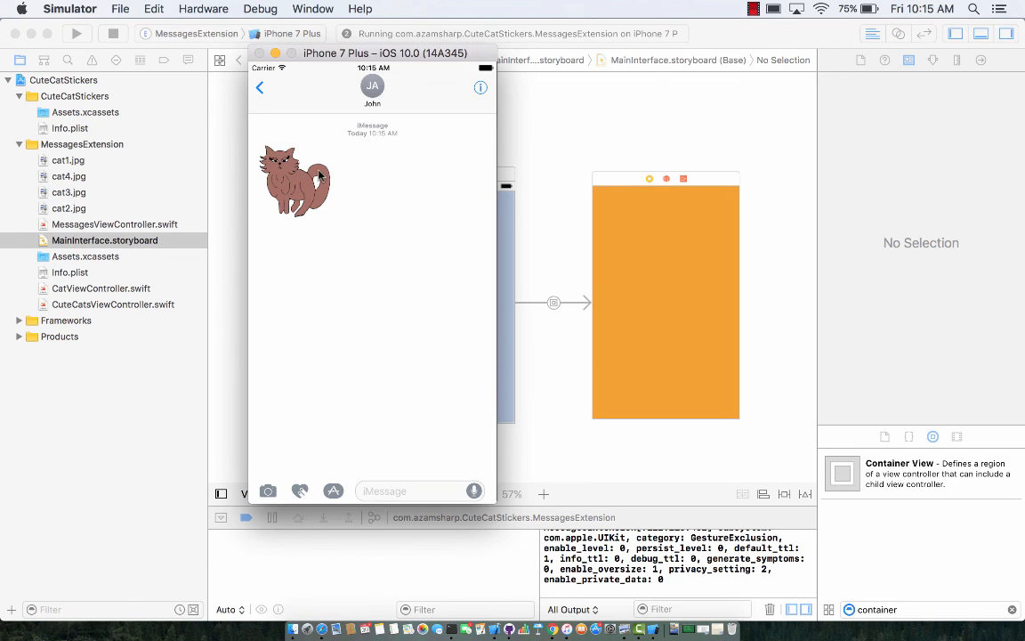
mouse_move(261, 94)
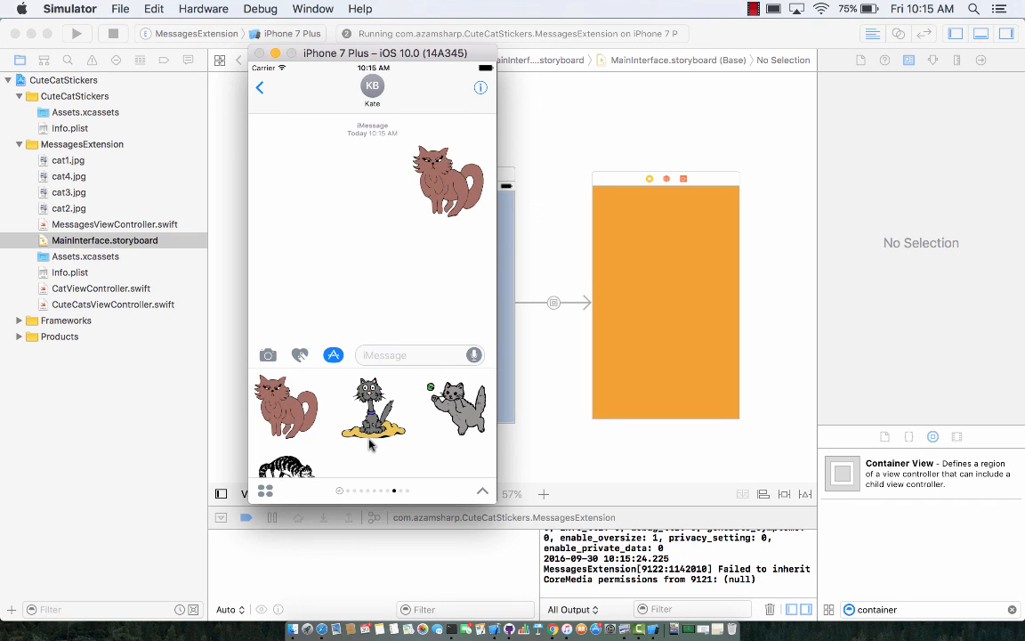
mouse_move(594, 178)
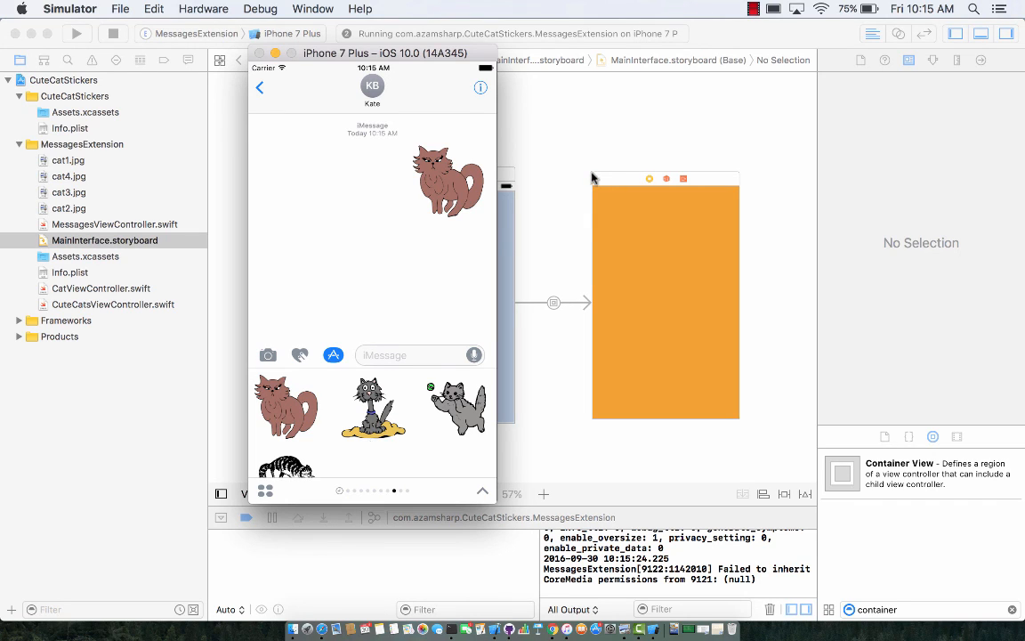